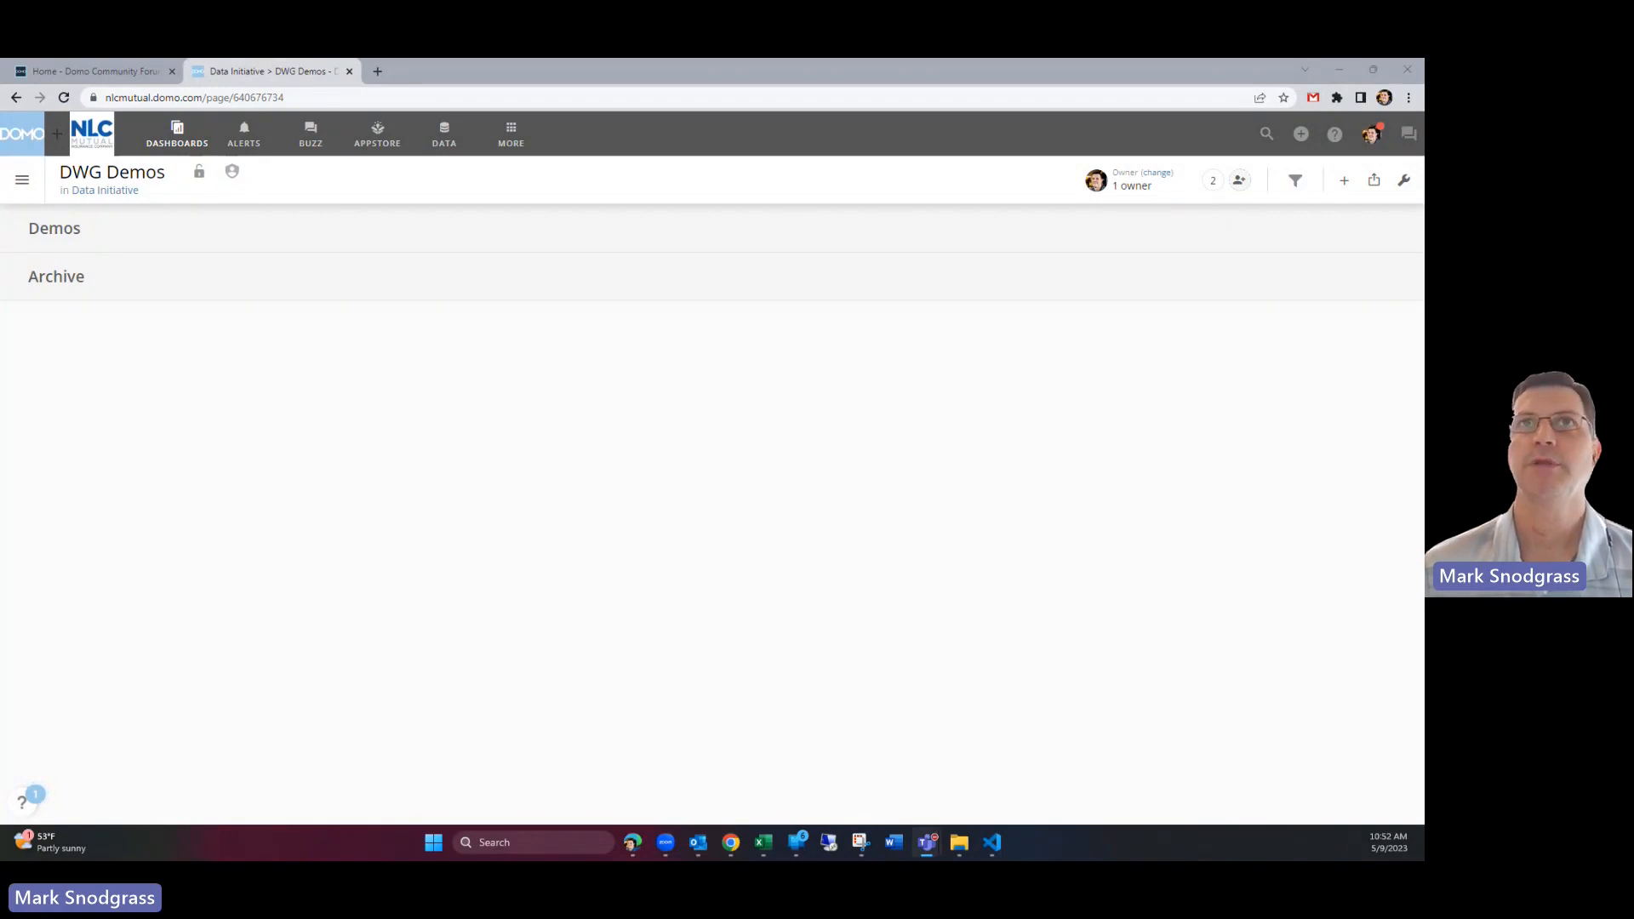
mouse_move(847, 456)
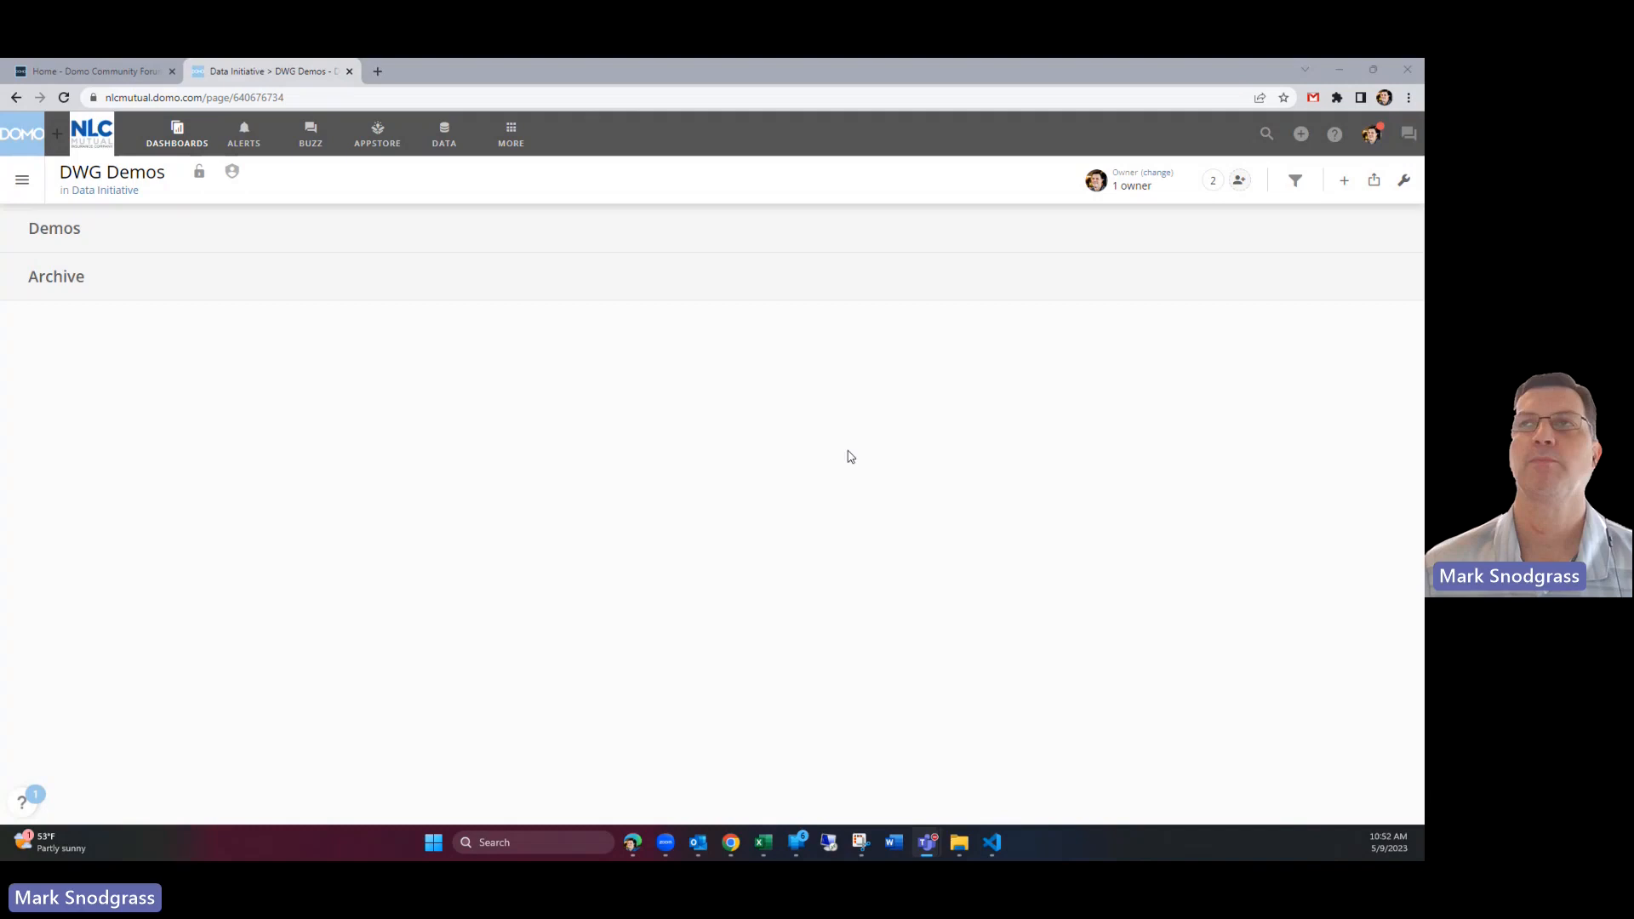
mouse_move(841, 465)
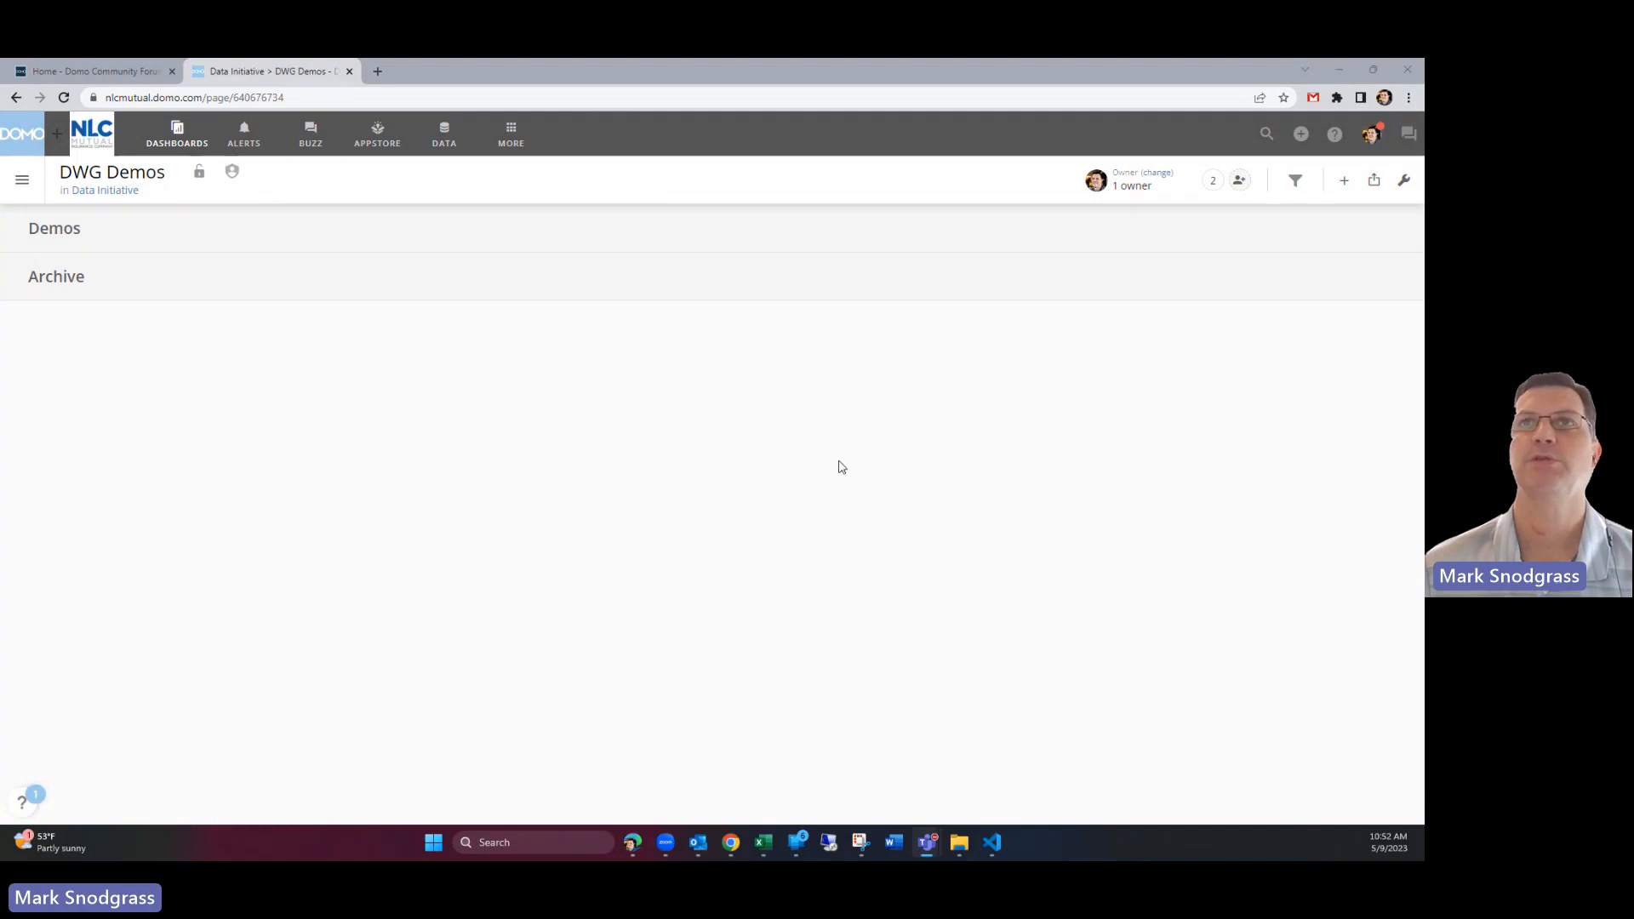
mouse_move(1011, 428)
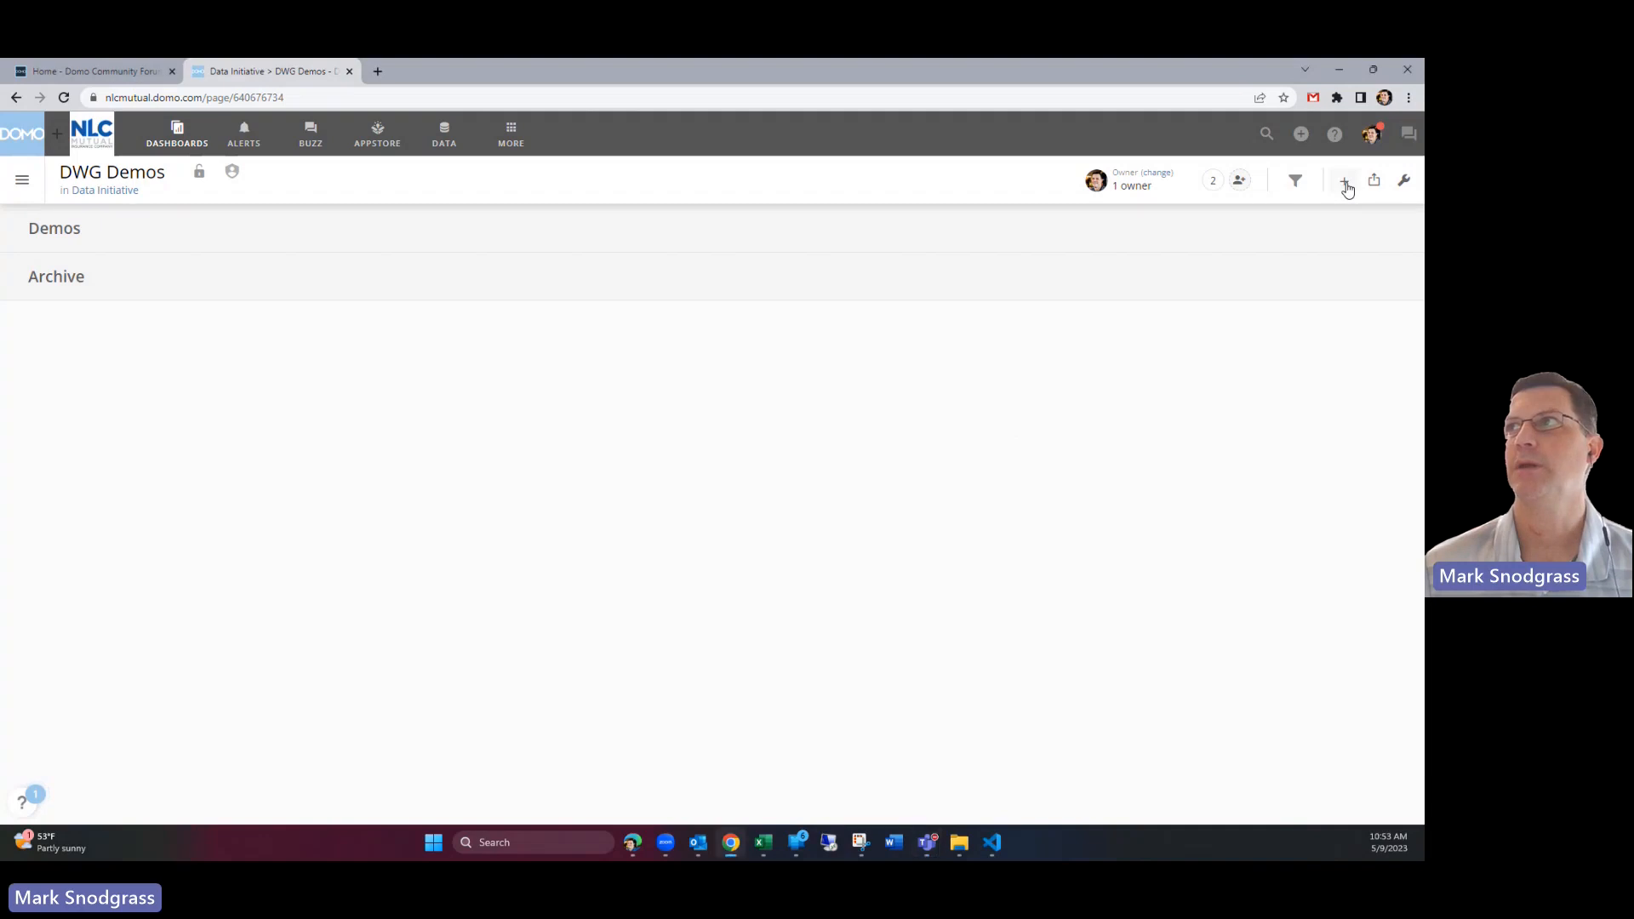
Step: Start a new visualization card and upload Sample Expenses.xlsx as its spreadsheet data source
left_click(1345, 180)
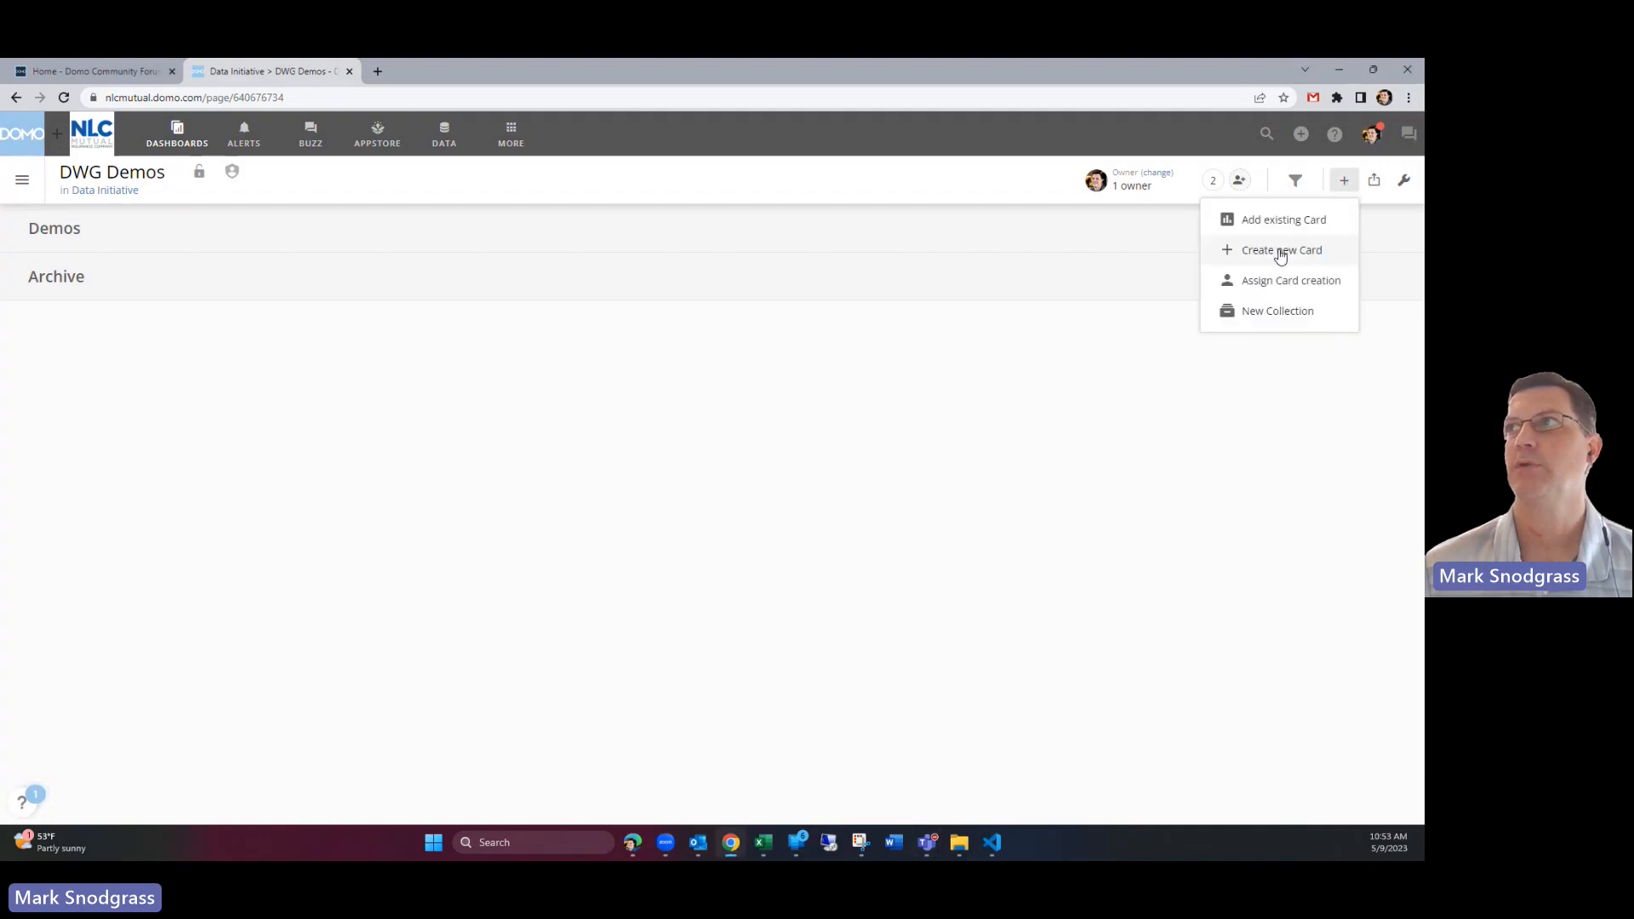
left_click(1281, 249)
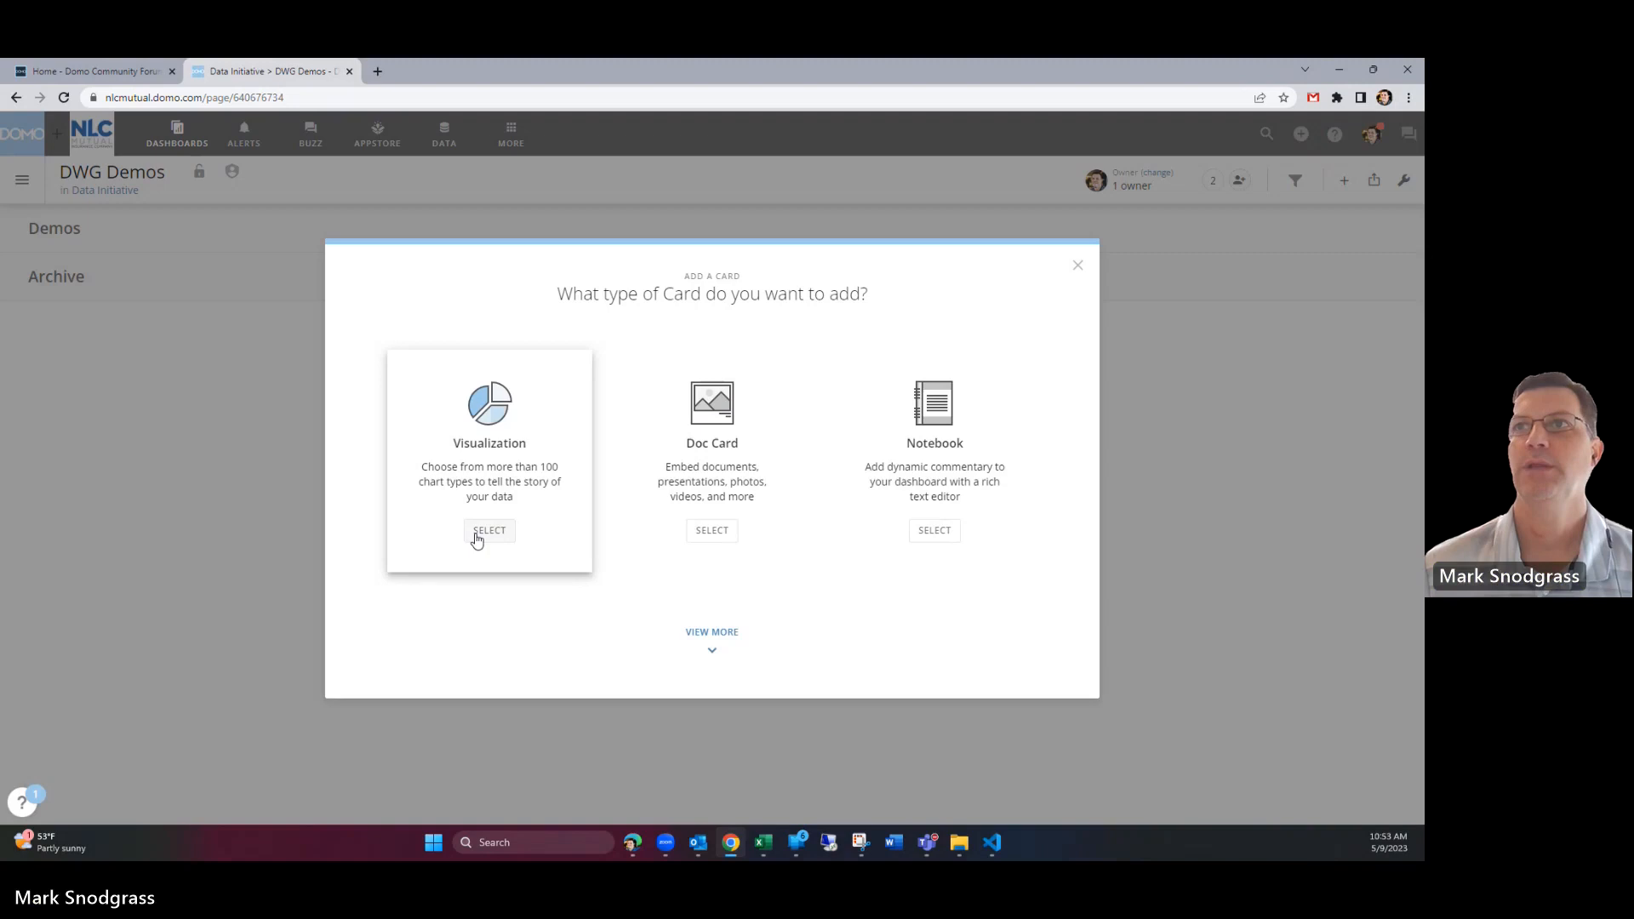
left_click(488, 529)
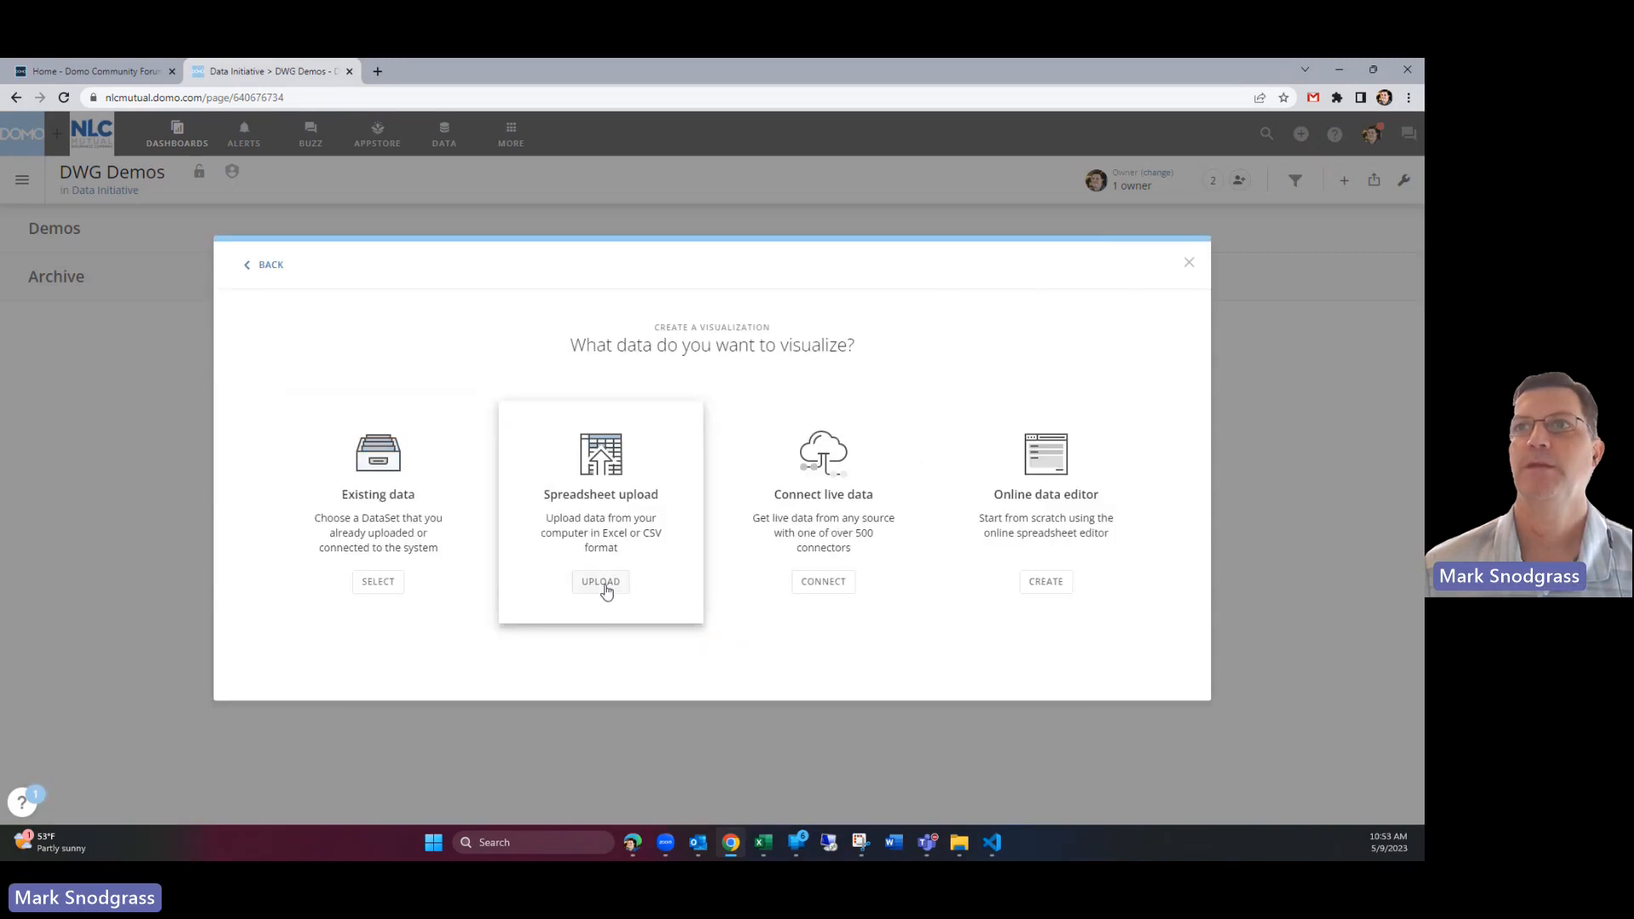
left_click(599, 582)
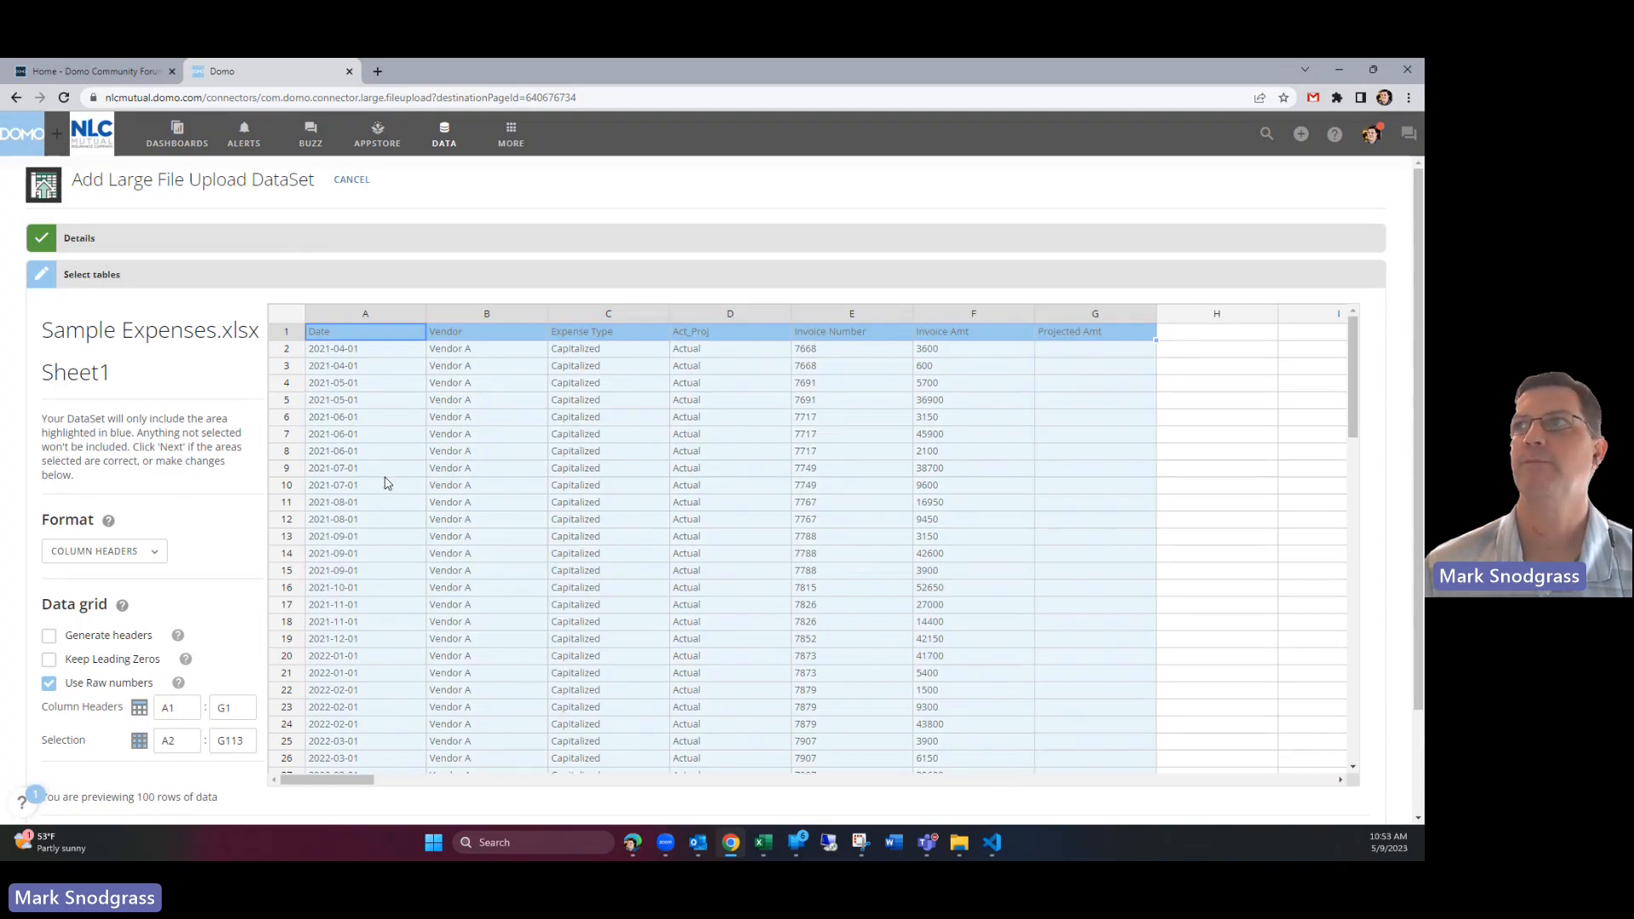
Step: Accept the table selection and Replace update mode, then save the dataset as 'Sample Expenses'
scroll("down", 3)
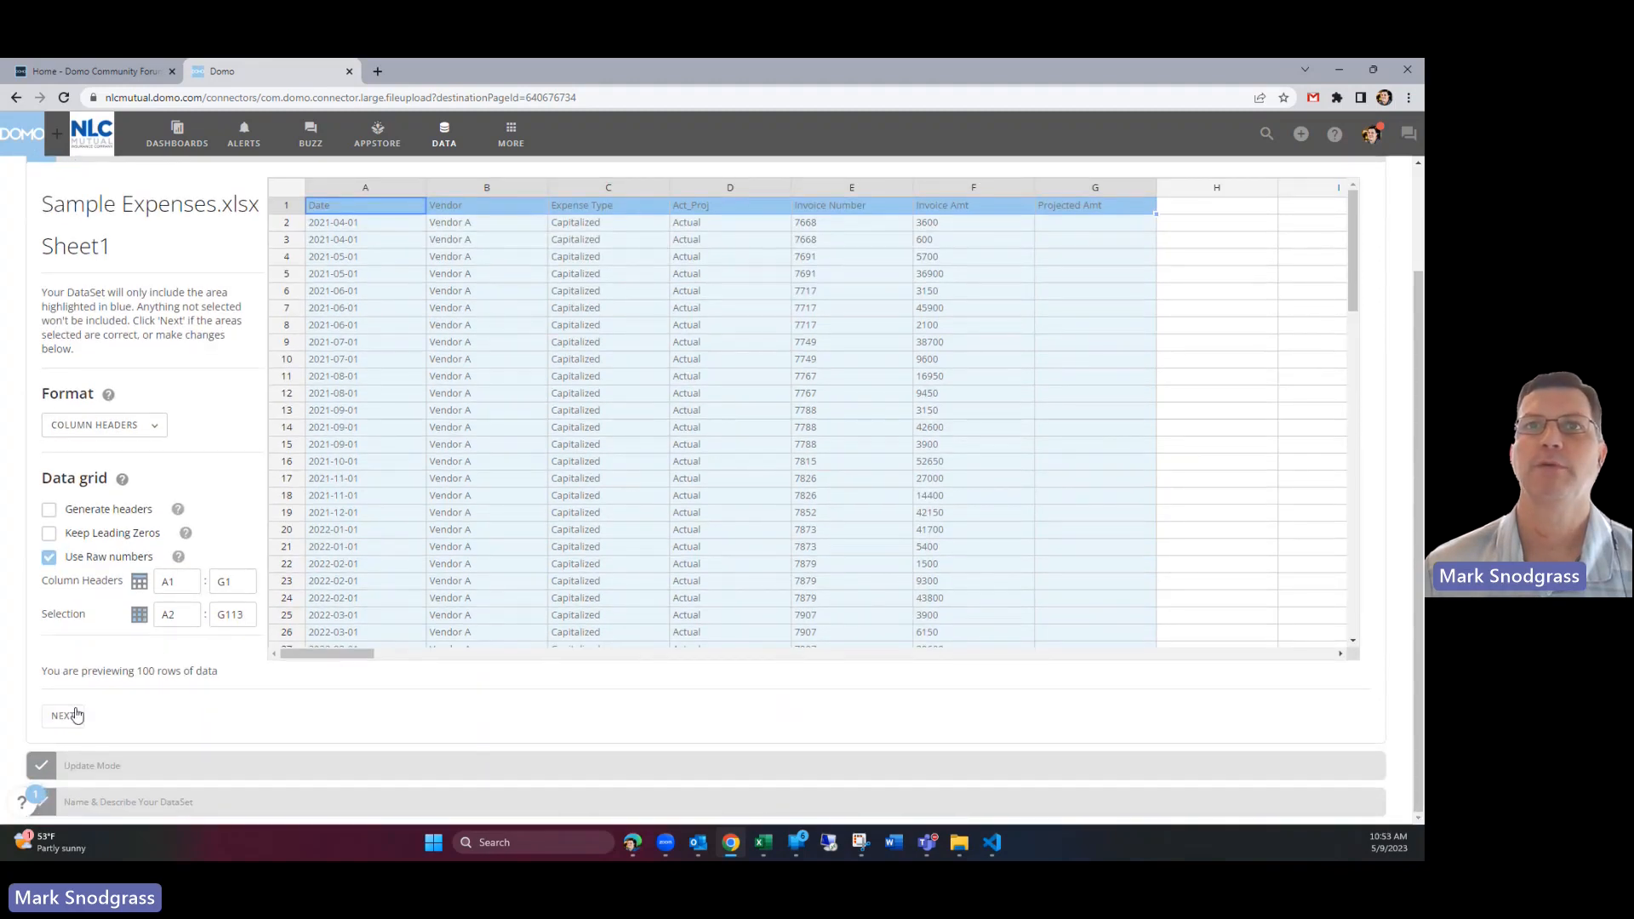
left_click(63, 715)
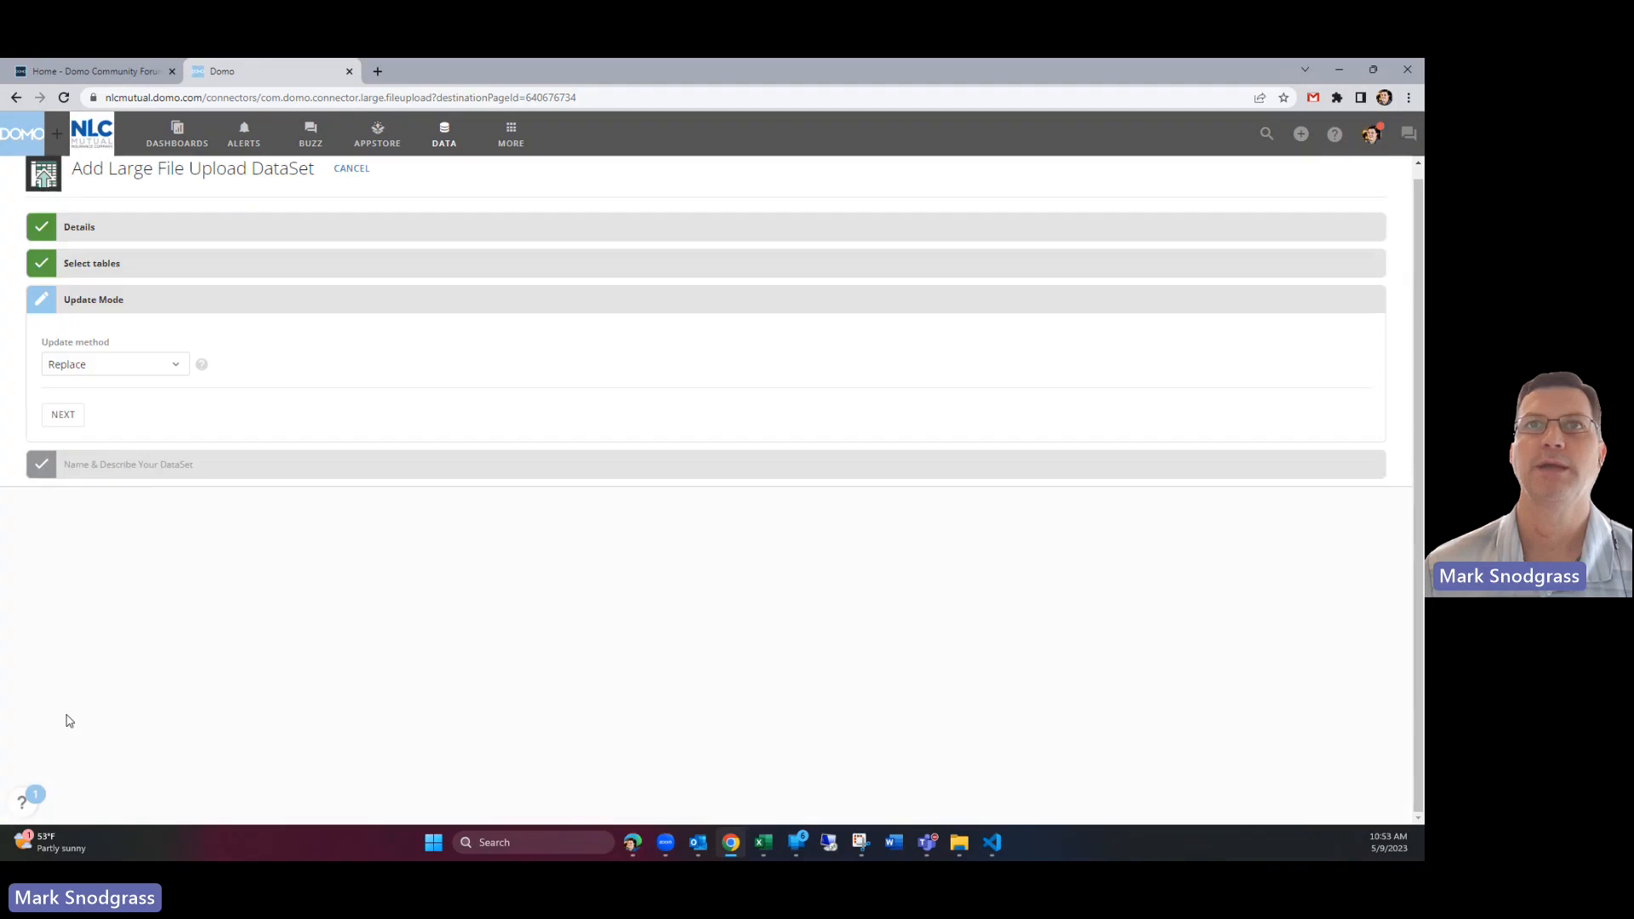
mouse_move(62, 414)
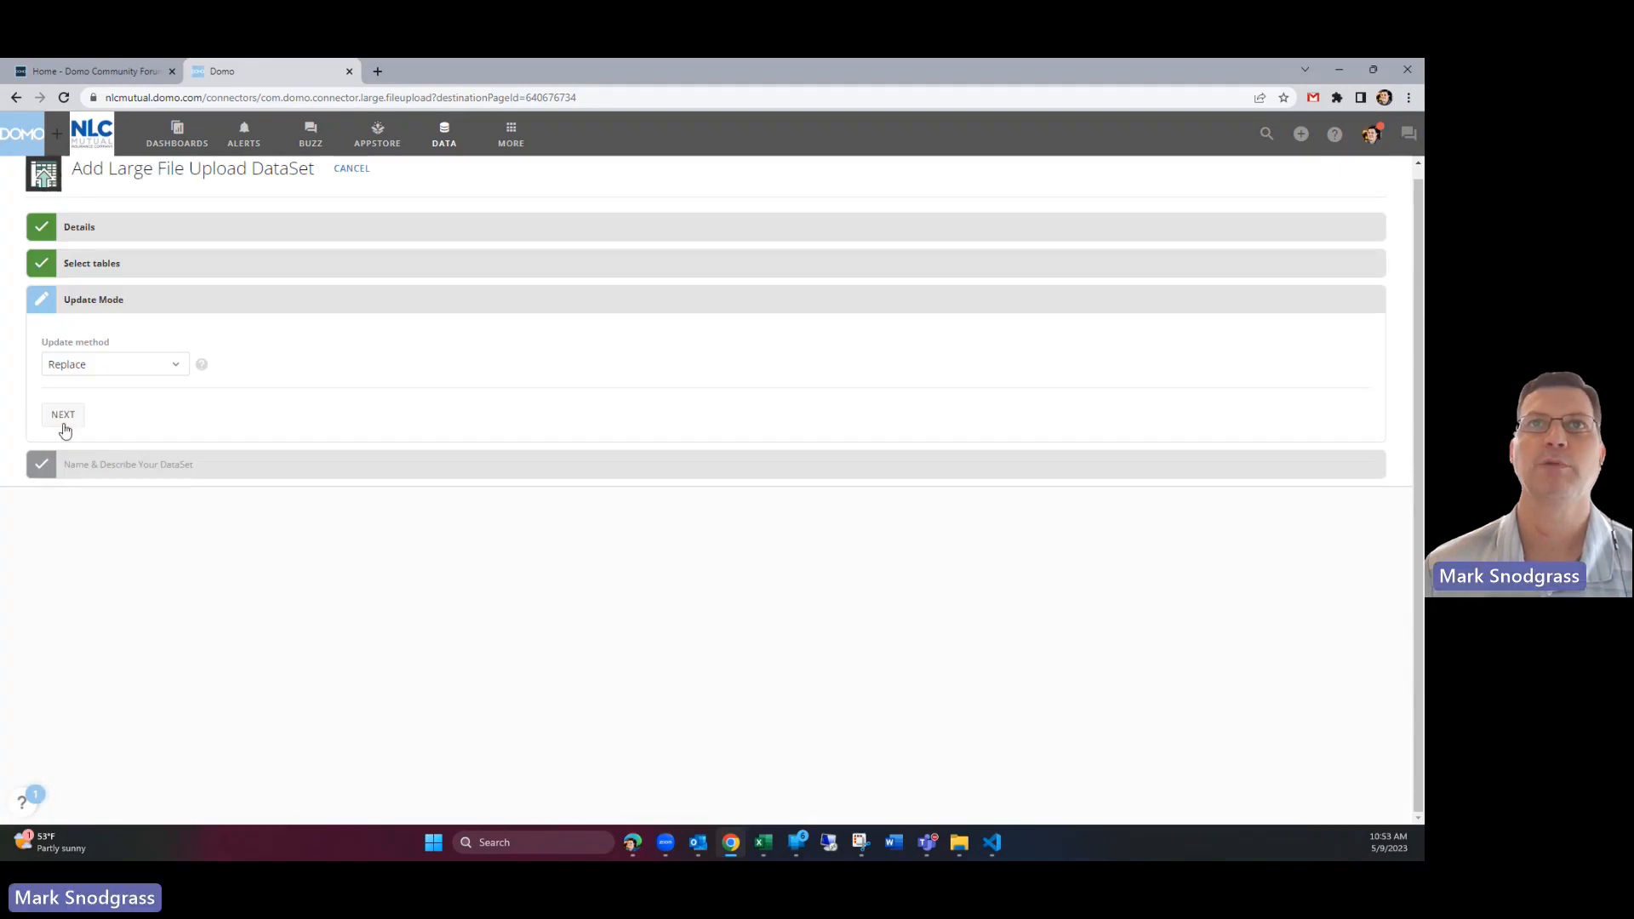
left_click(62, 414)
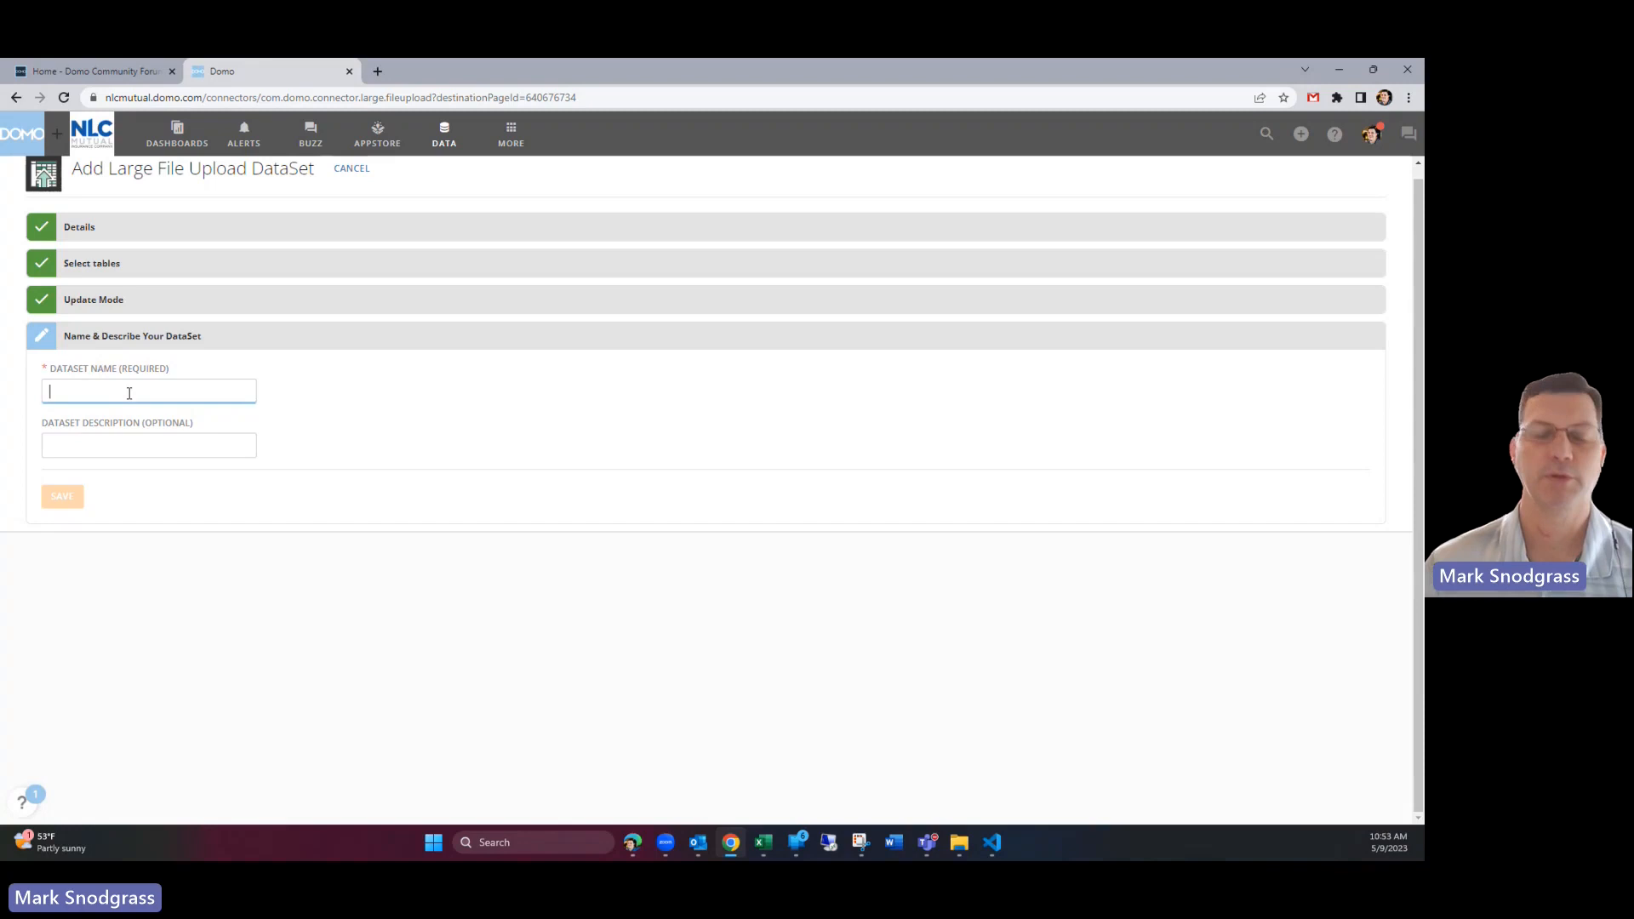
type("Sa")
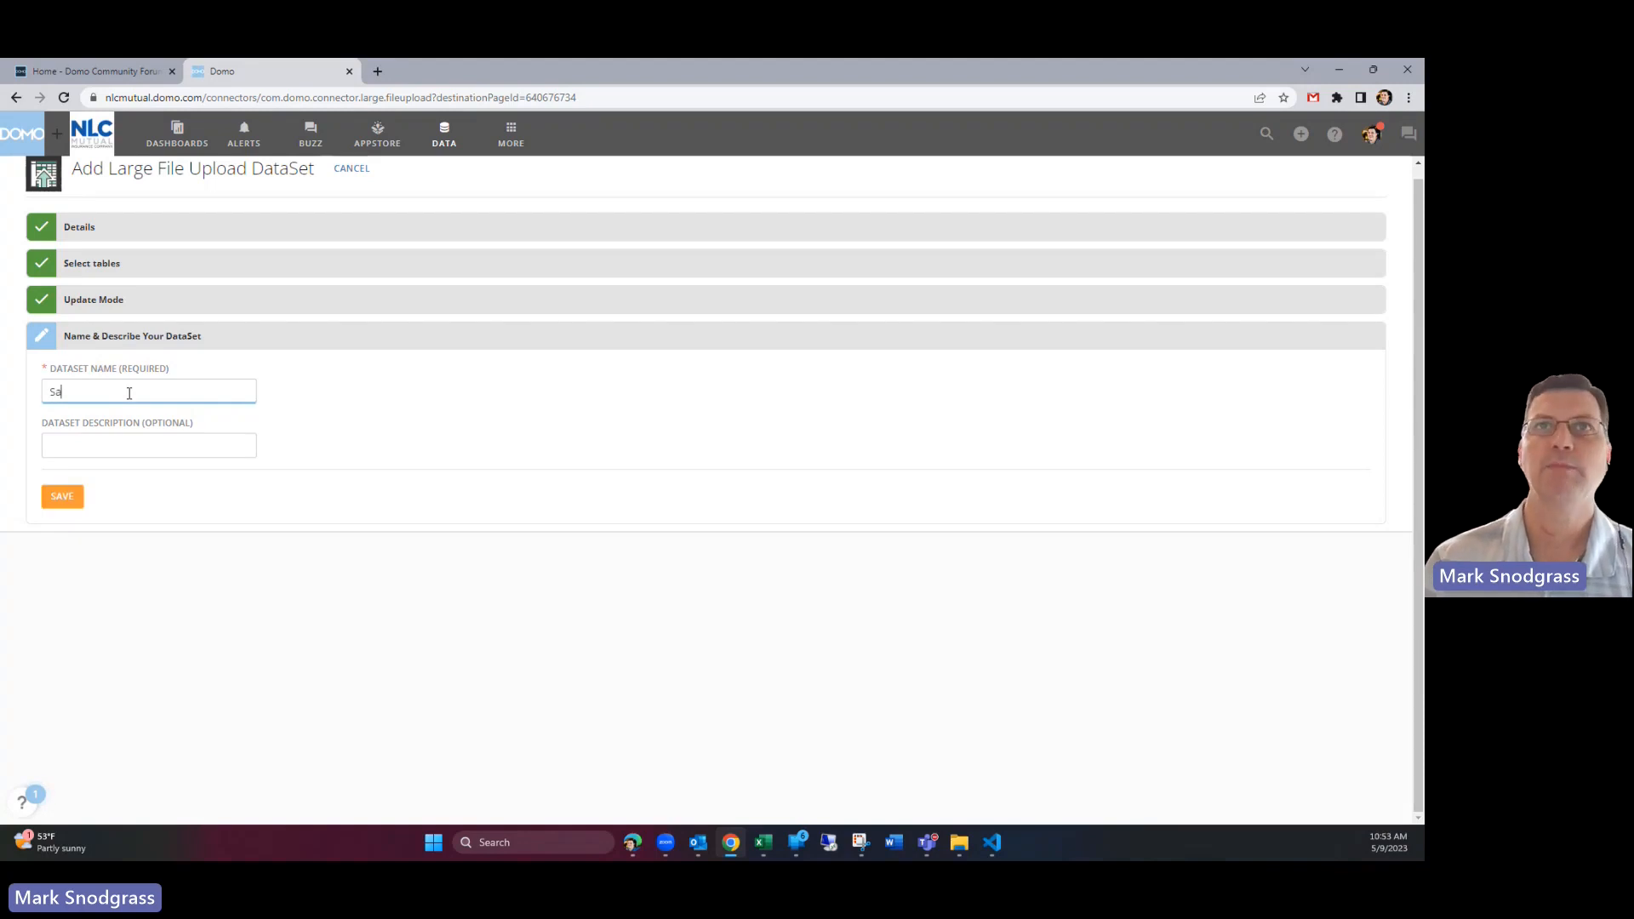
type("mple Expenses")
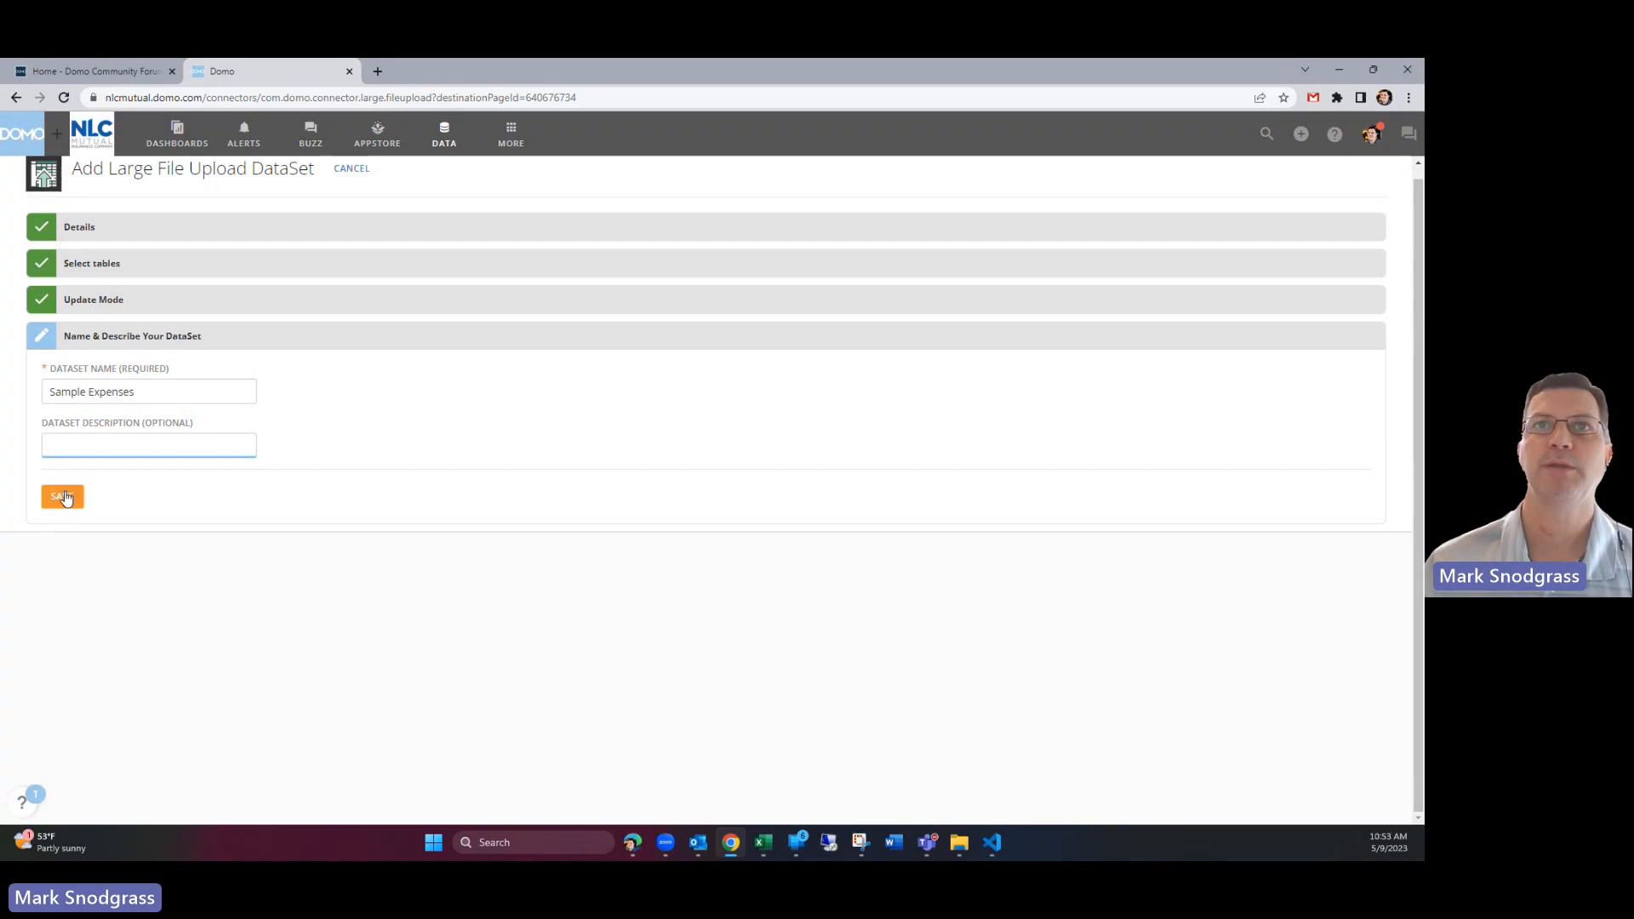
left_click(61, 496)
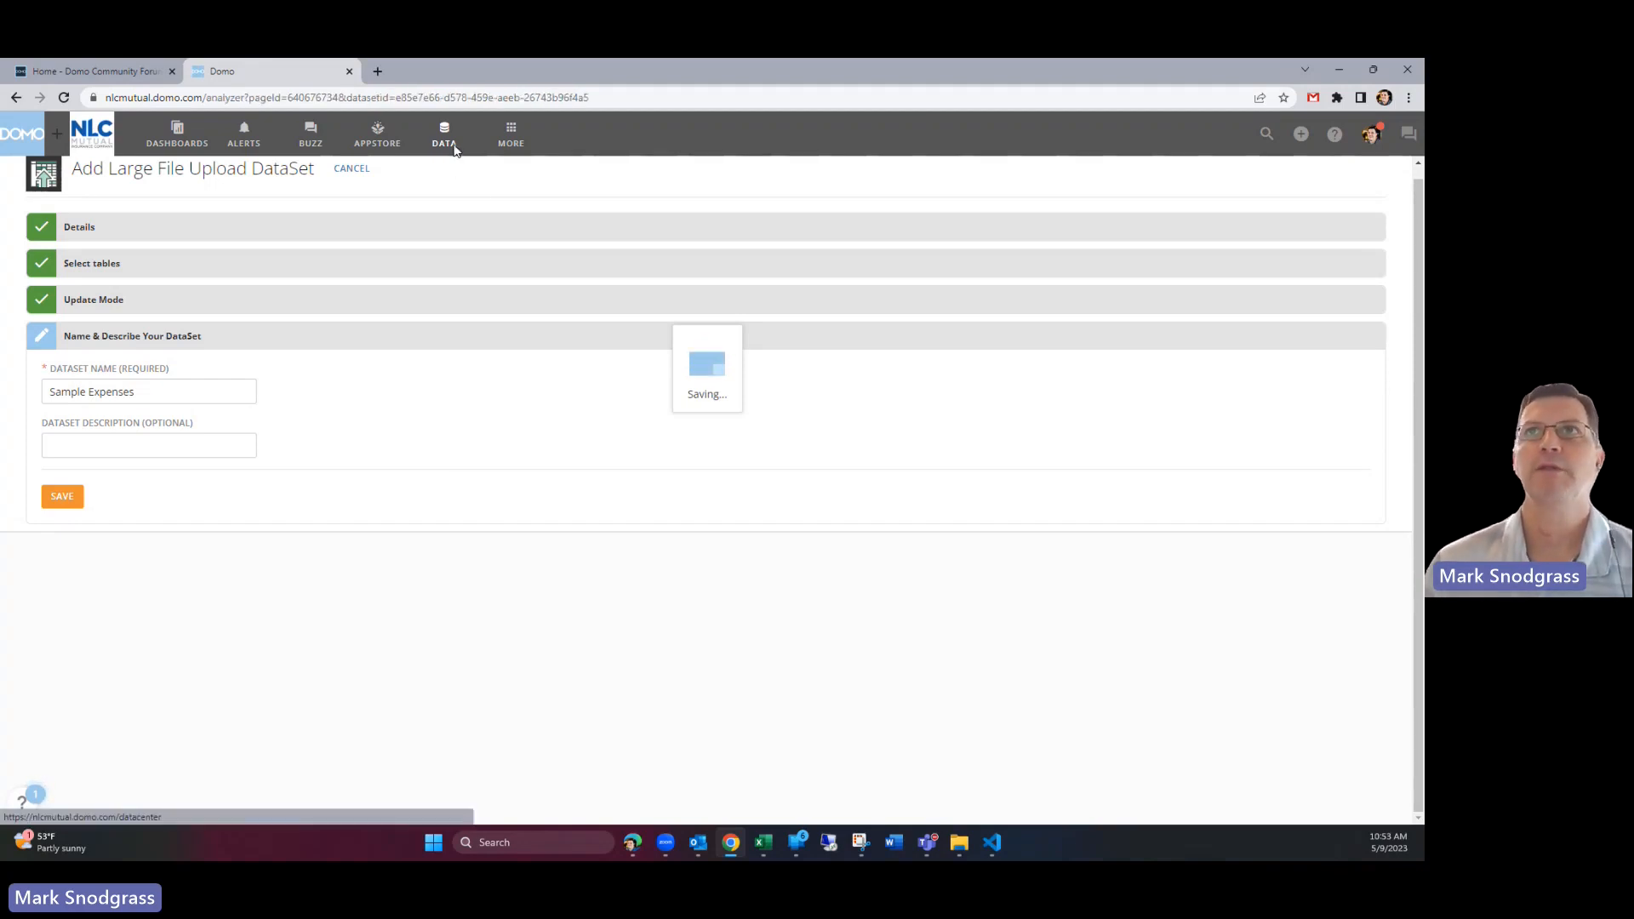
Step: Switch the Y axis measure from Invoice Number to the sum of Invoice Amt
left_click(62, 496)
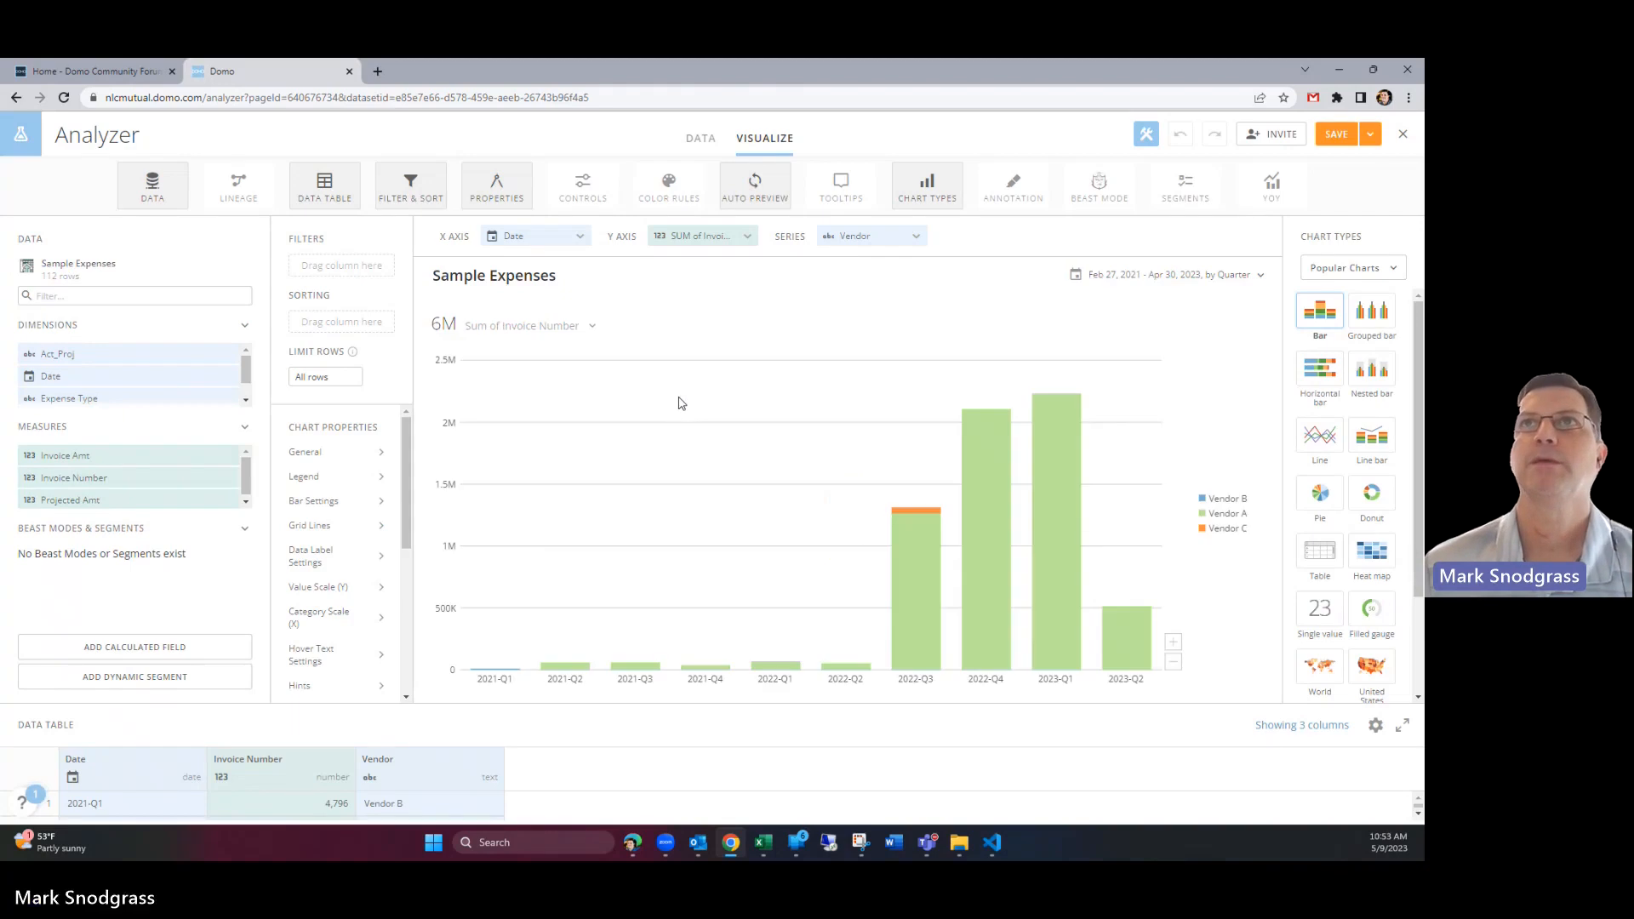
mouse_move(802, 334)
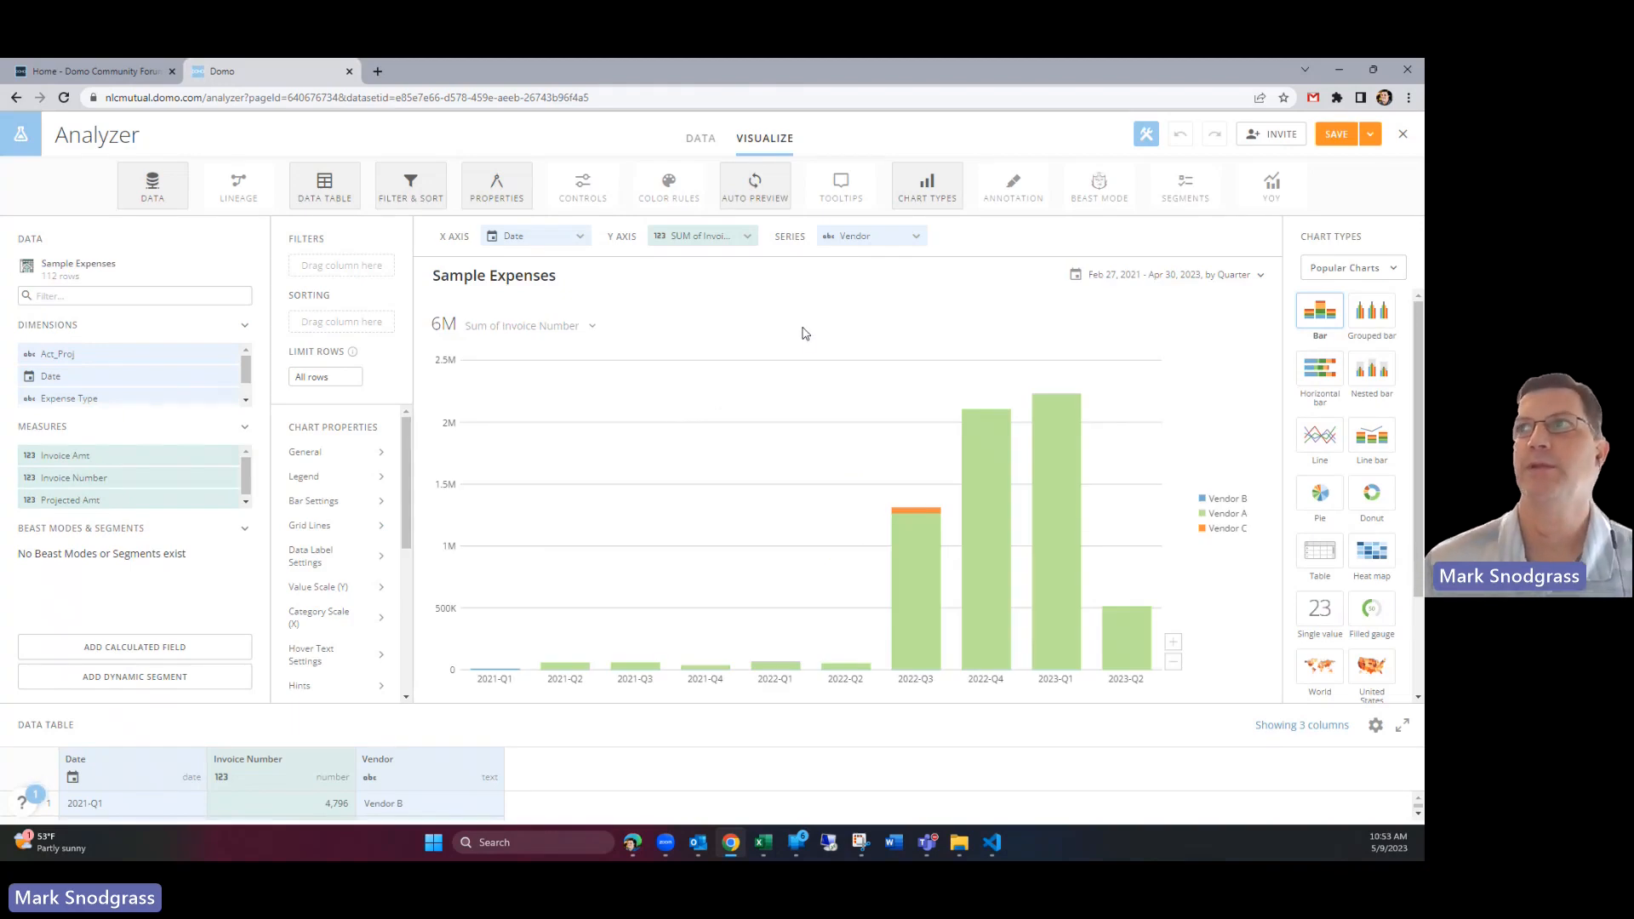
mouse_move(830, 330)
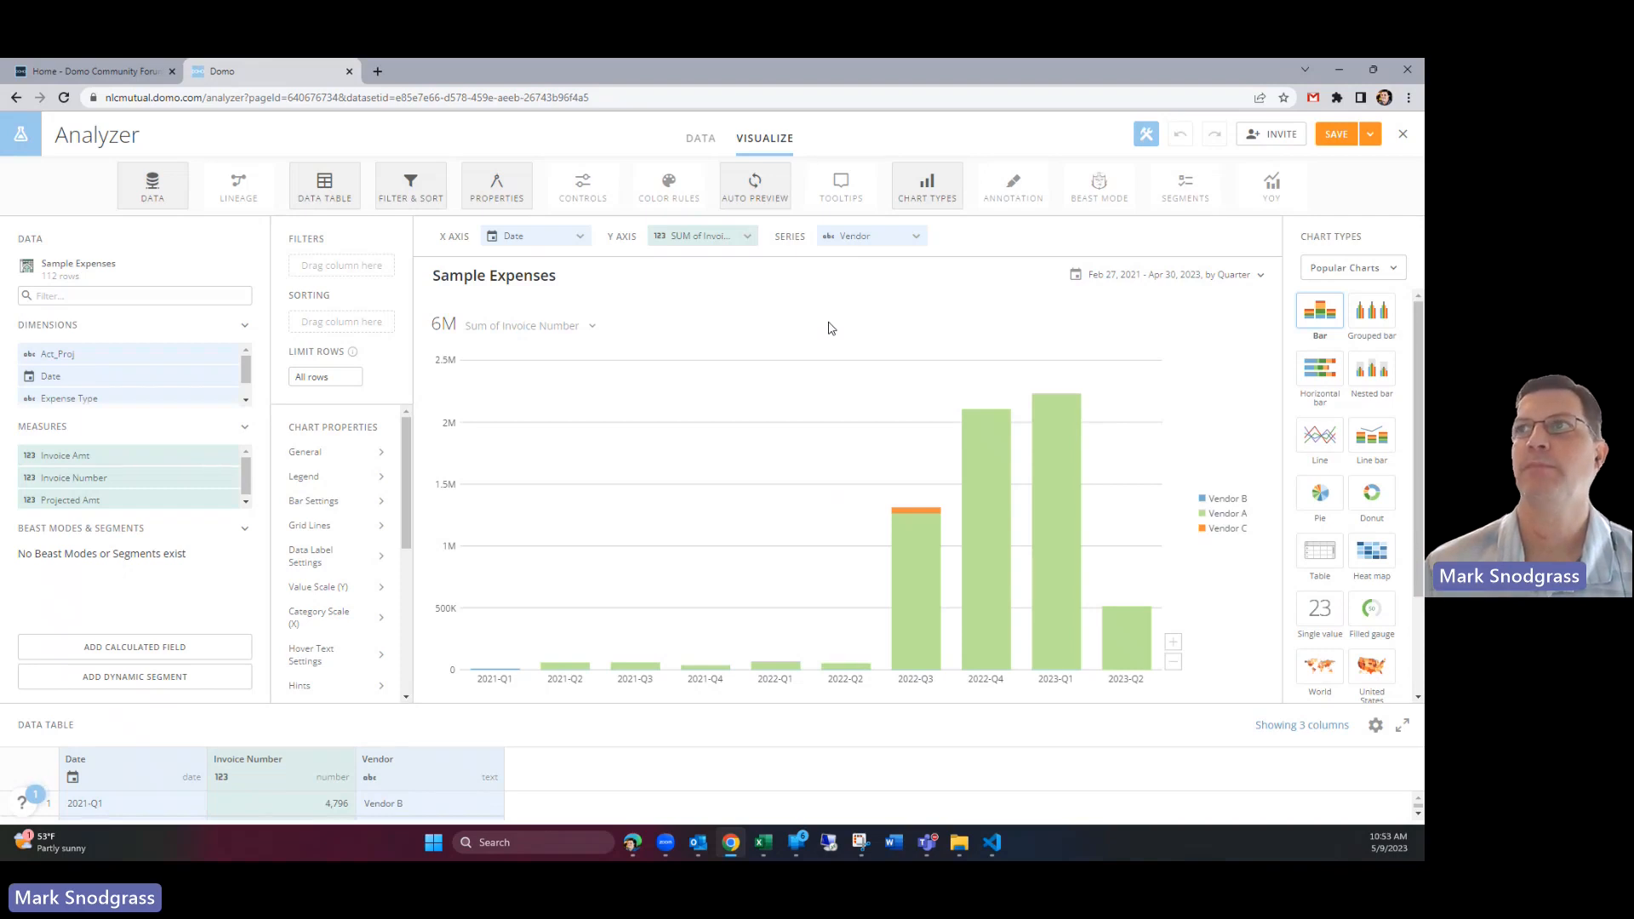
mouse_move(709, 319)
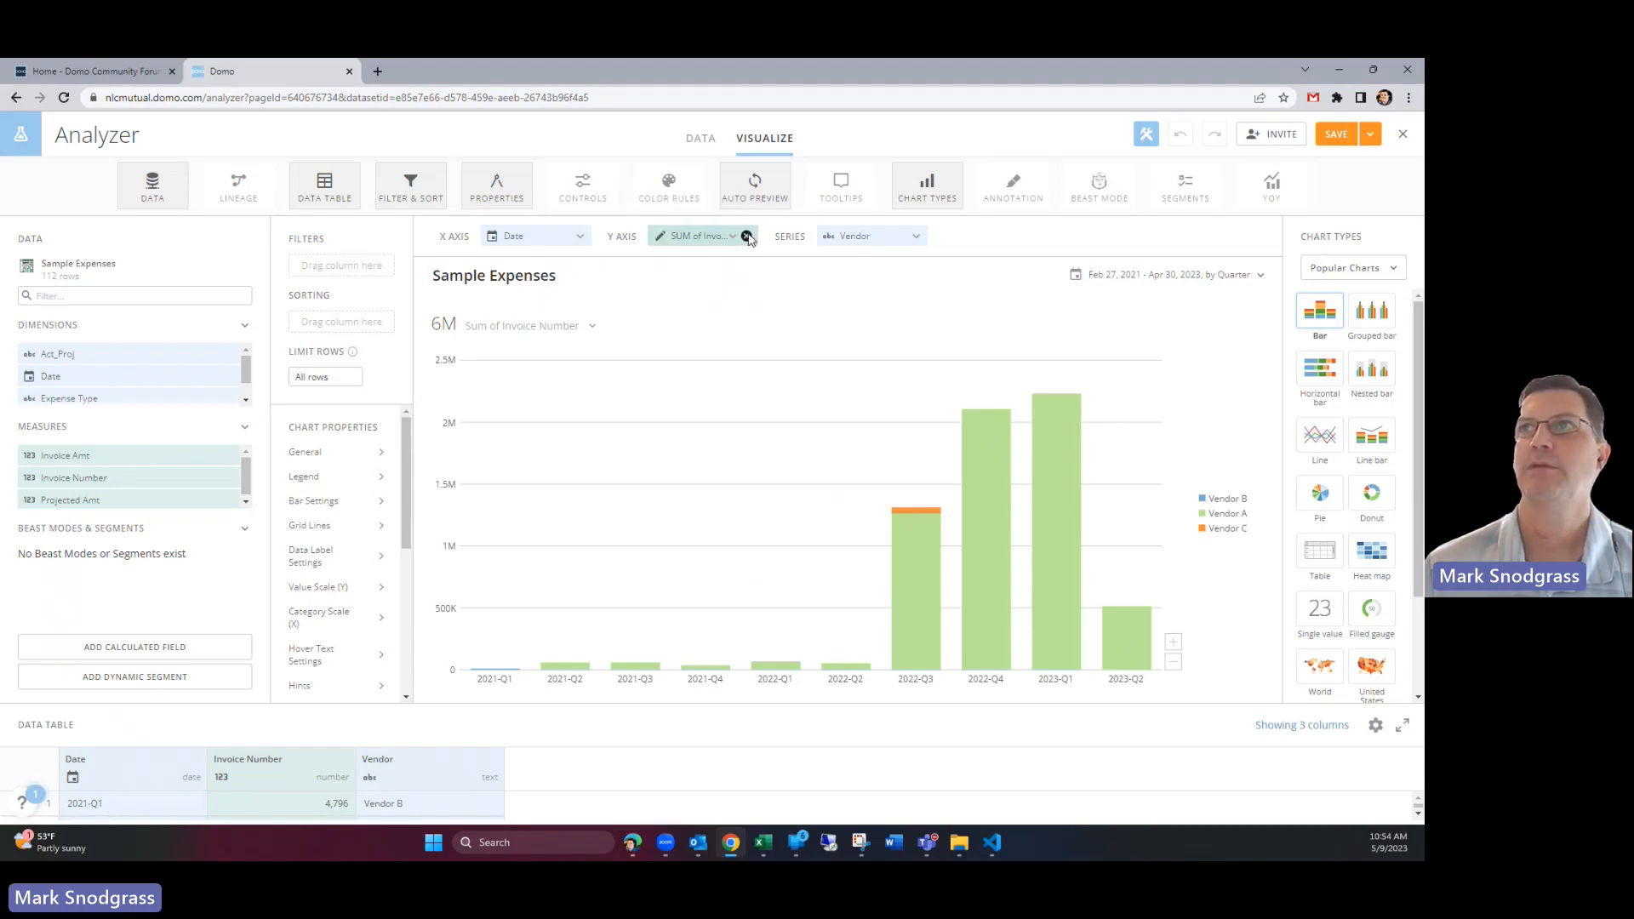
left_click(747, 236)
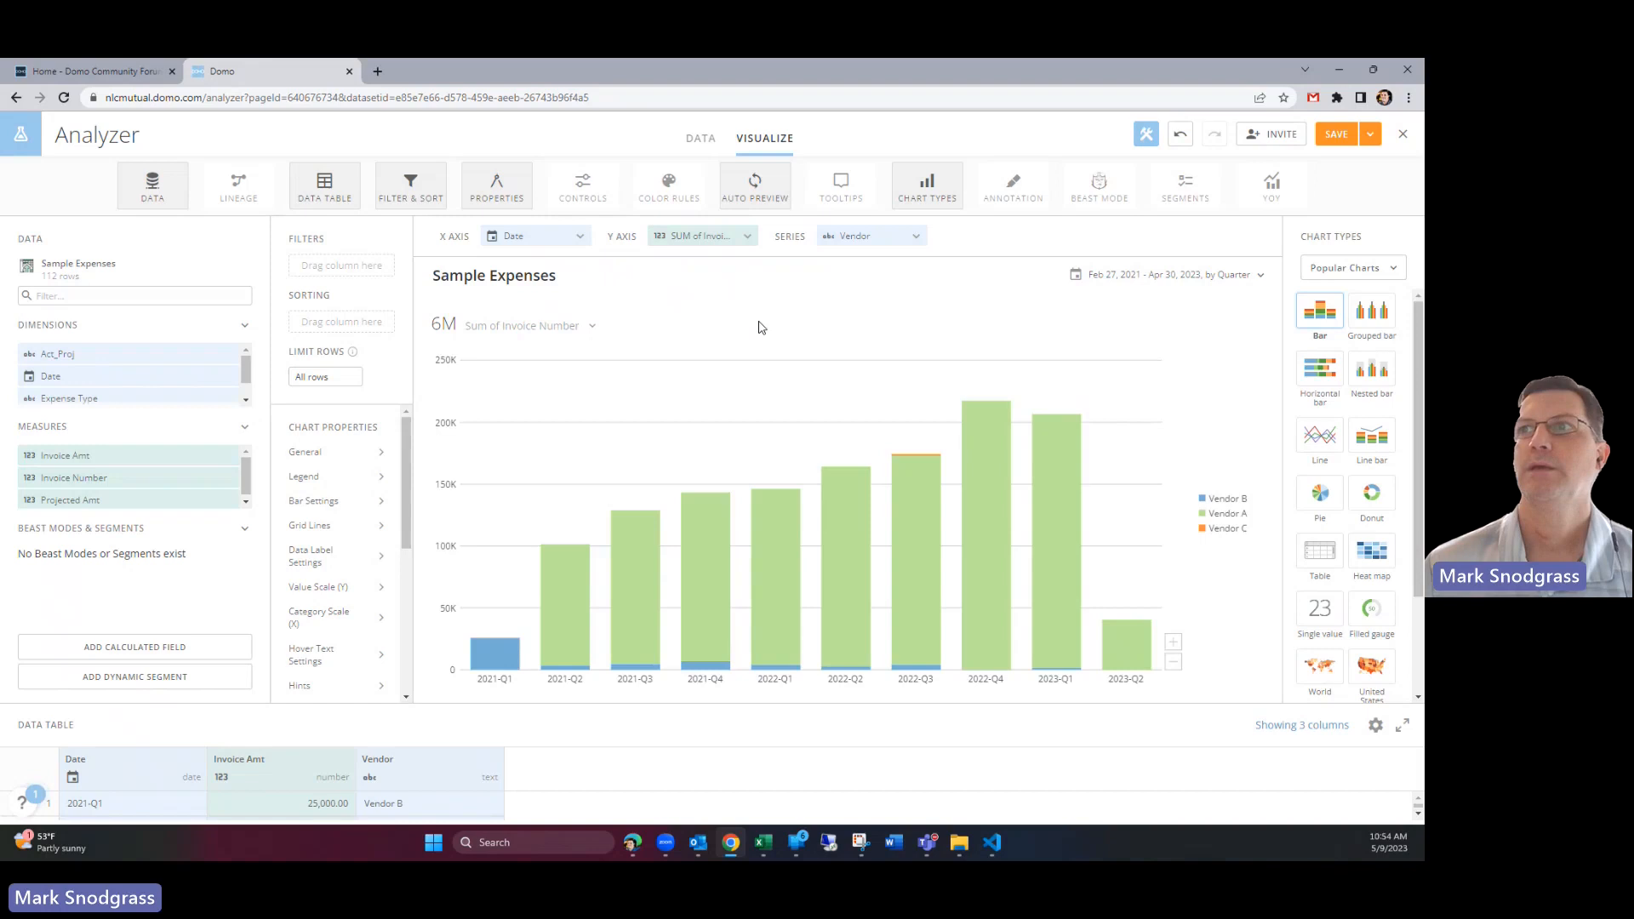
mouse_move(1017, 347)
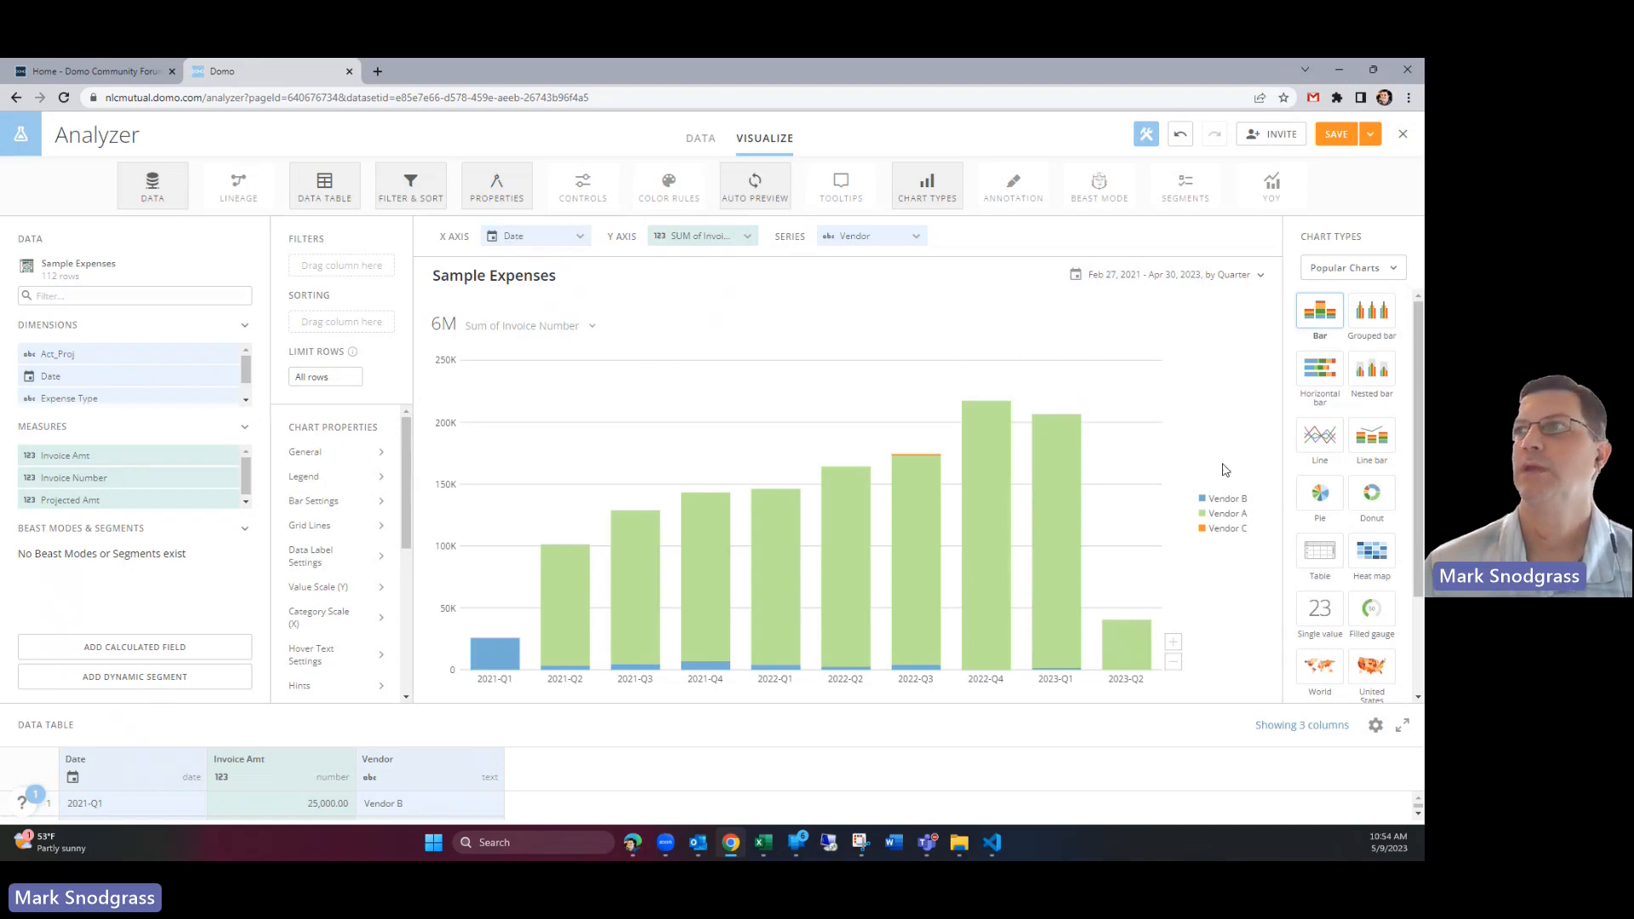
left_click(494, 275)
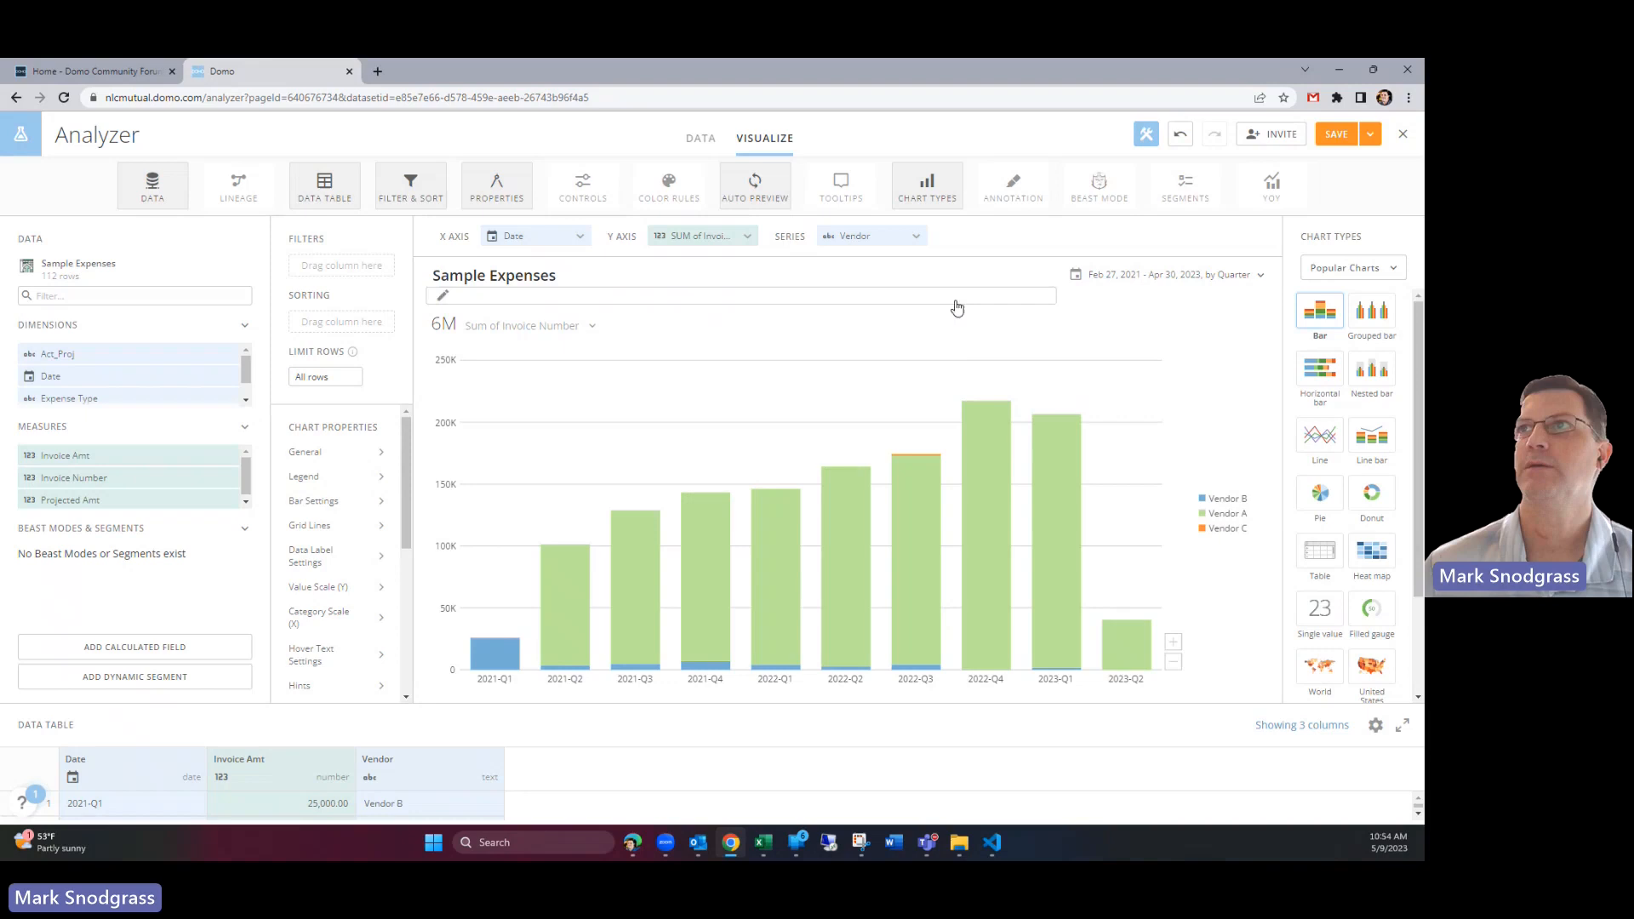
mouse_move(1163, 353)
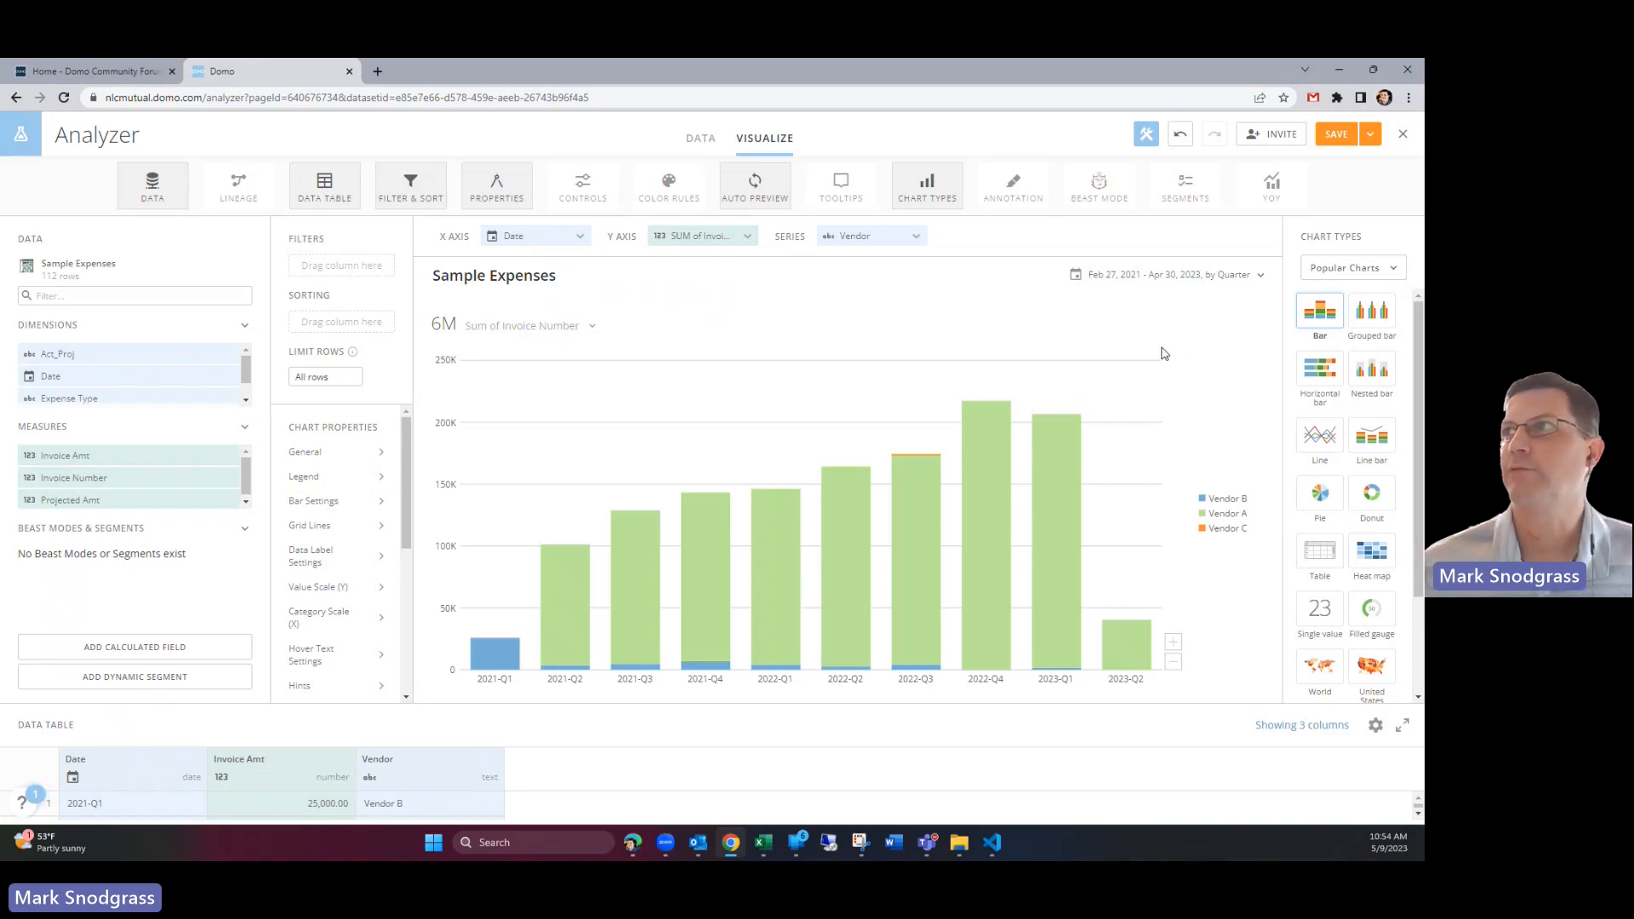
mouse_move(1202, 344)
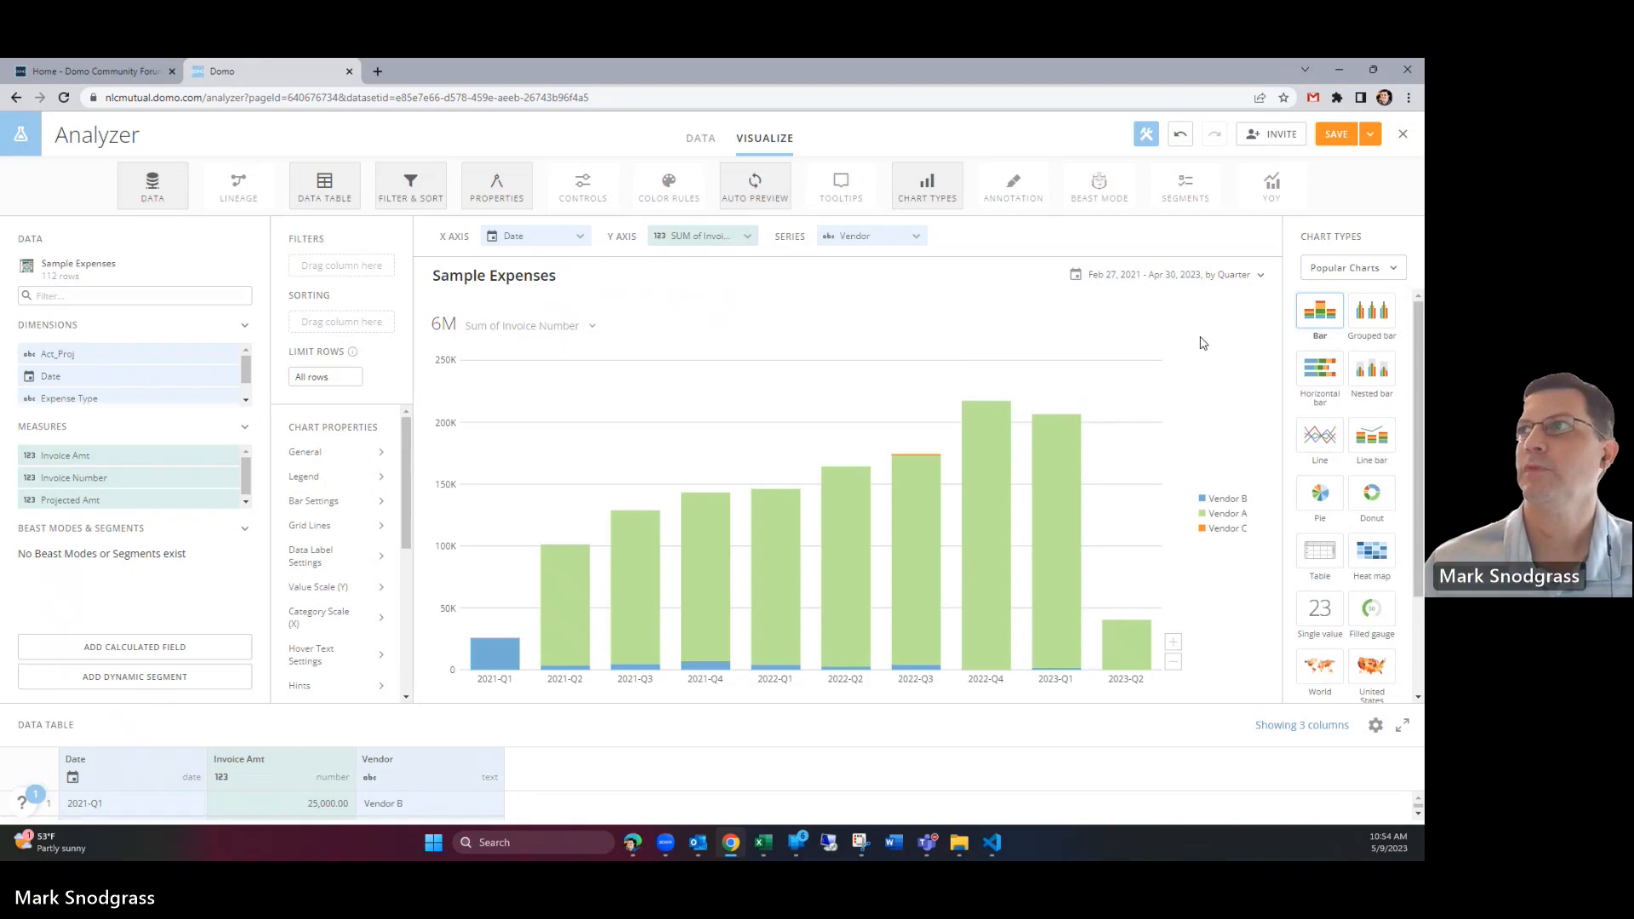
Step: Choose Vertical bar from the Chart Types dropdown to list its bar variants
left_click(1350, 268)
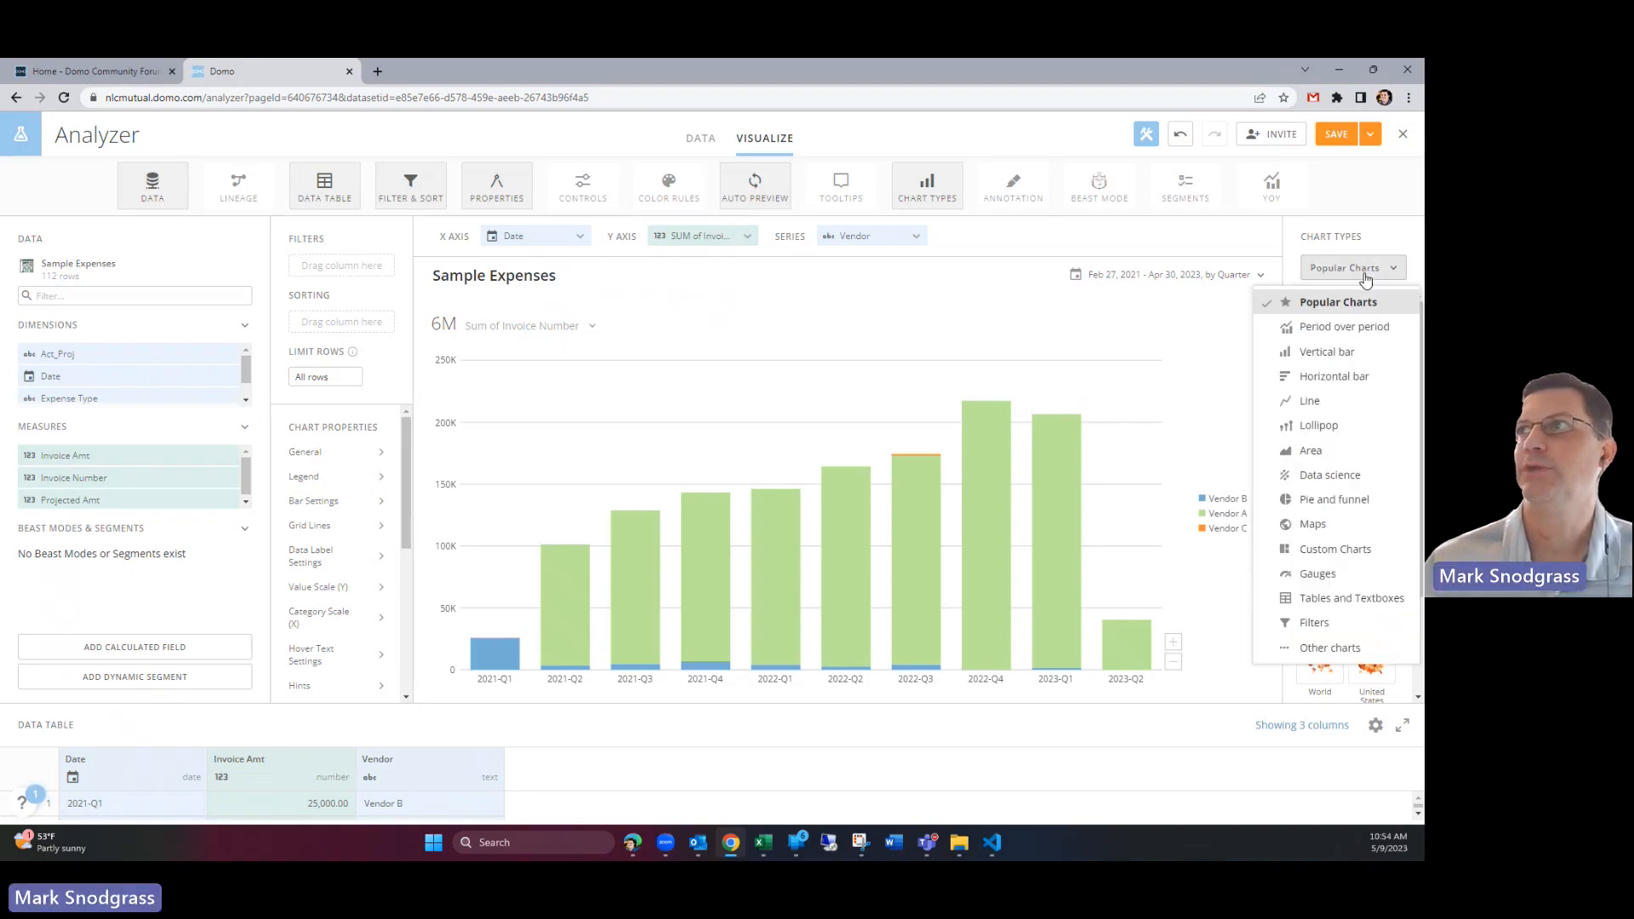
mouse_move(1328, 352)
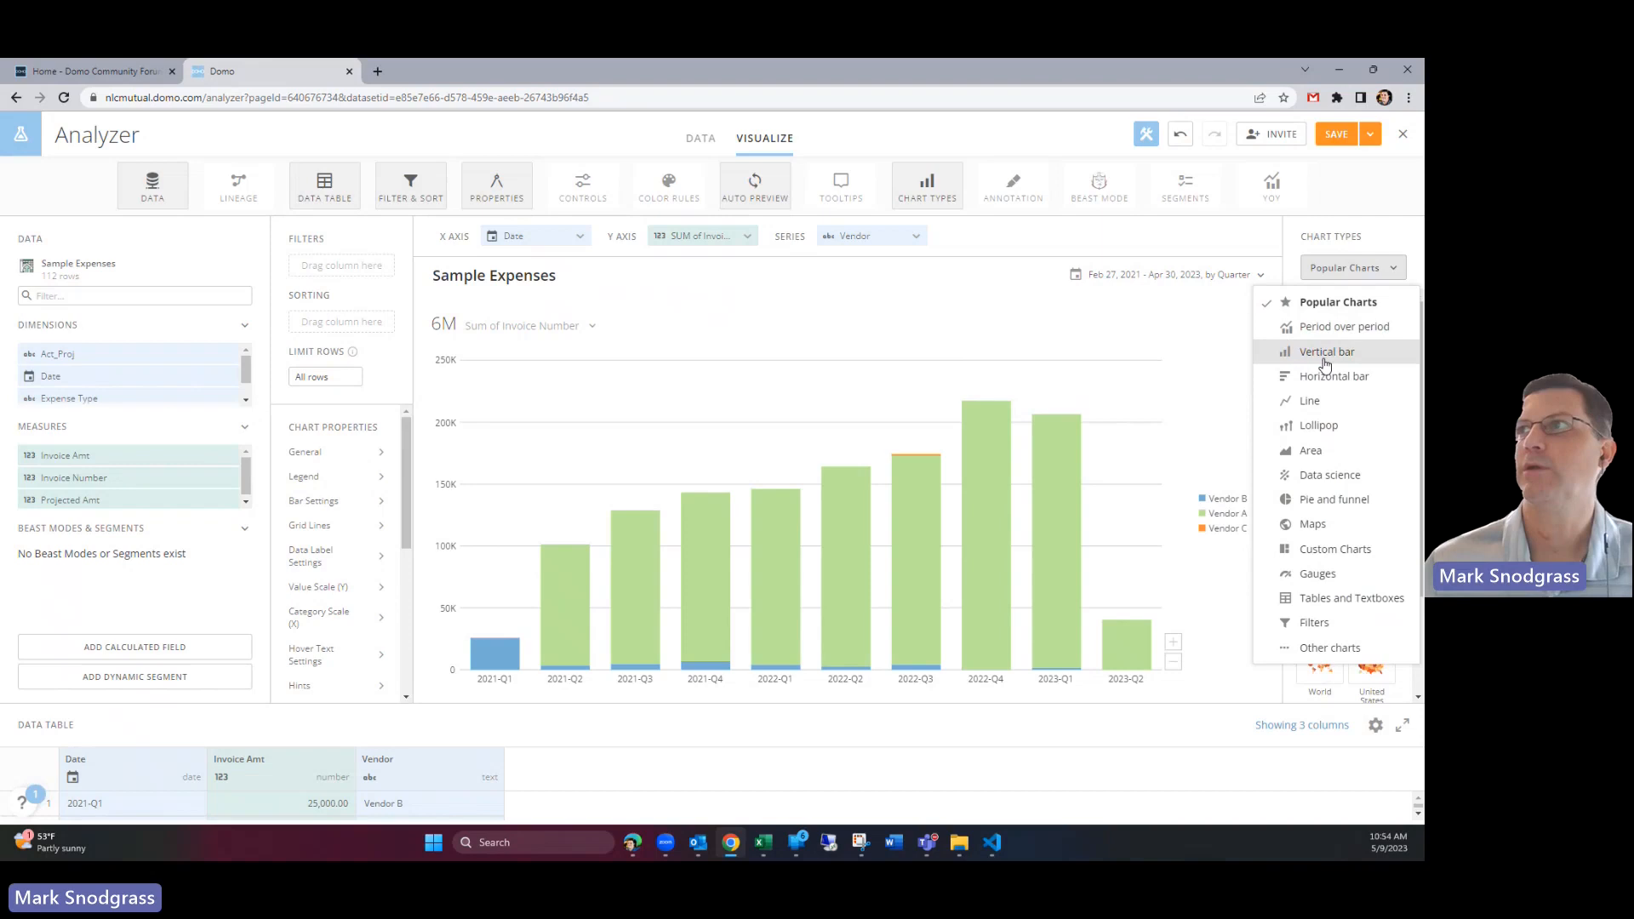
left_click(1327, 352)
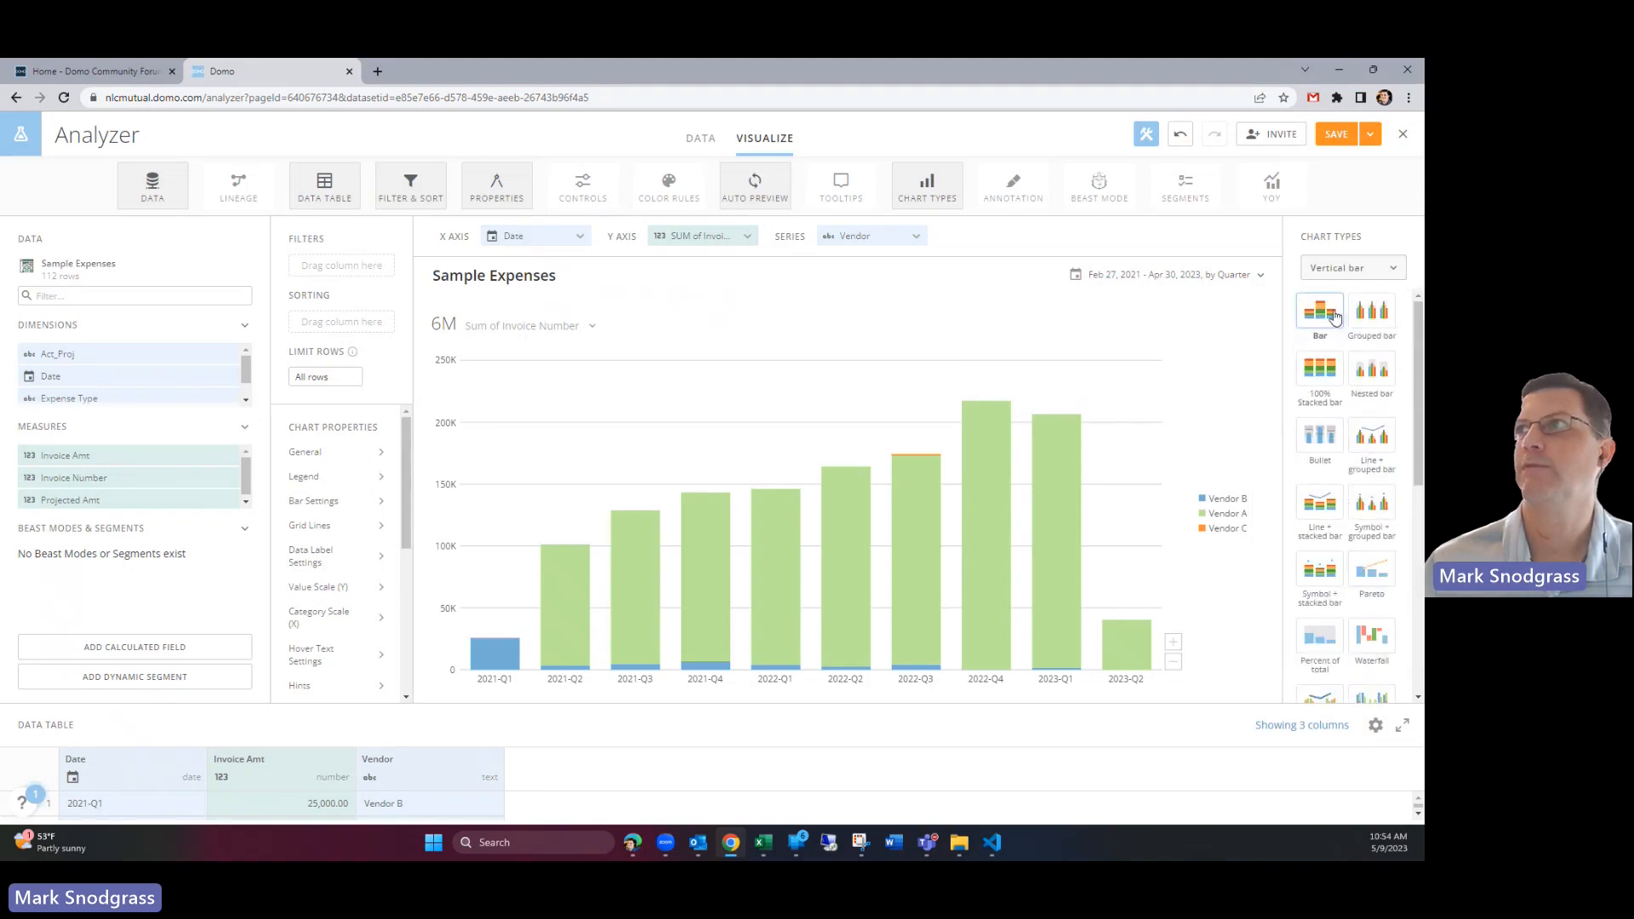
left_click(1351, 268)
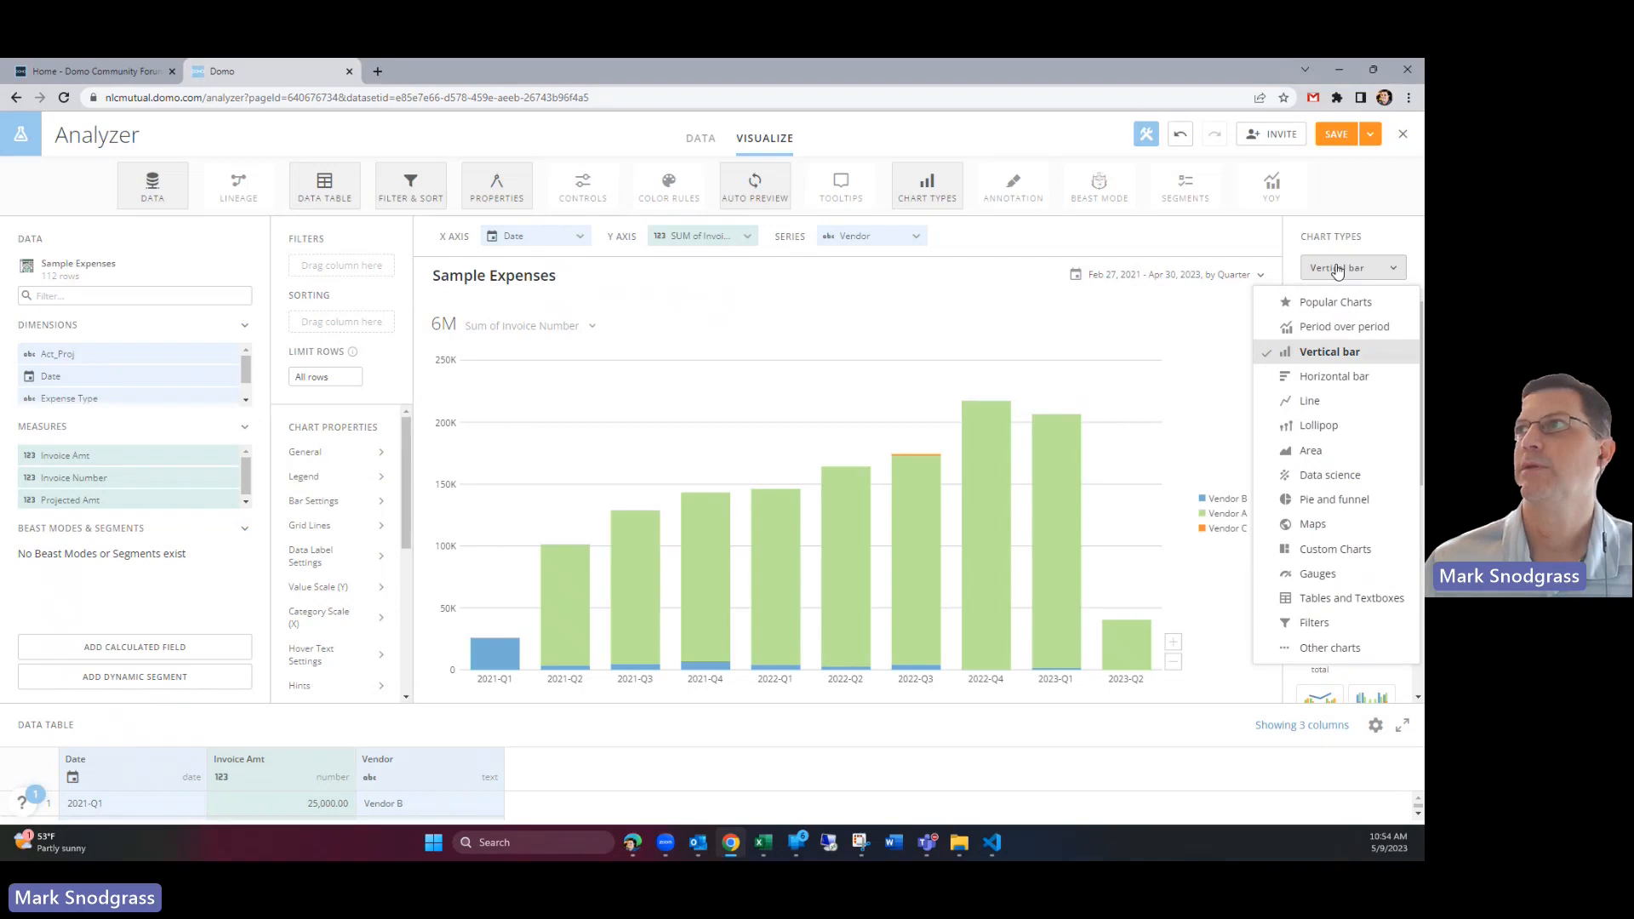
left_click(1329, 351)
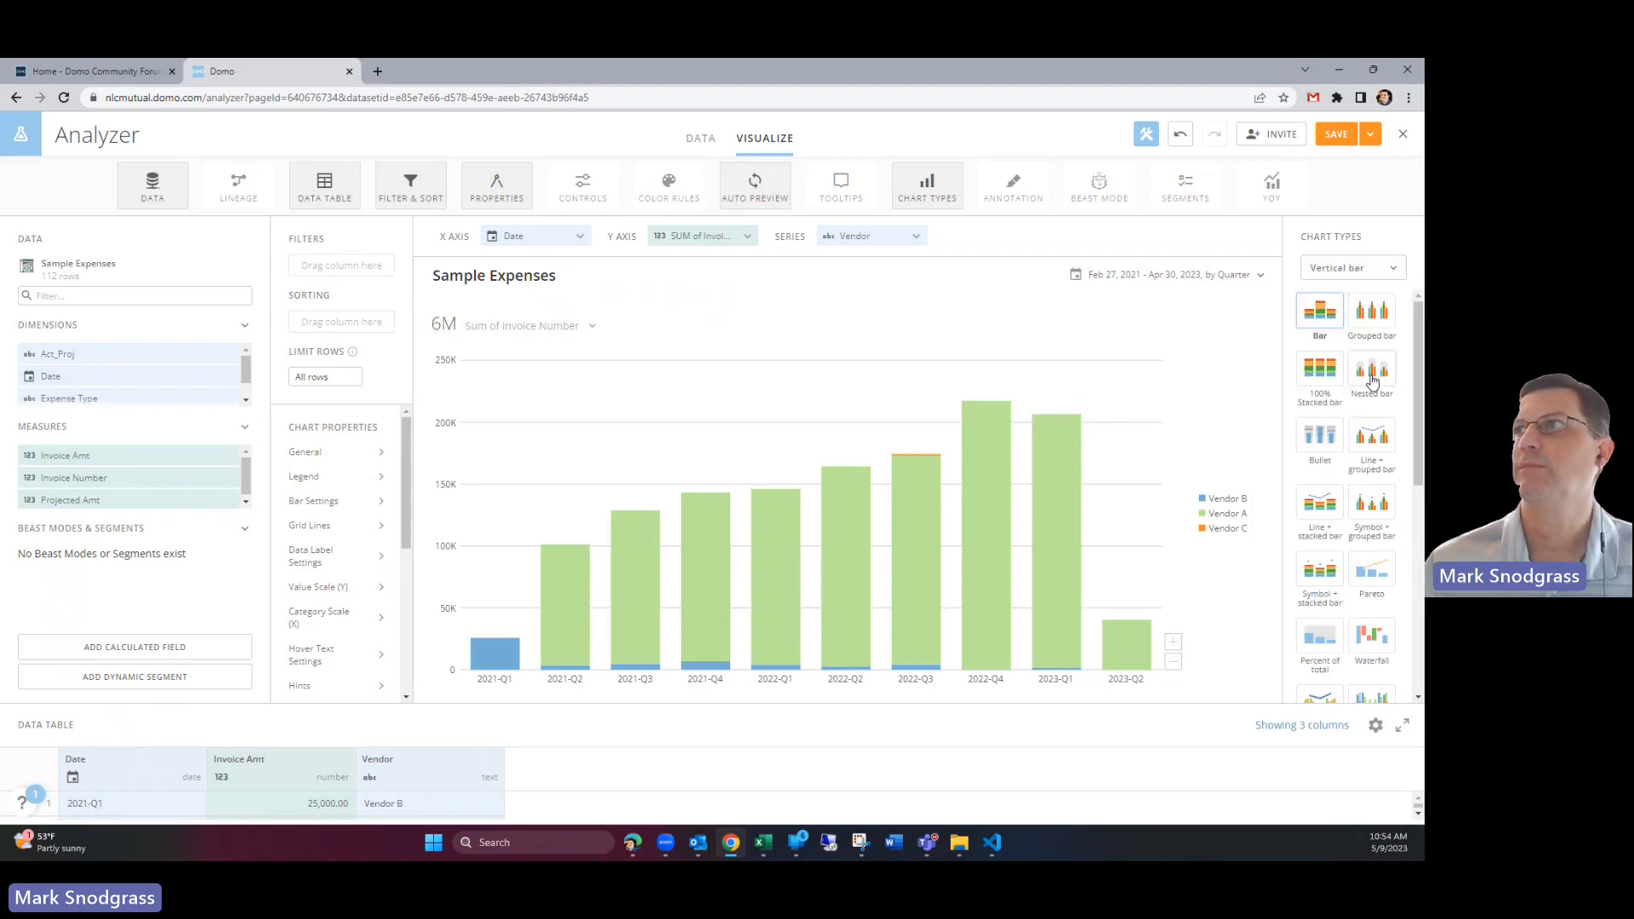
mouse_move(1241, 340)
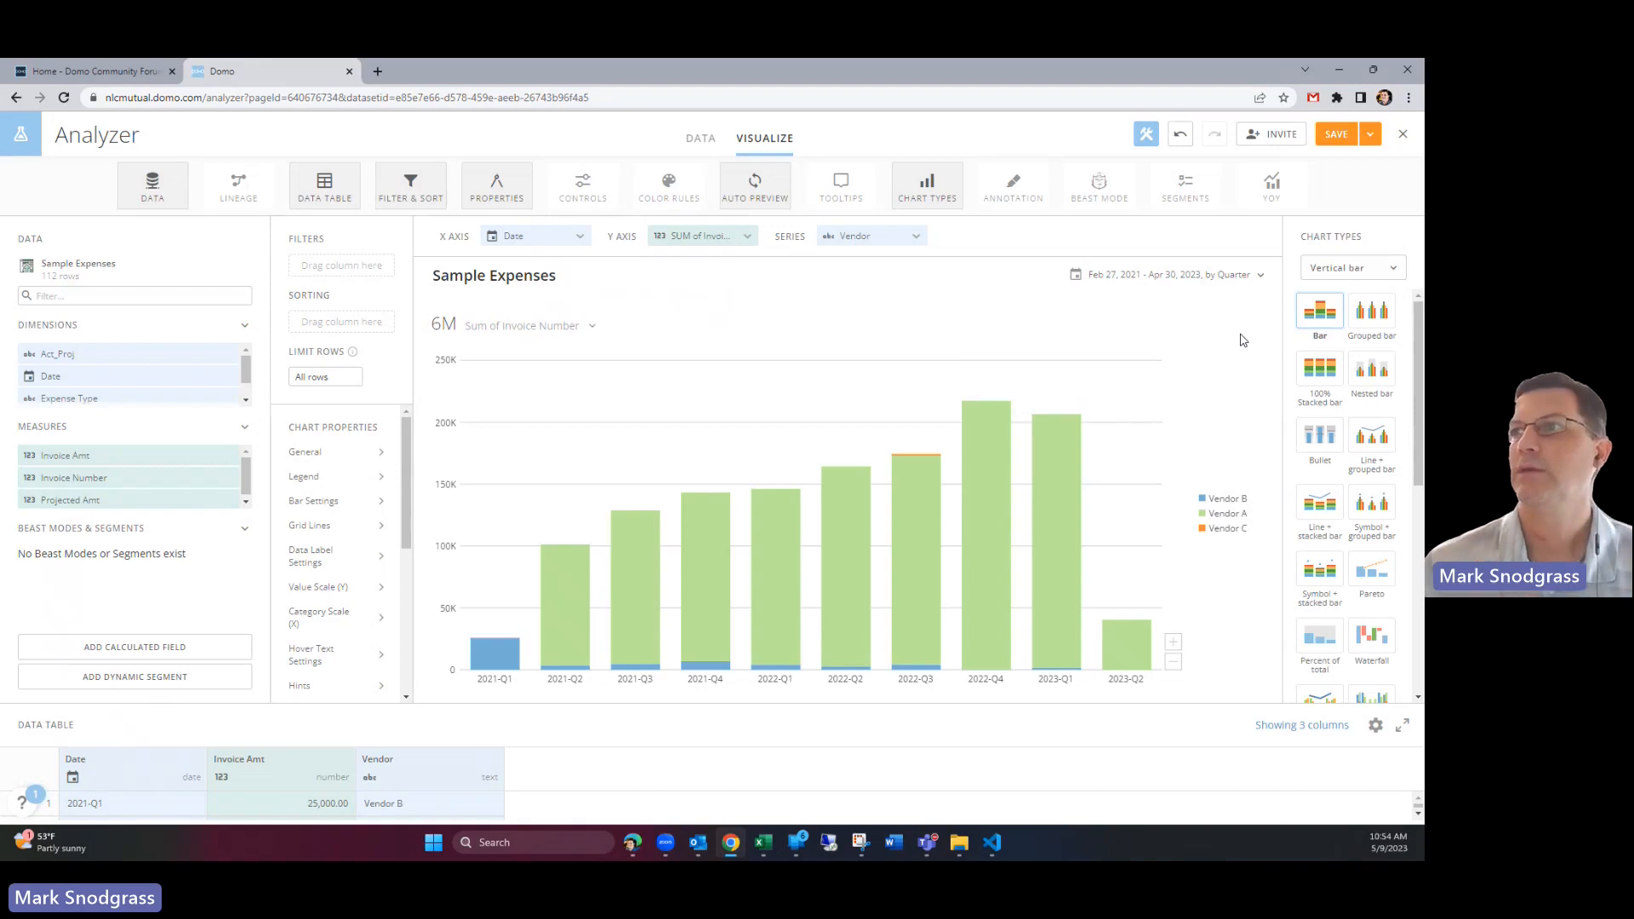
mouse_move(1231, 344)
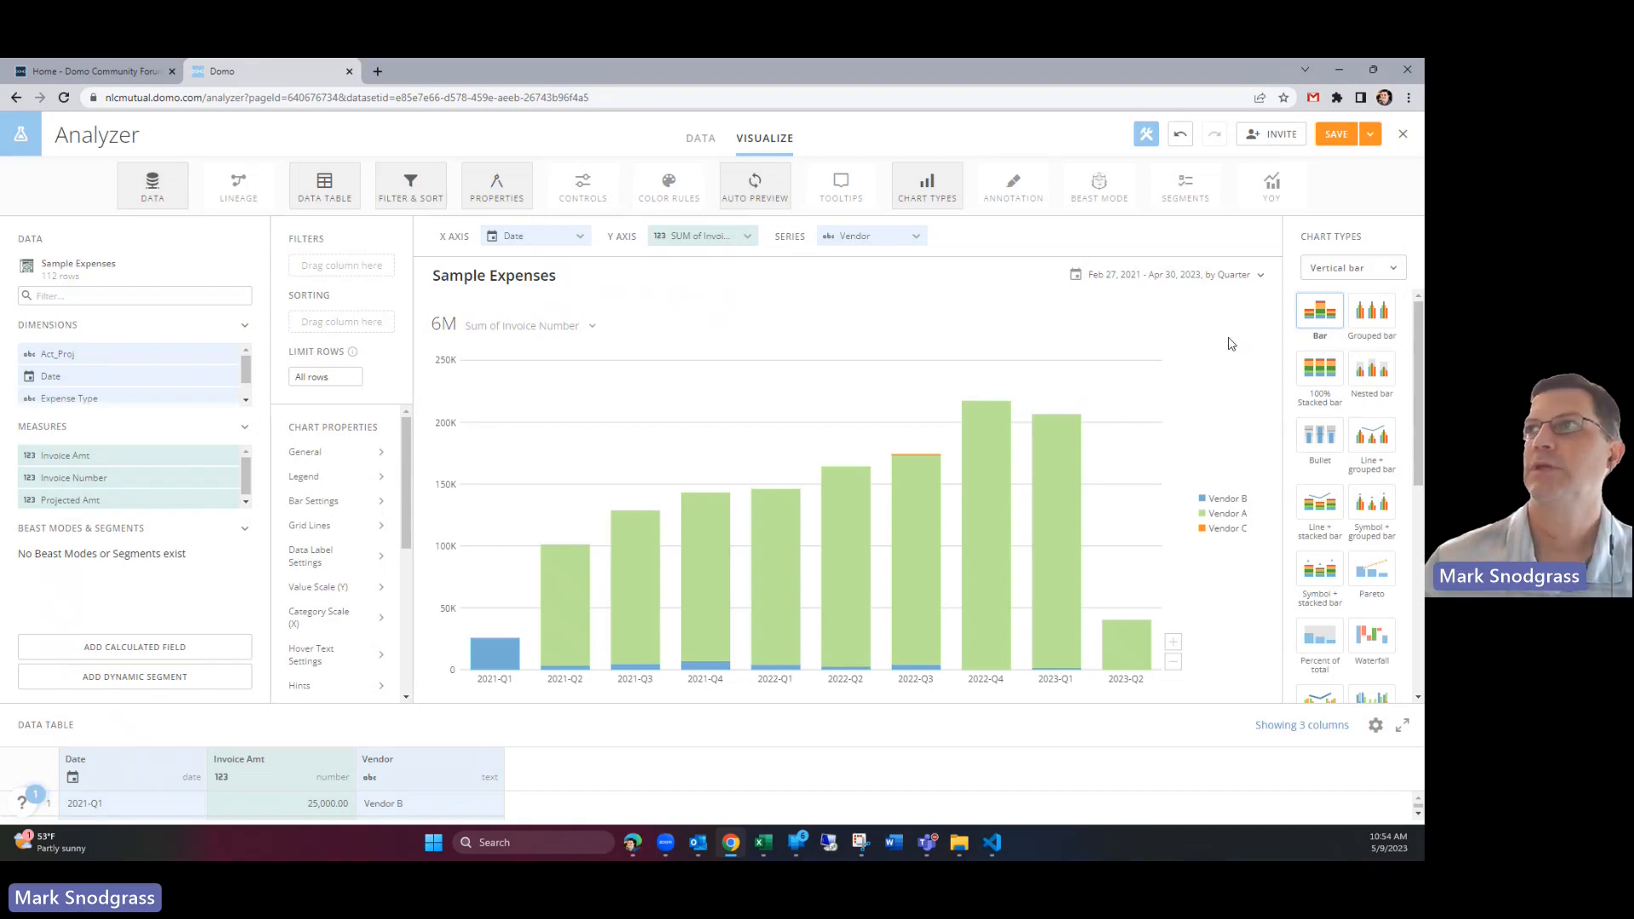
mouse_move(1151, 349)
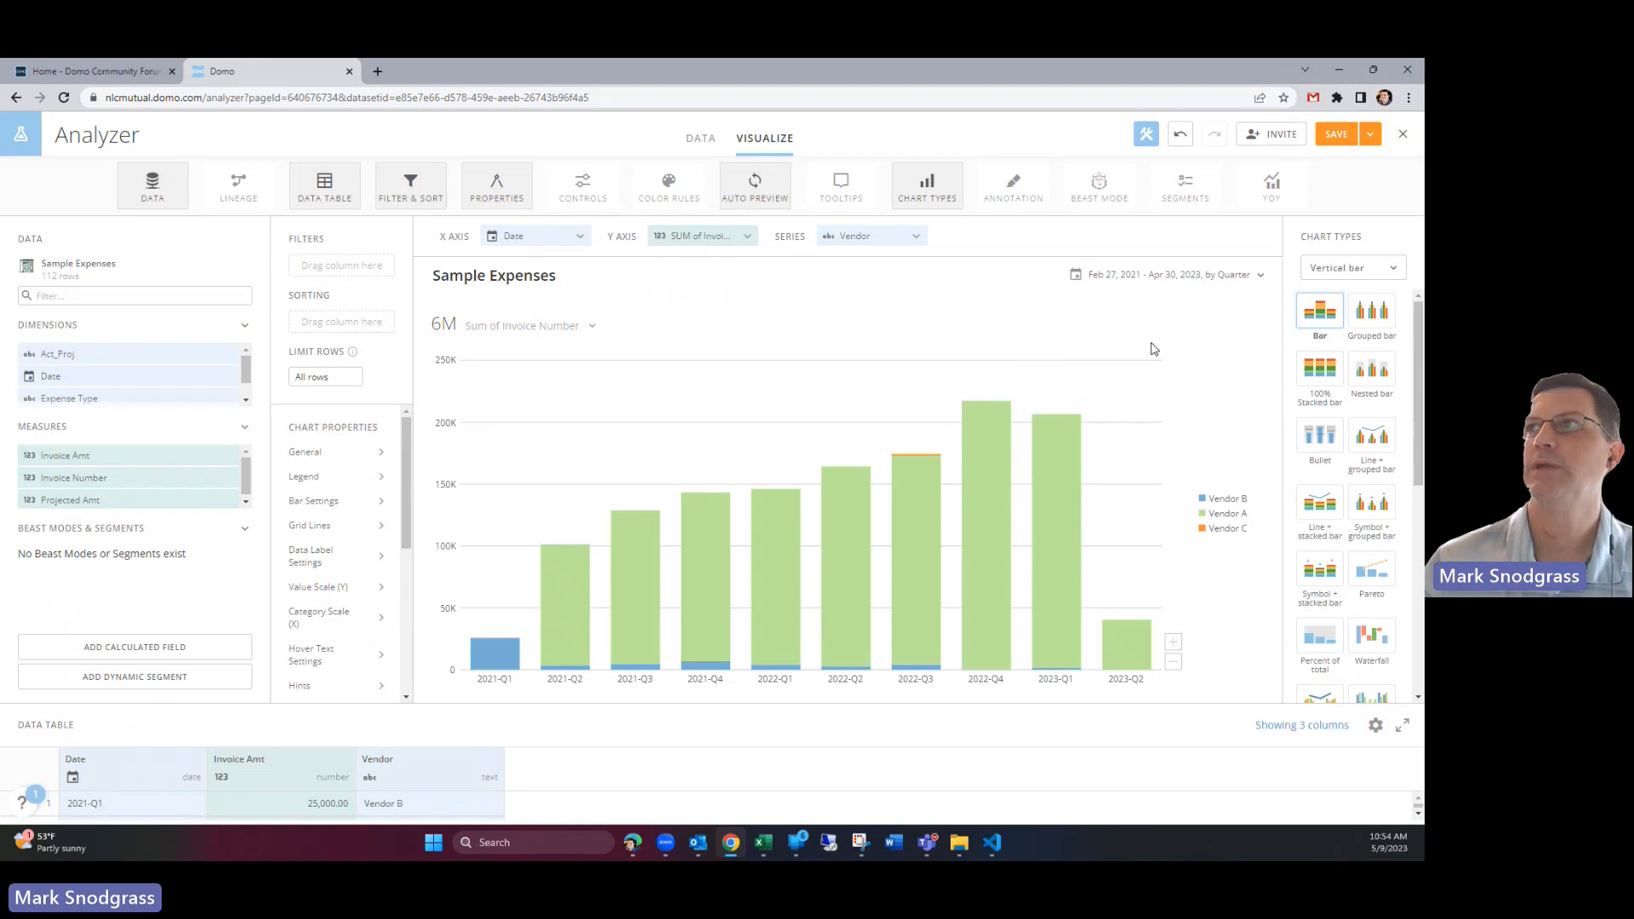
Step: Change the date range's Graph by grouping from quarter to Month, then Year
left_click(1262, 274)
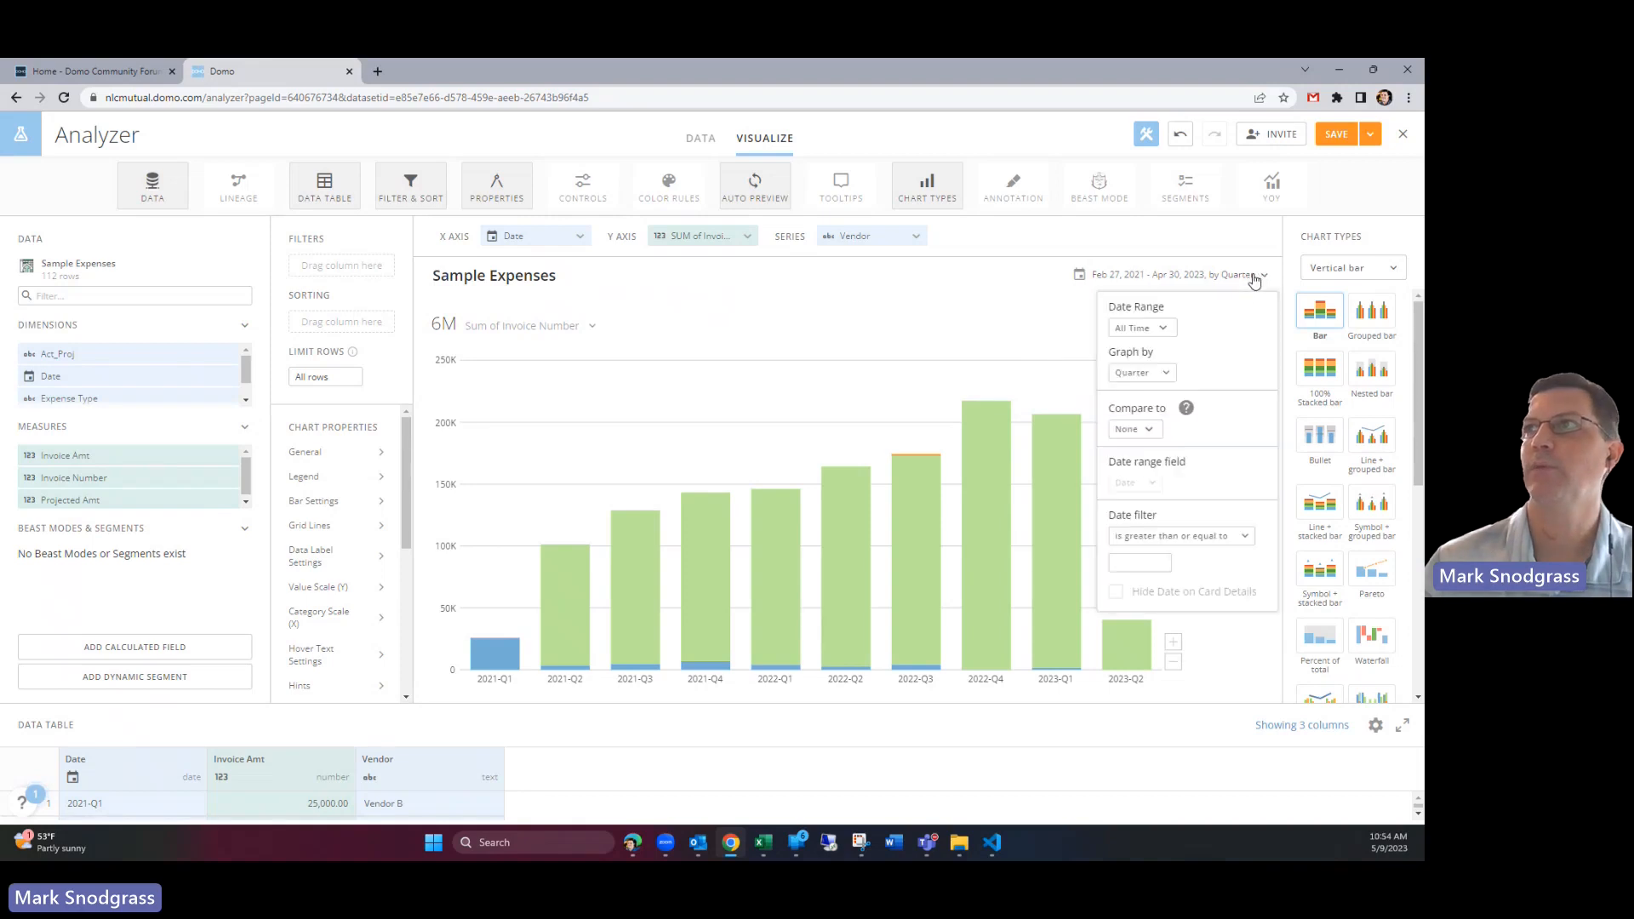
mouse_move(1198, 344)
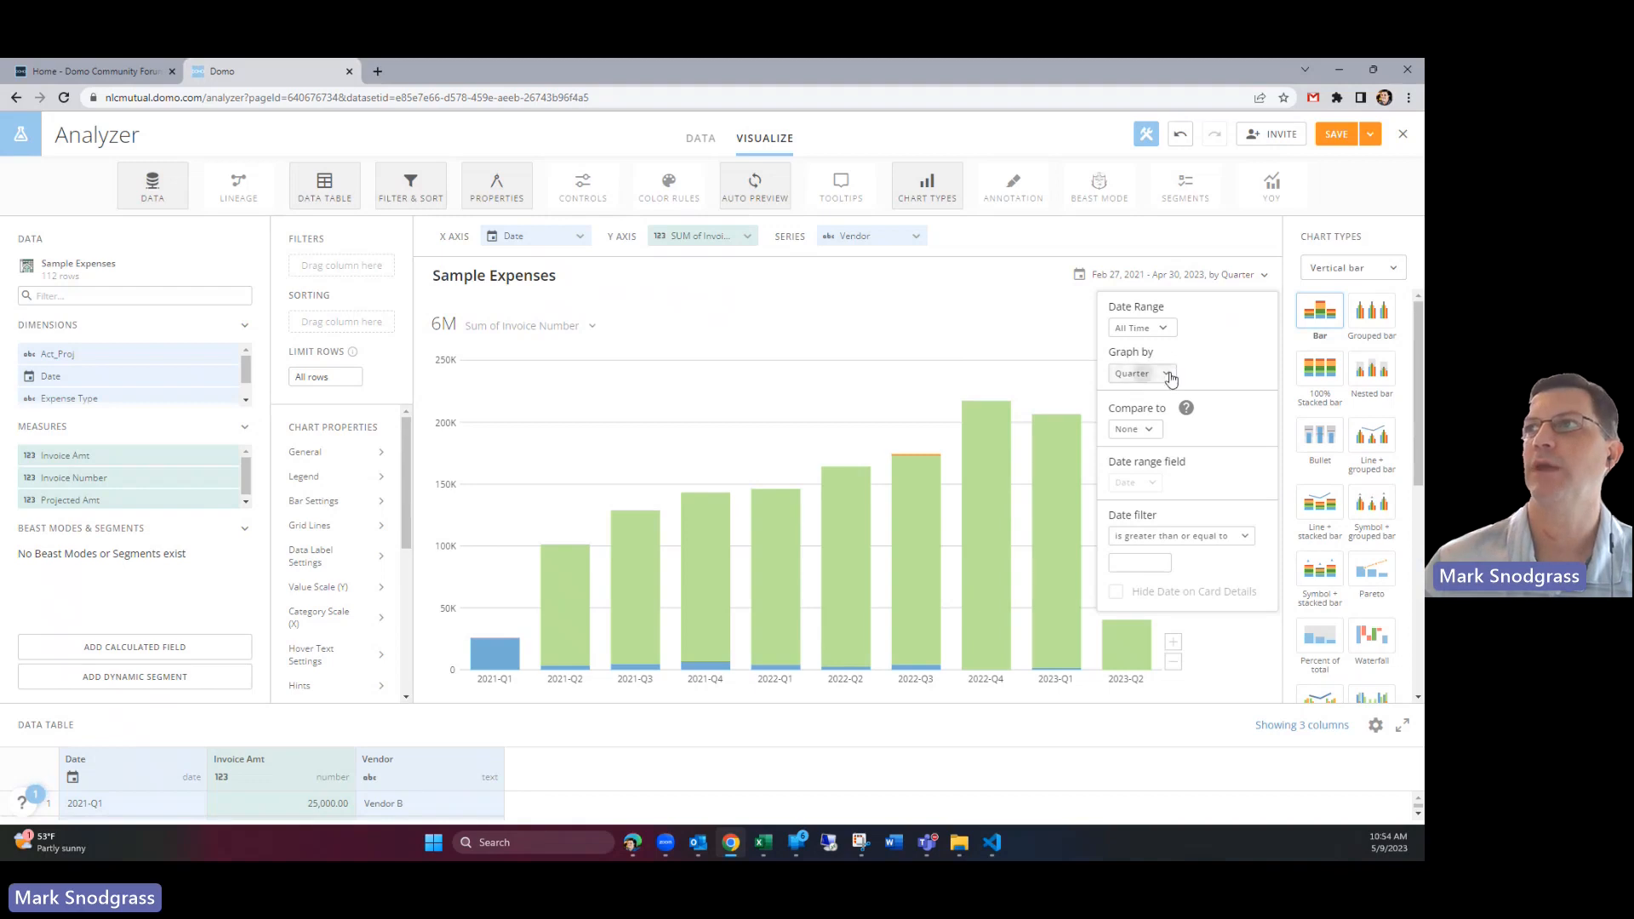
left_click(1138, 373)
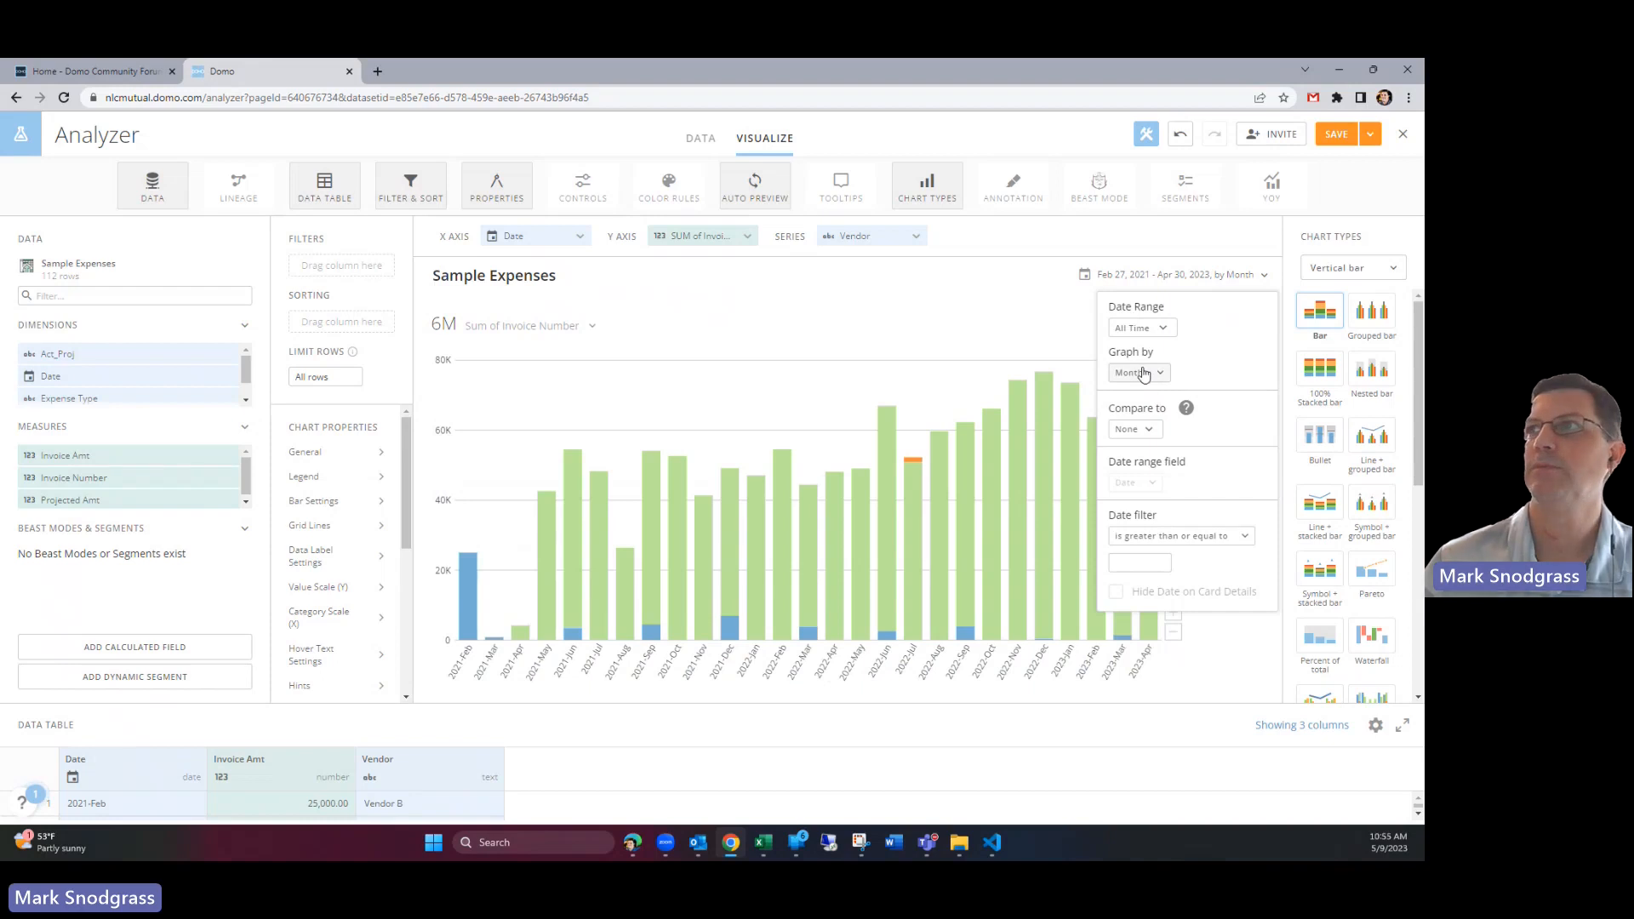
left_click(1136, 372)
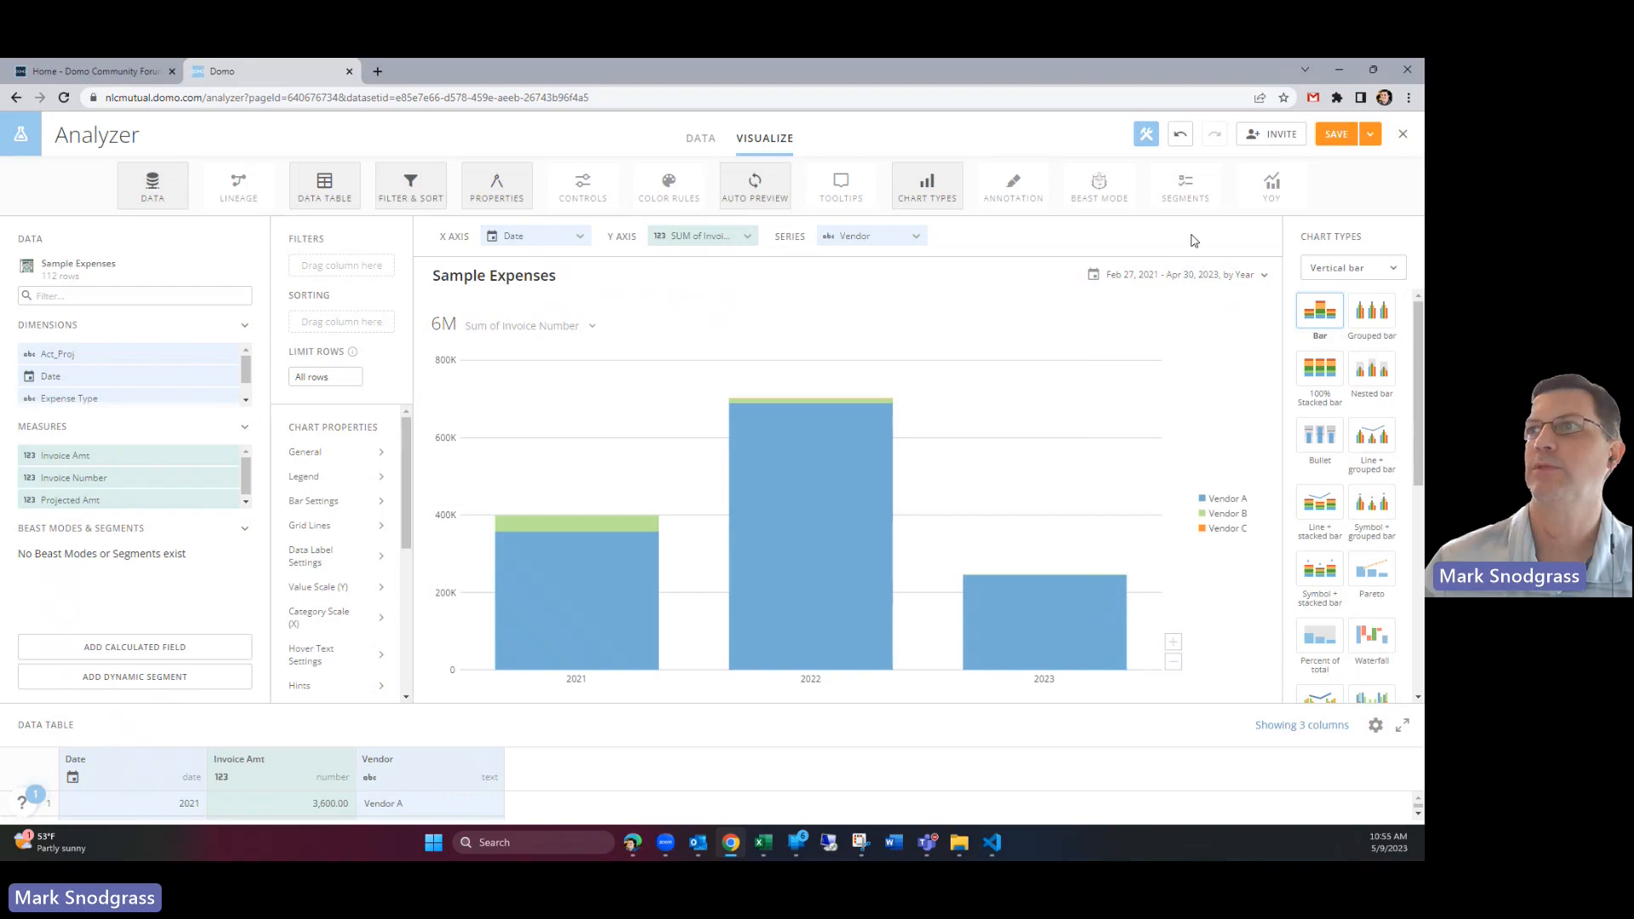
mouse_move(797, 316)
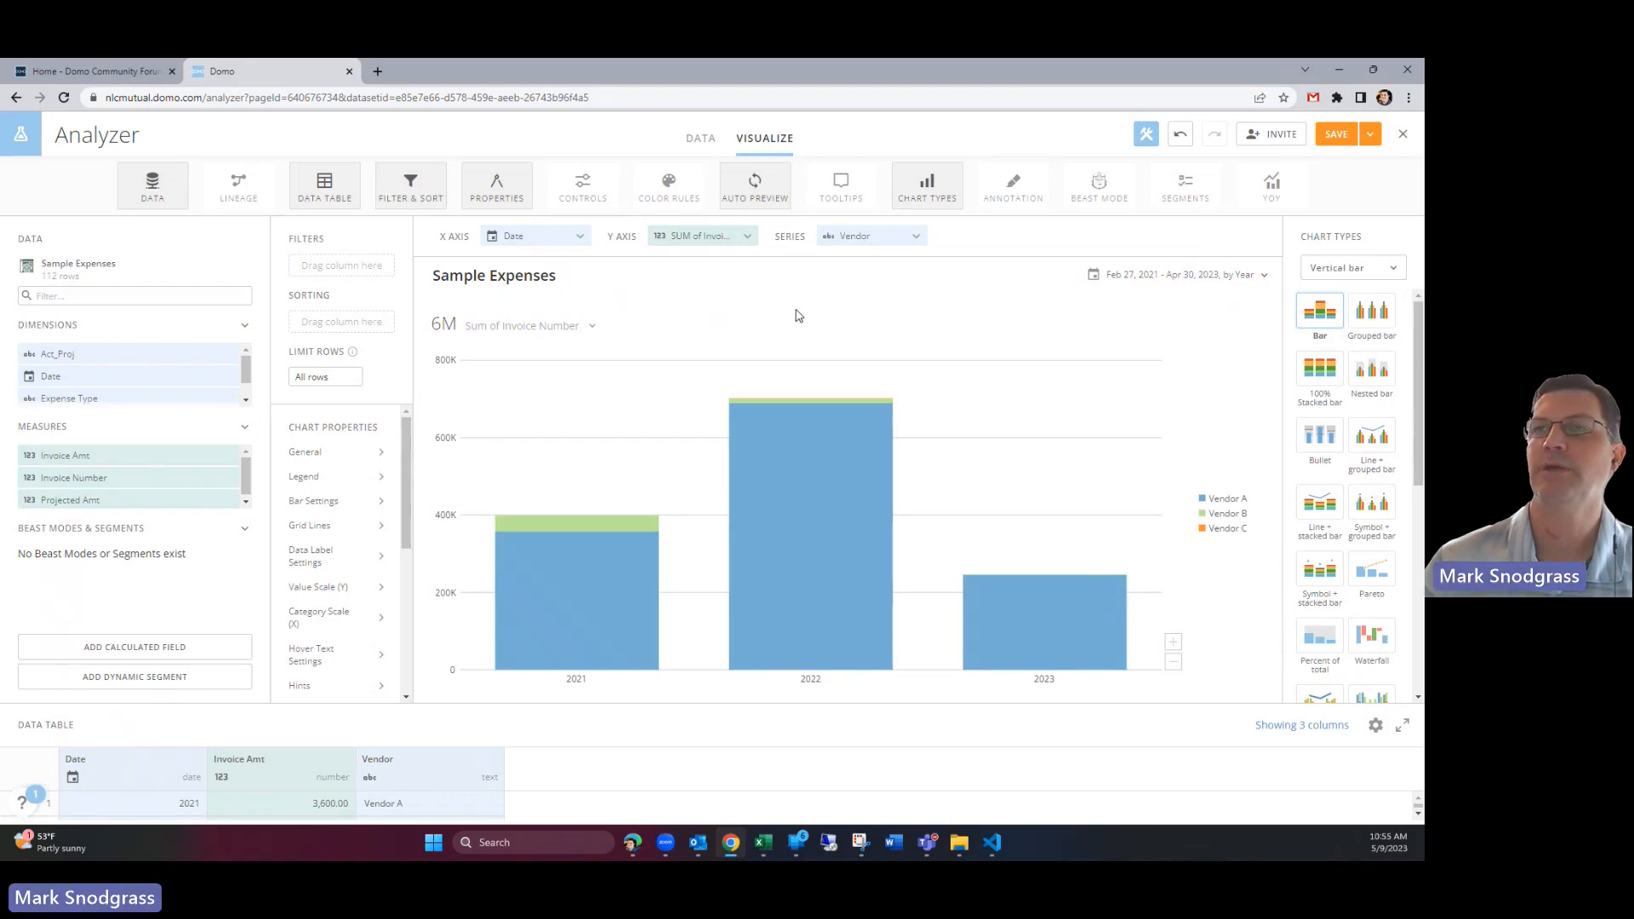
mouse_move(766, 330)
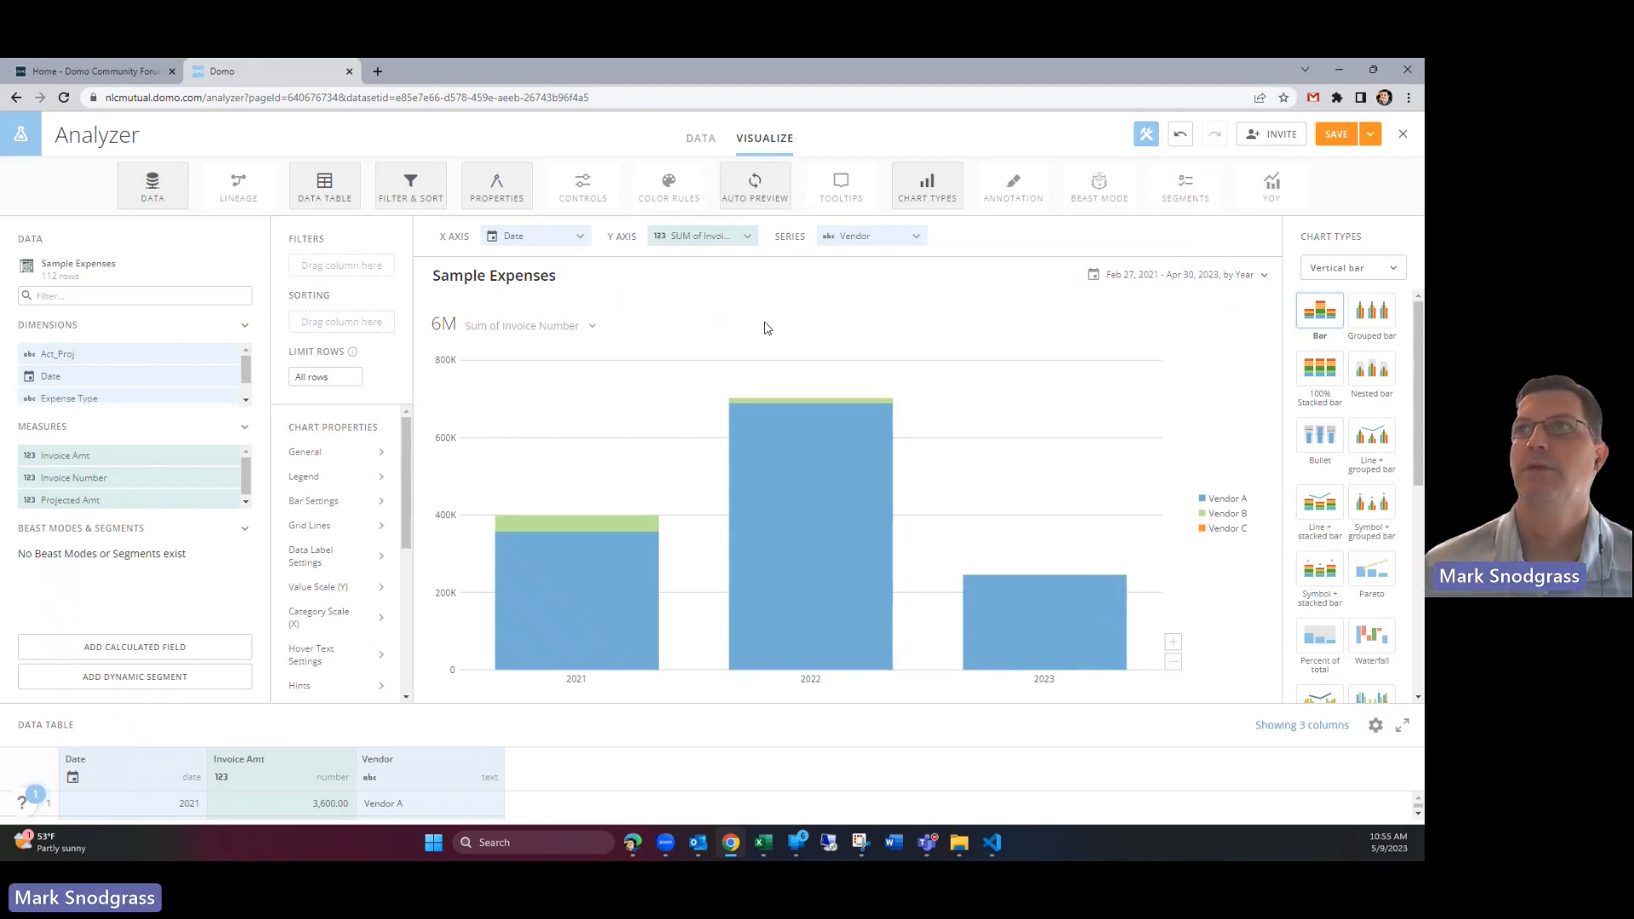
mouse_move(802, 479)
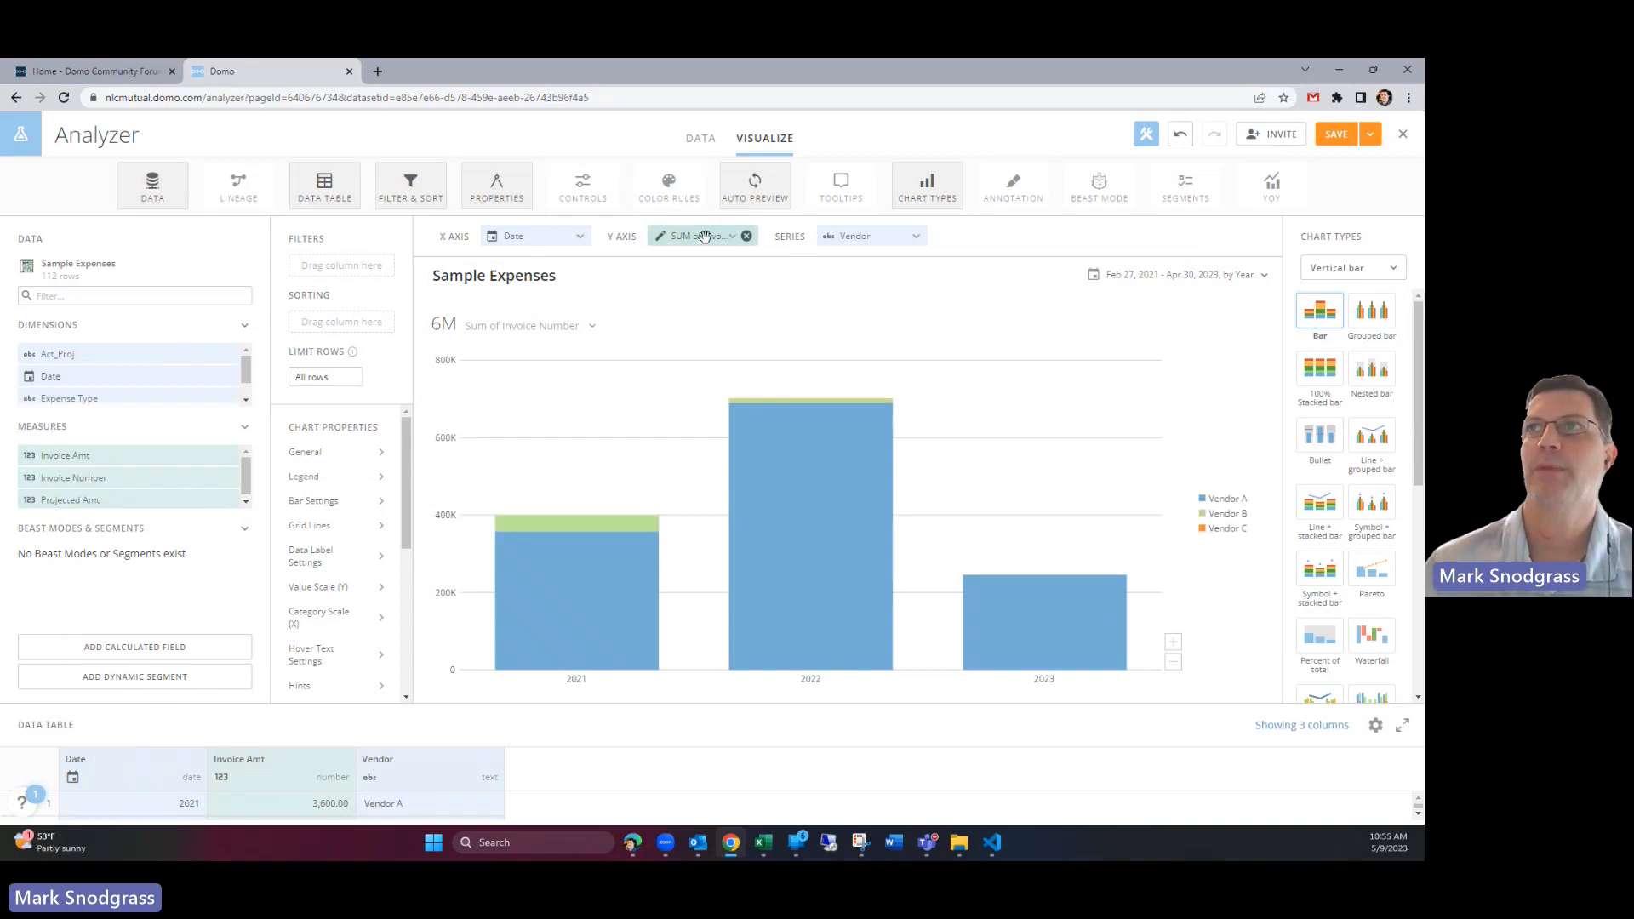
Step: Format the Invoice Amt Y axis sum as Currency with 0 decimal places
left_click(697, 236)
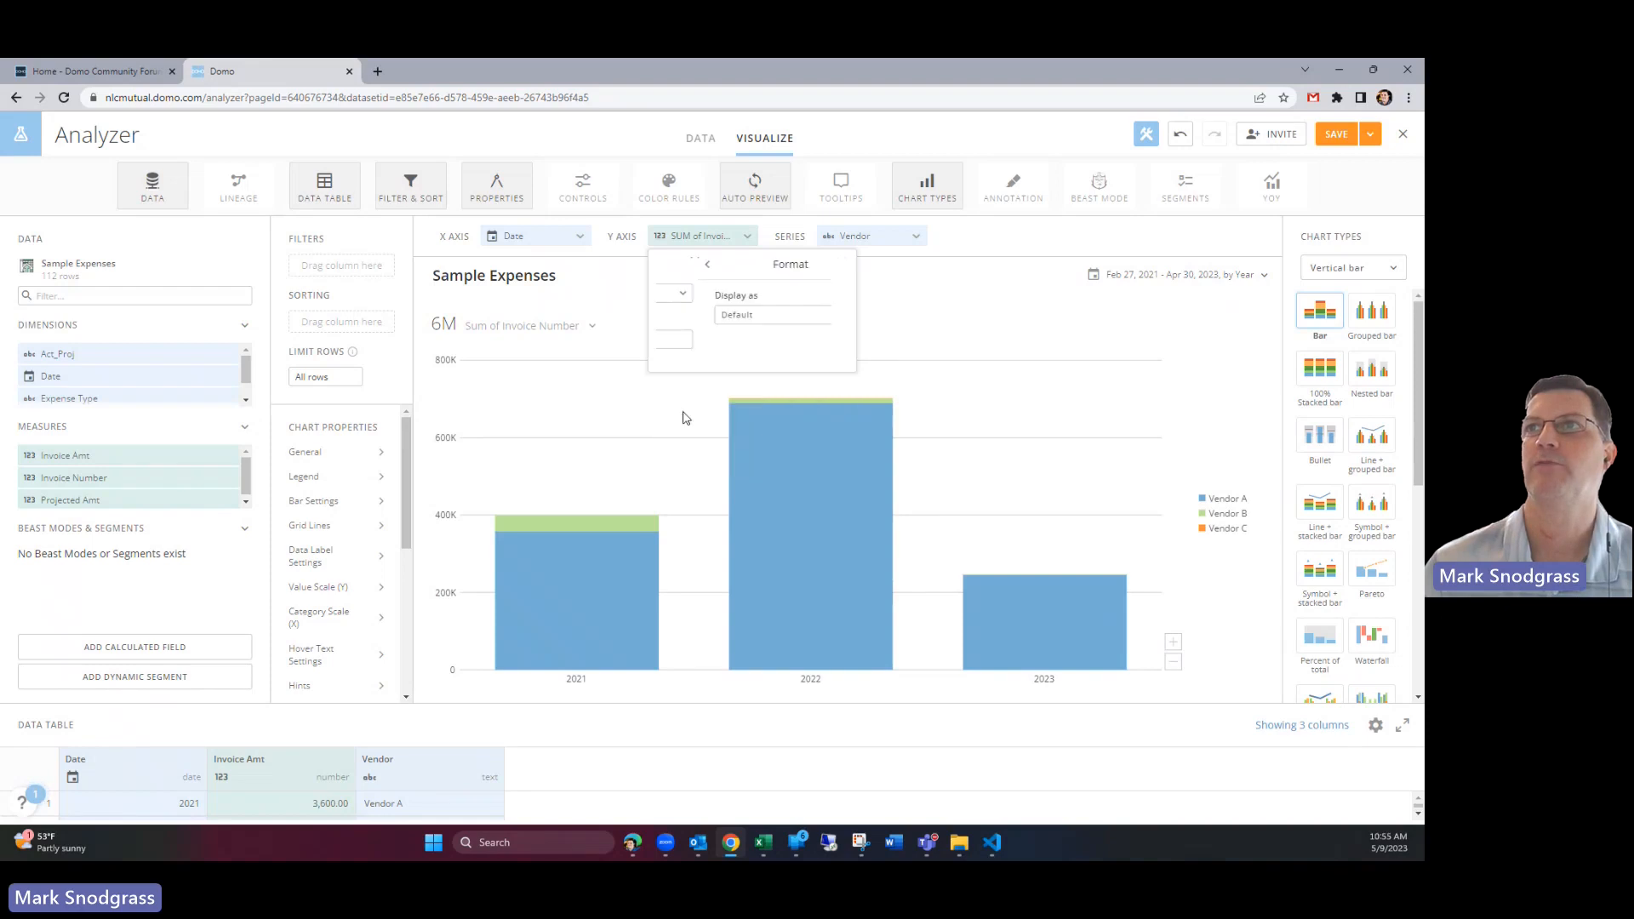
left_click(750, 315)
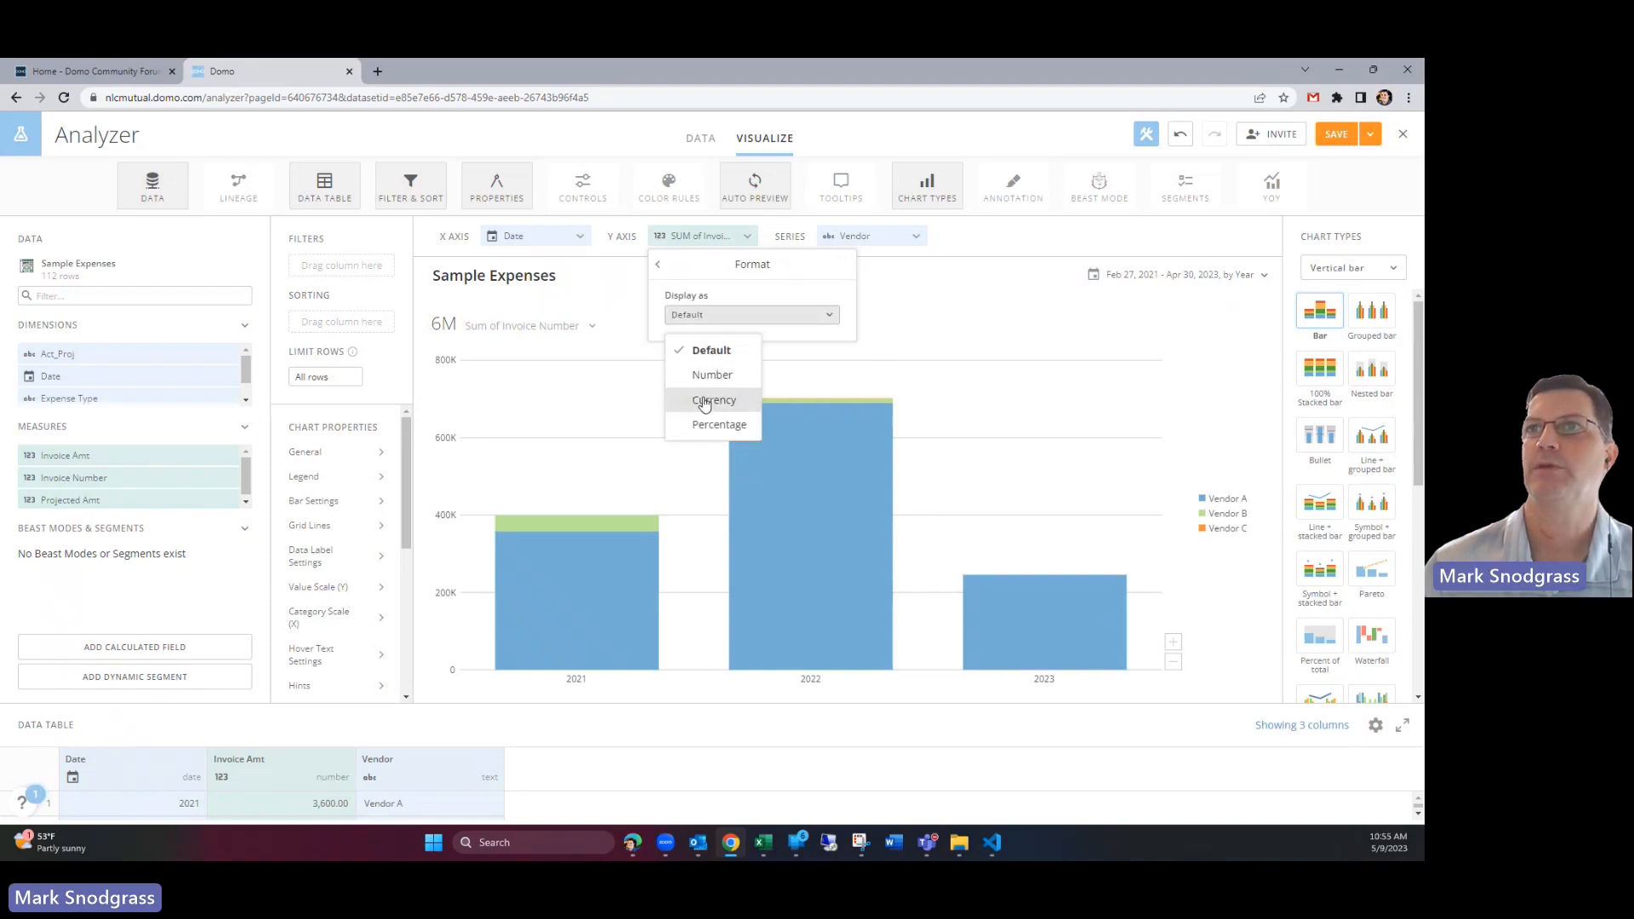
left_click(714, 400)
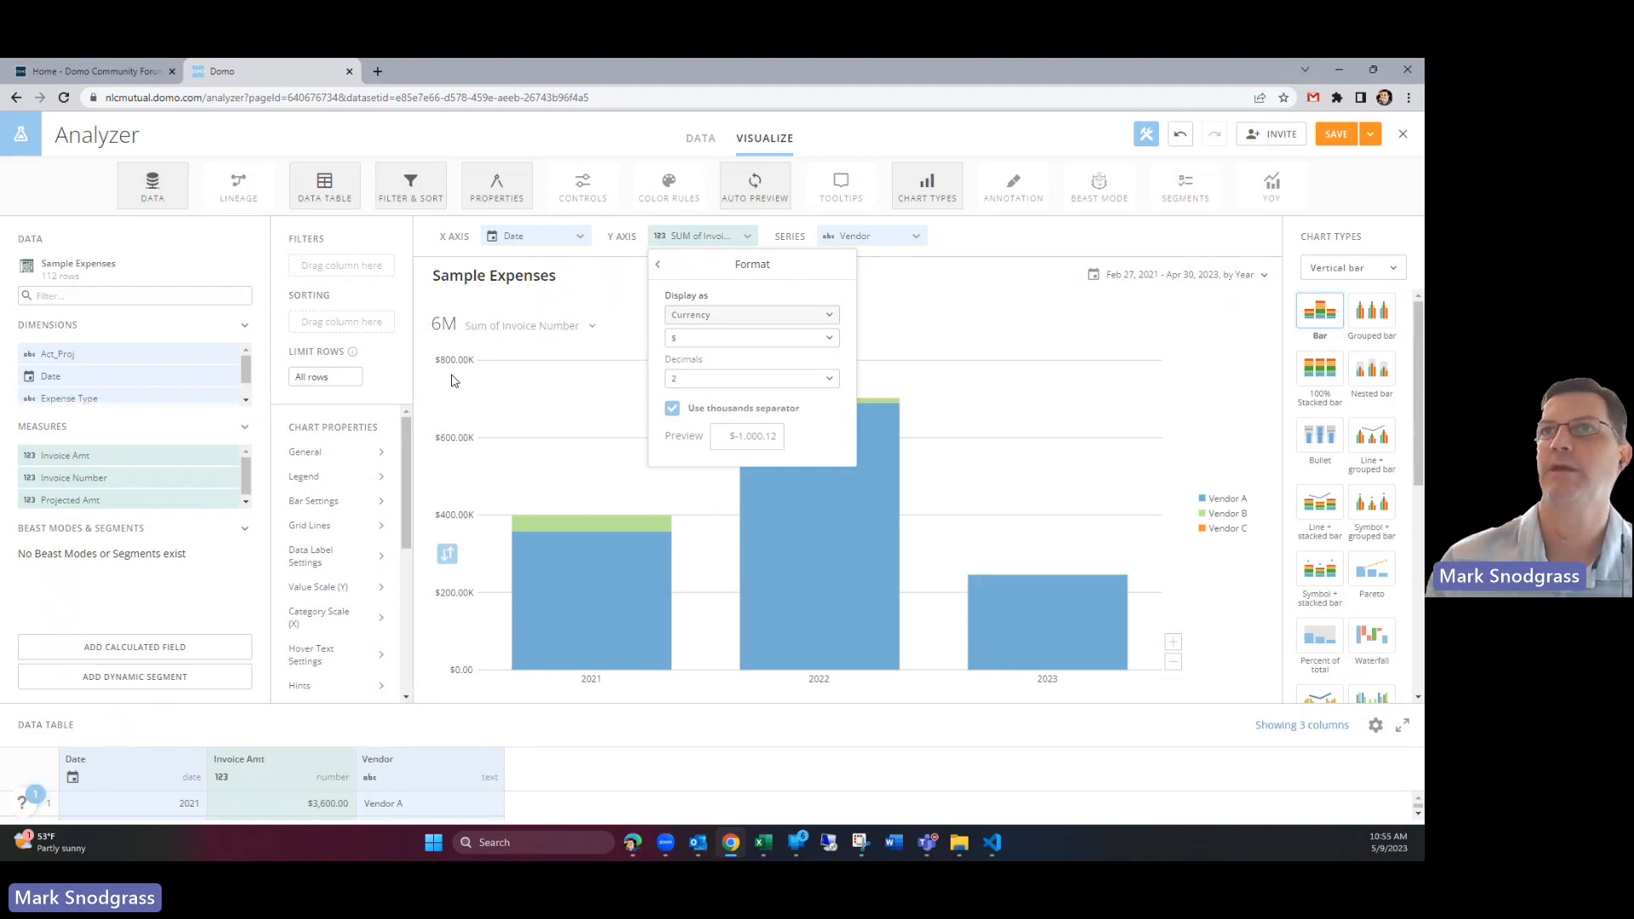
mouse_move(816, 584)
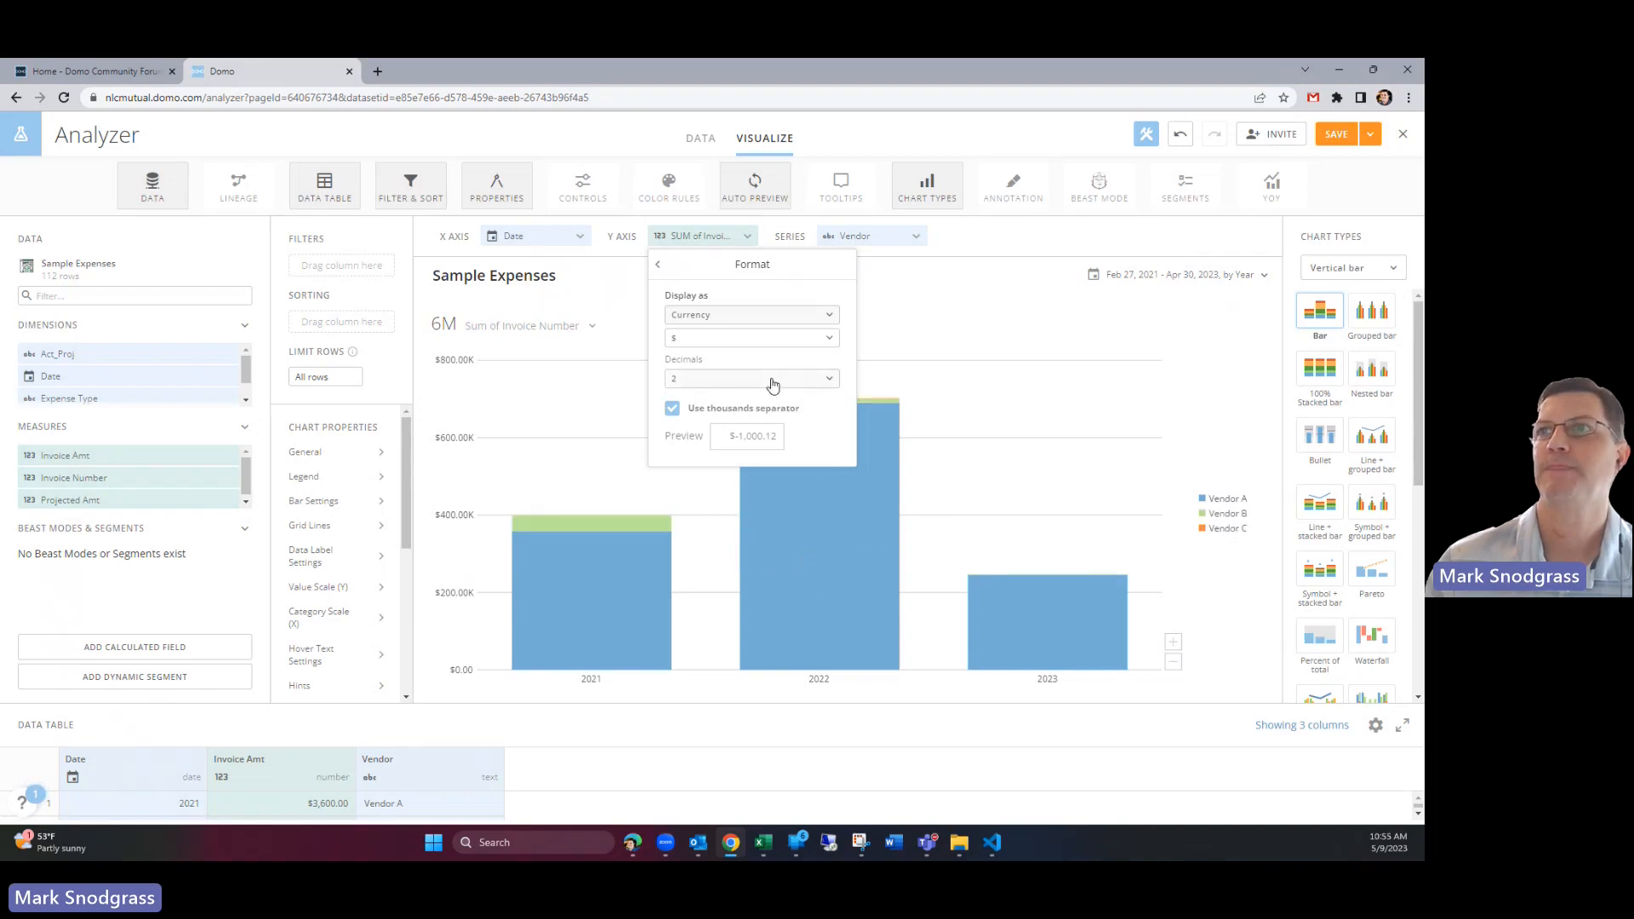
left_click(748, 378)
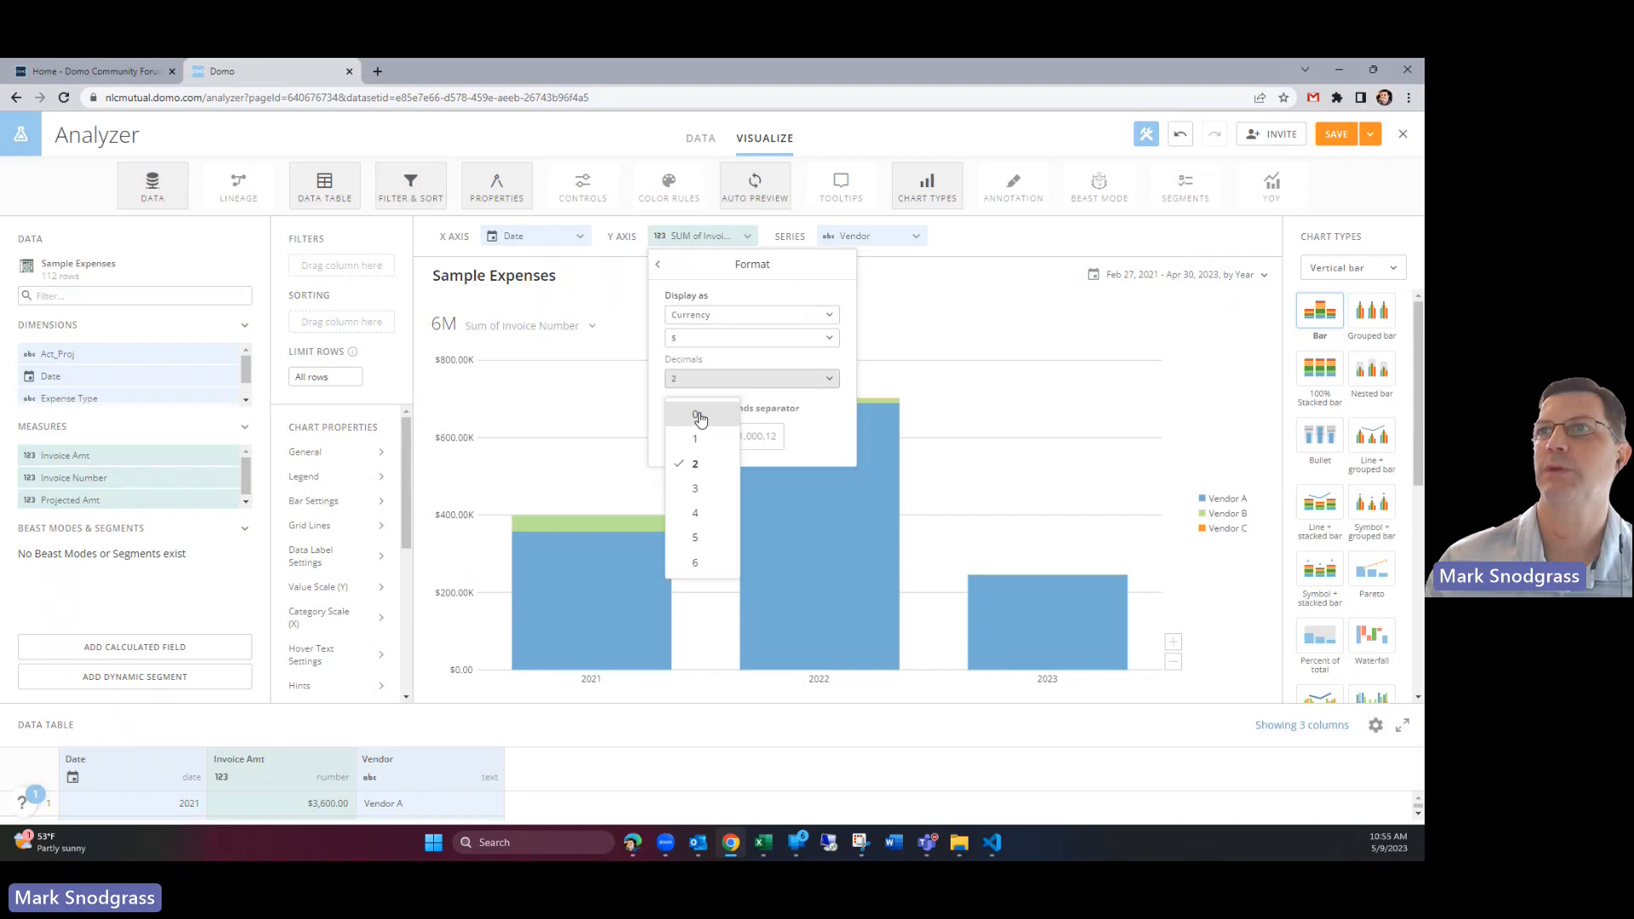
left_click(695, 414)
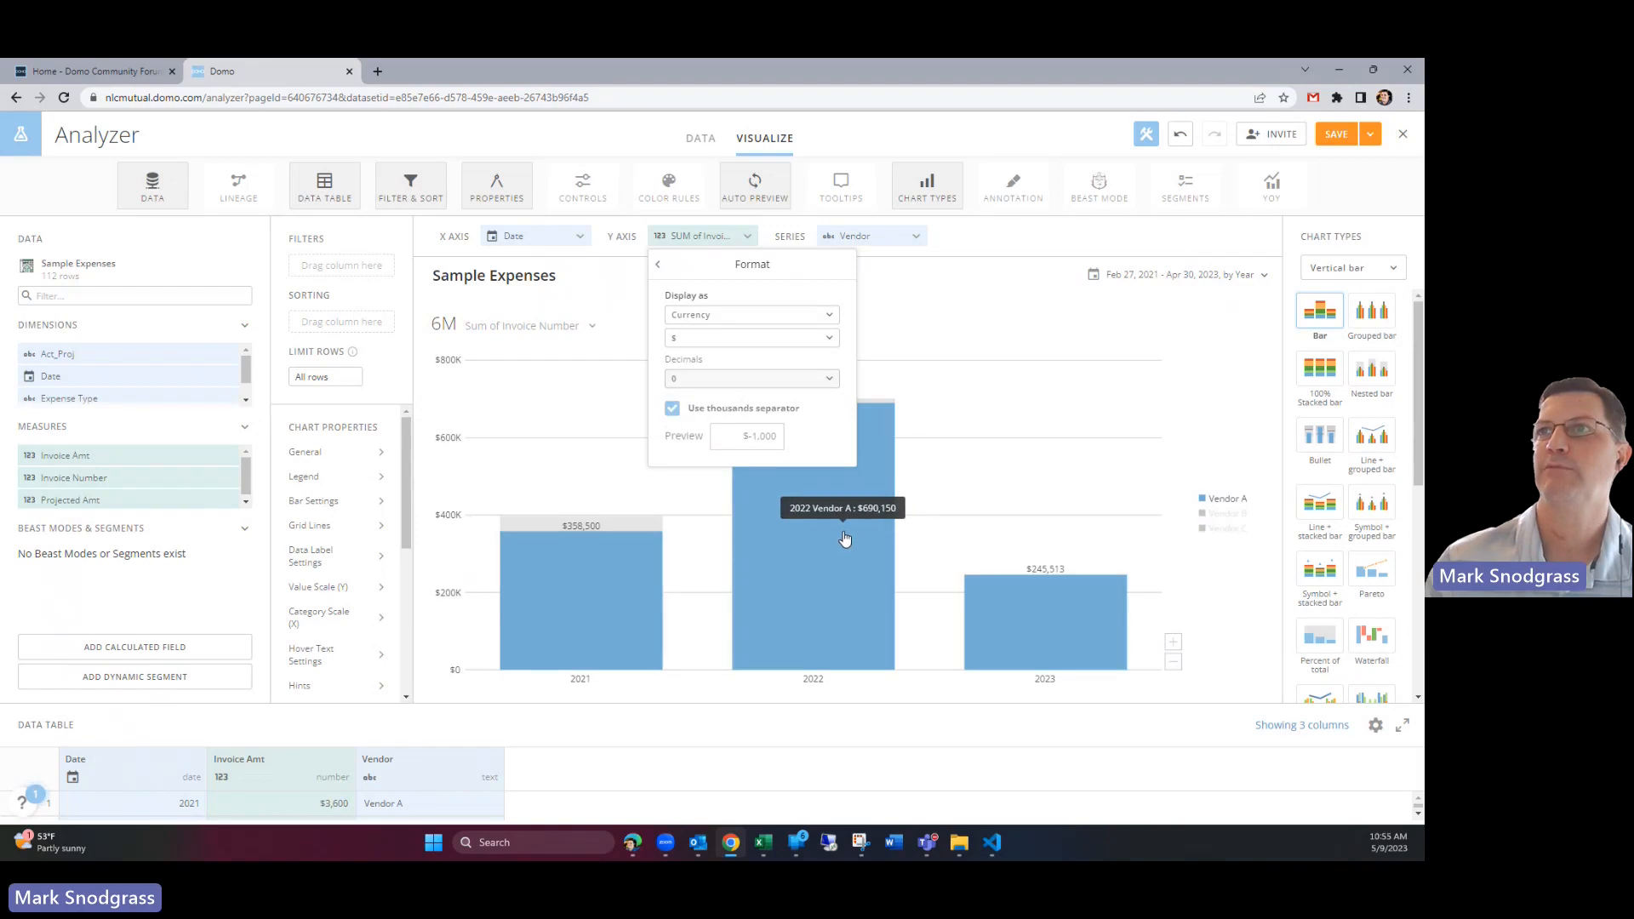
mouse_move(775, 539)
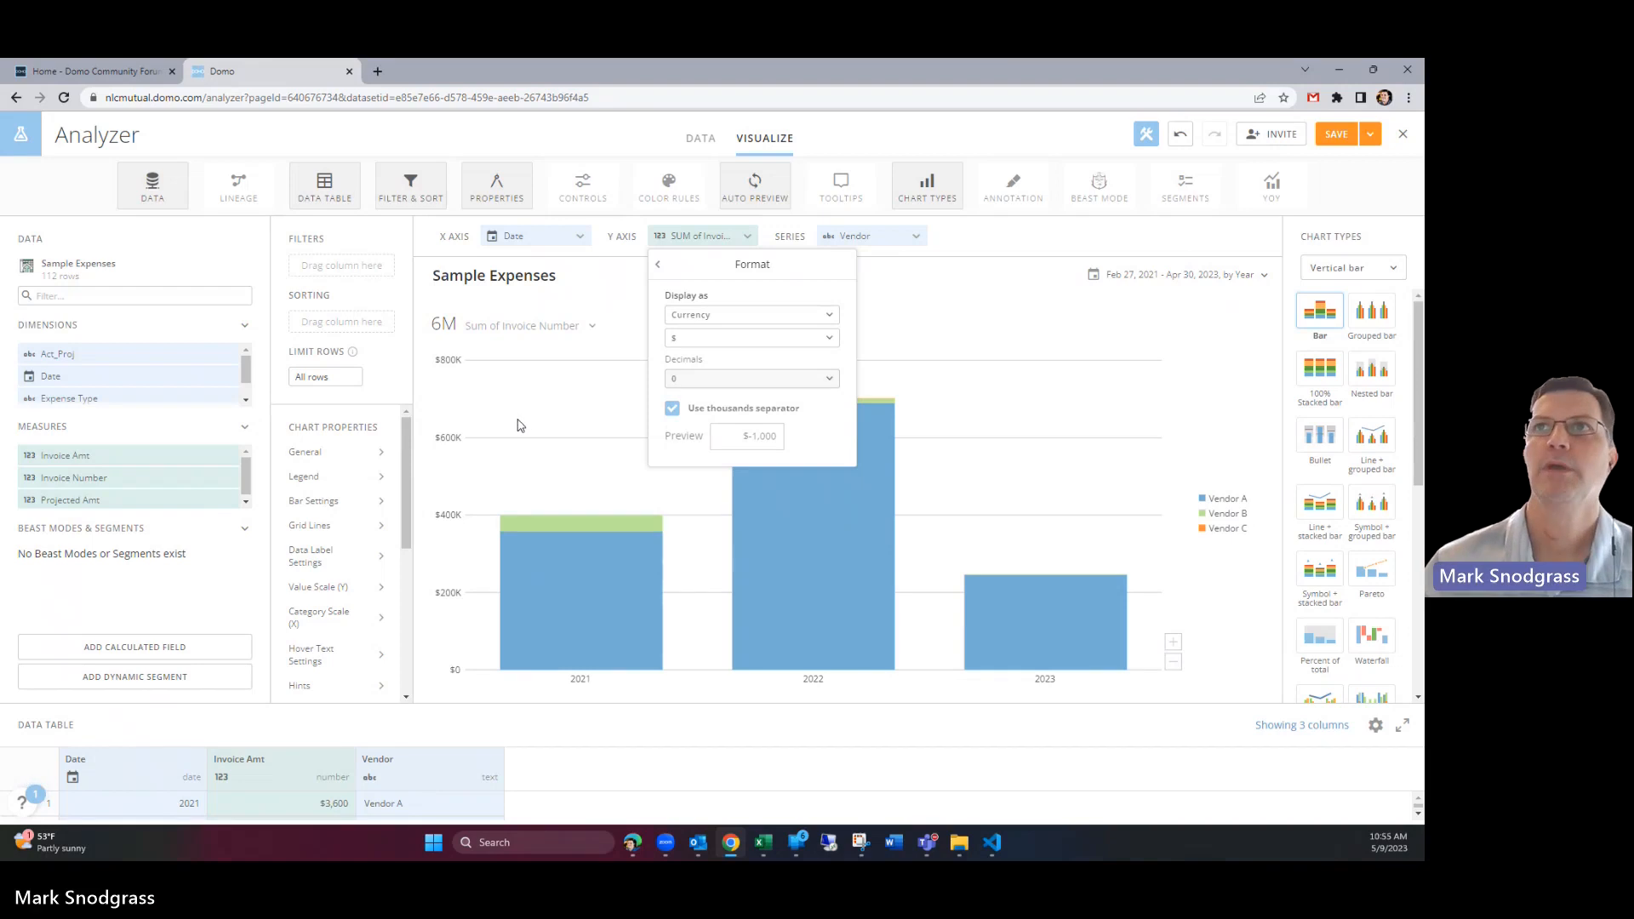
Step: Add a summary number summing Invoice Amt, labelled 'Invoice Total'
left_click(594, 325)
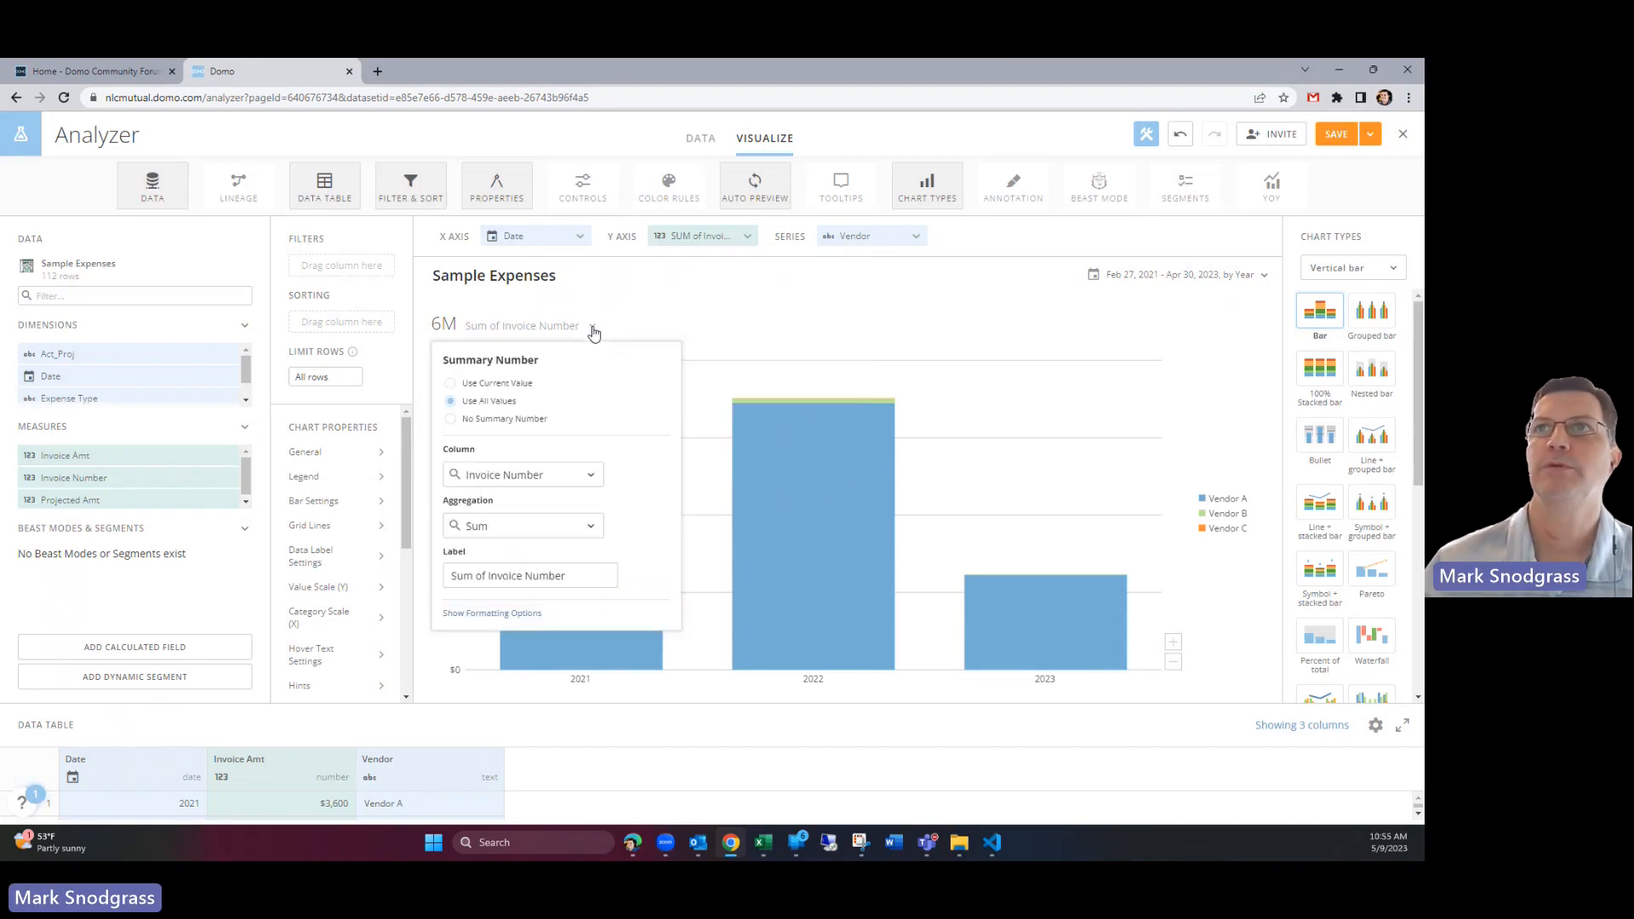
mouse_move(557, 387)
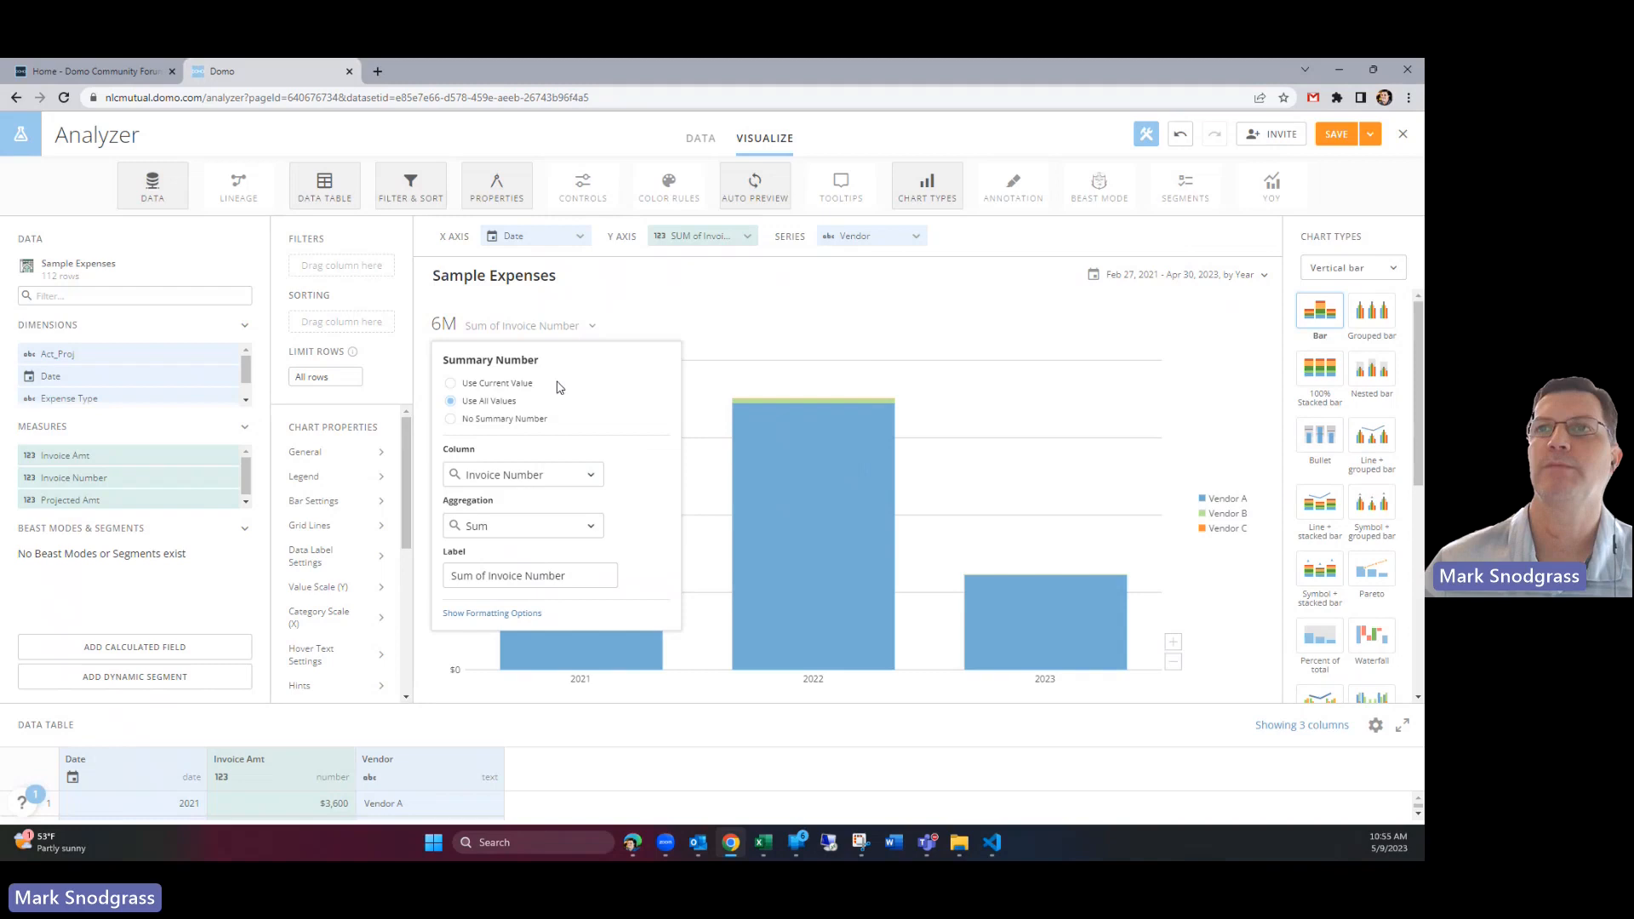
left_click(522, 474)
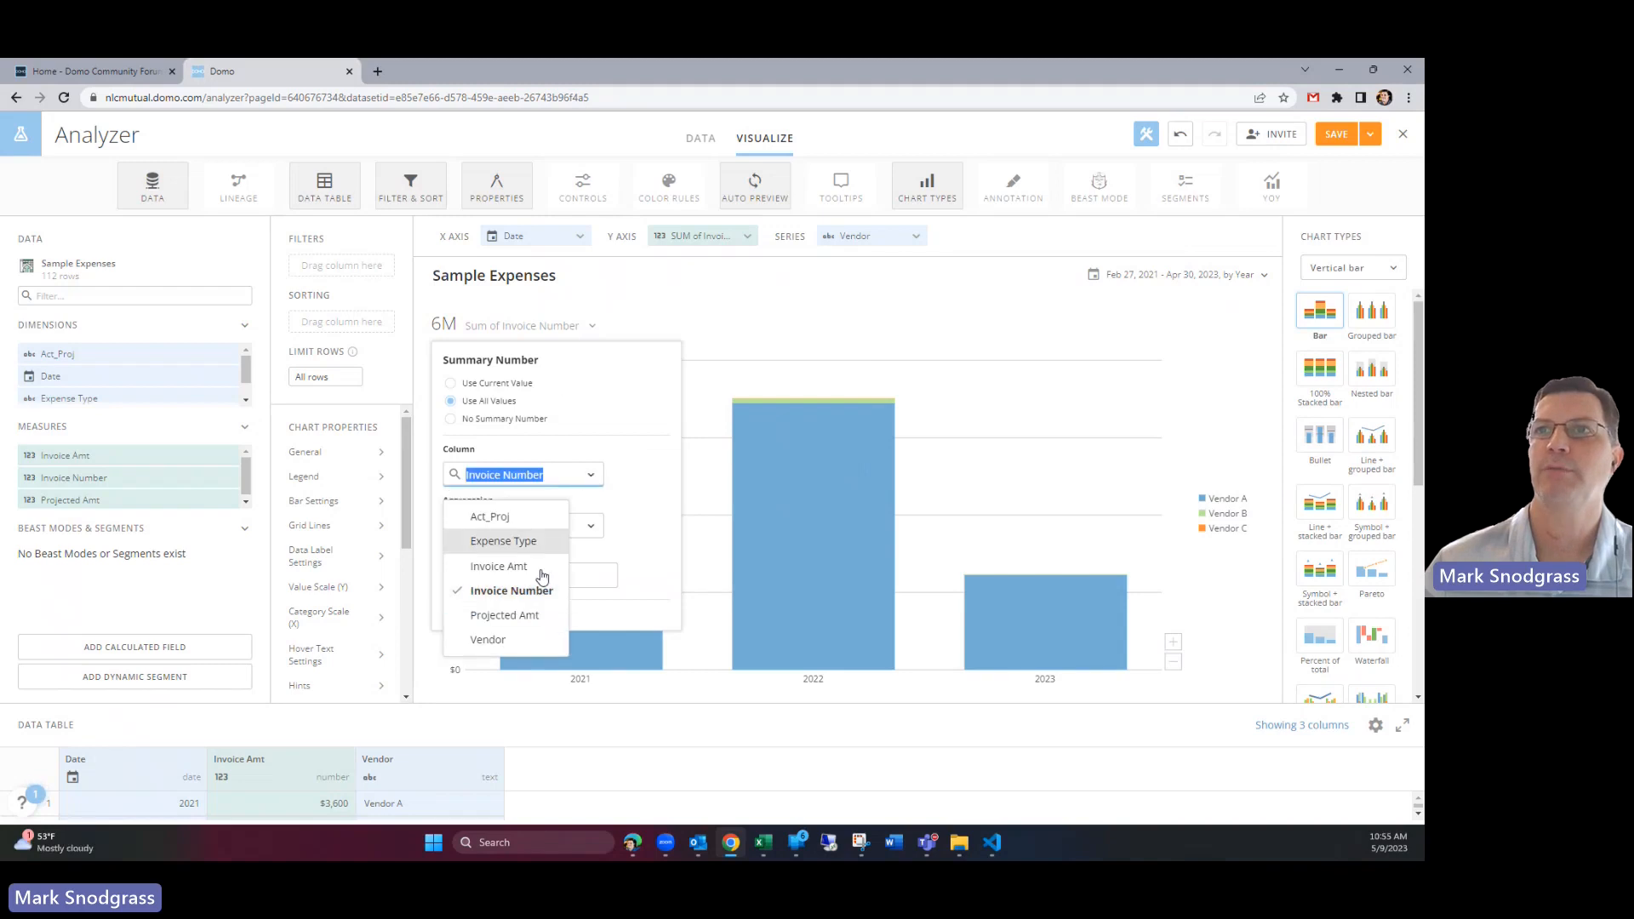
left_click(497, 566)
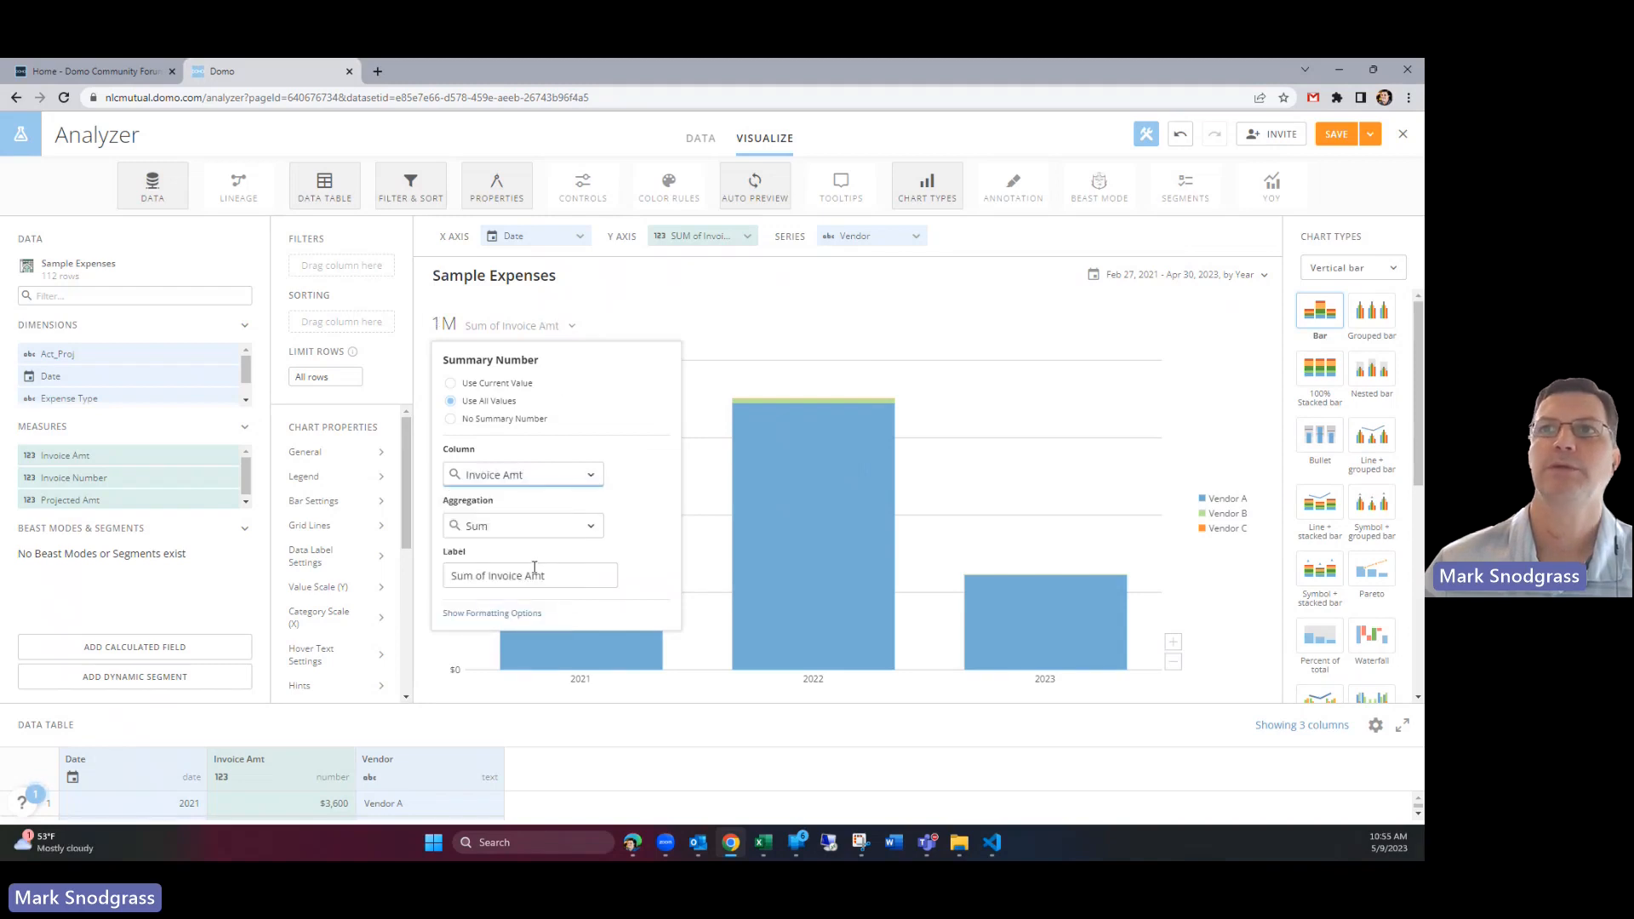
triple_click(529, 575)
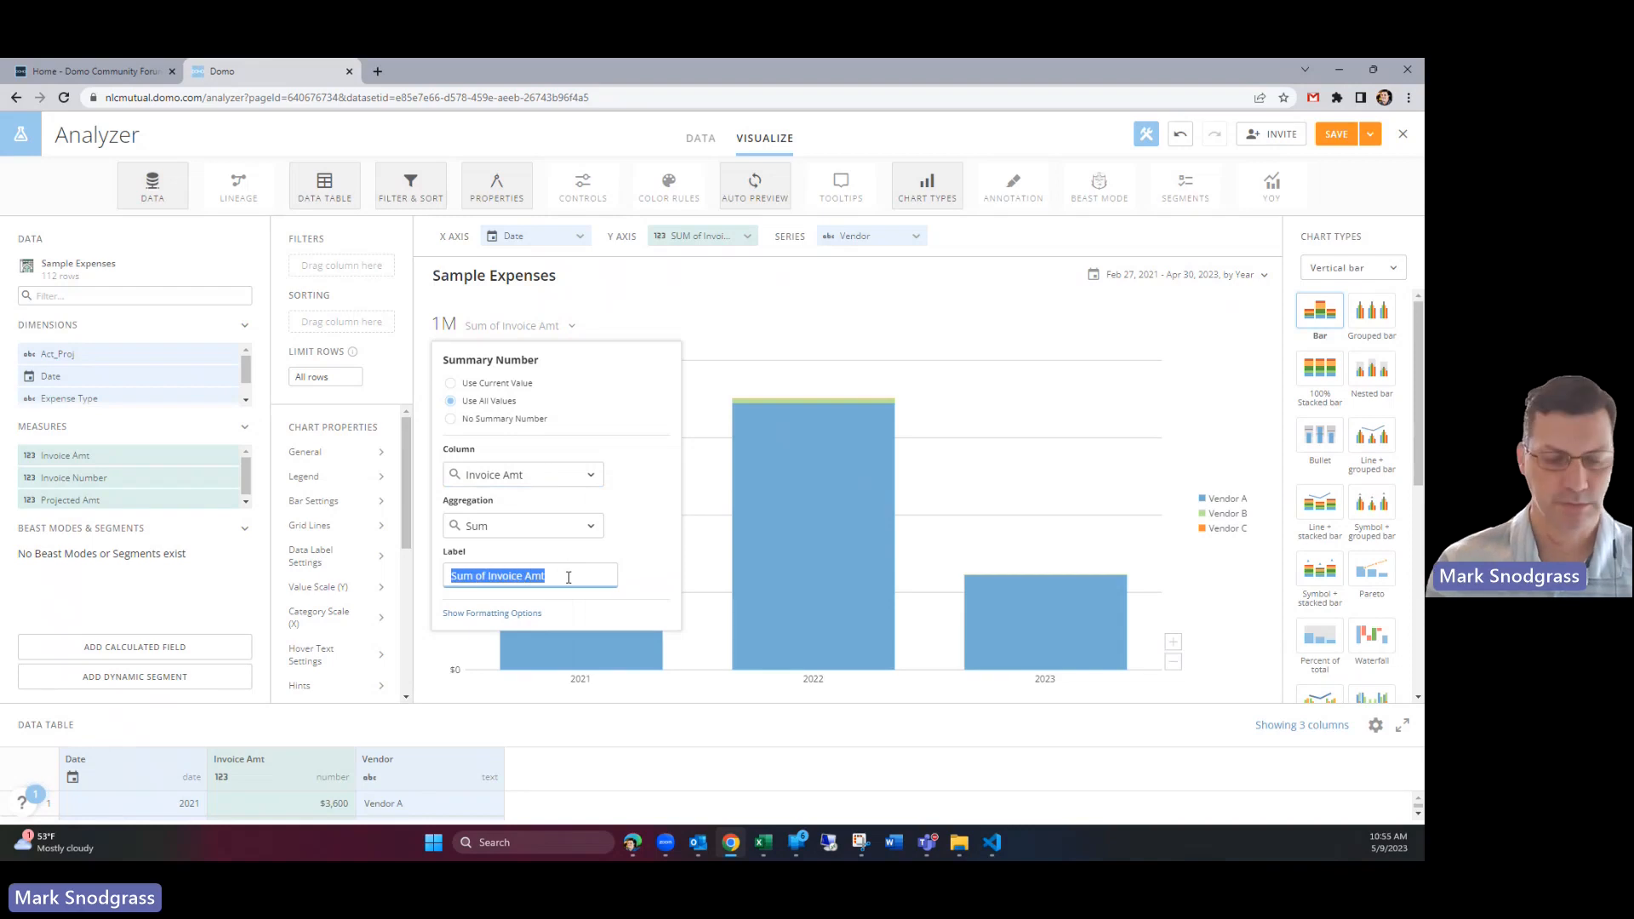
type("Invoice")
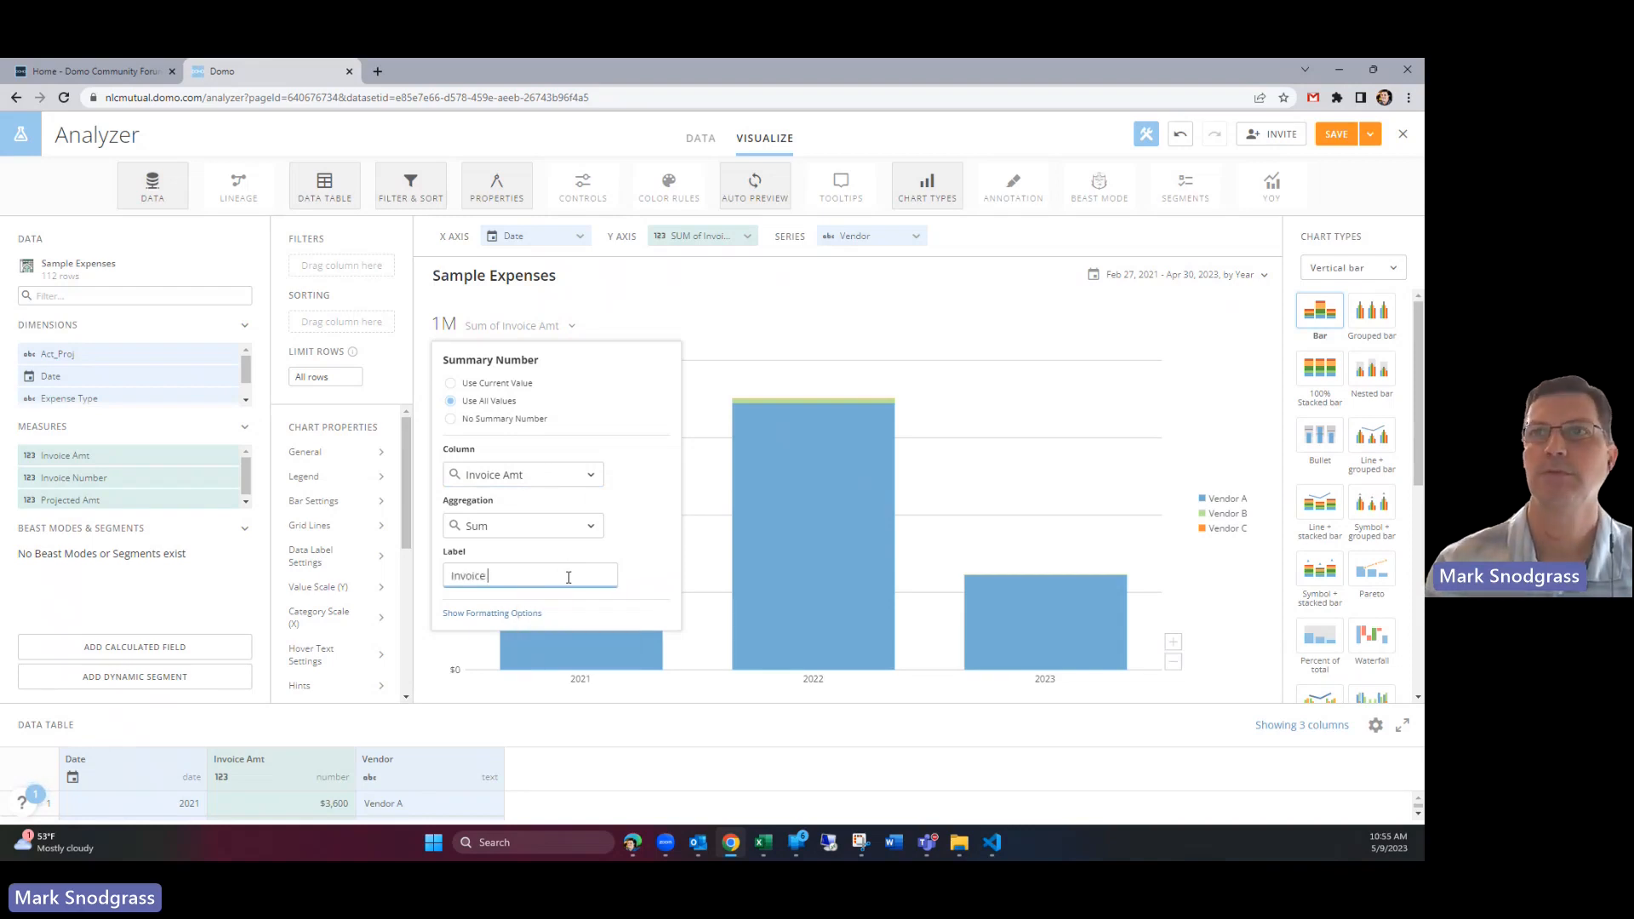
type("Total")
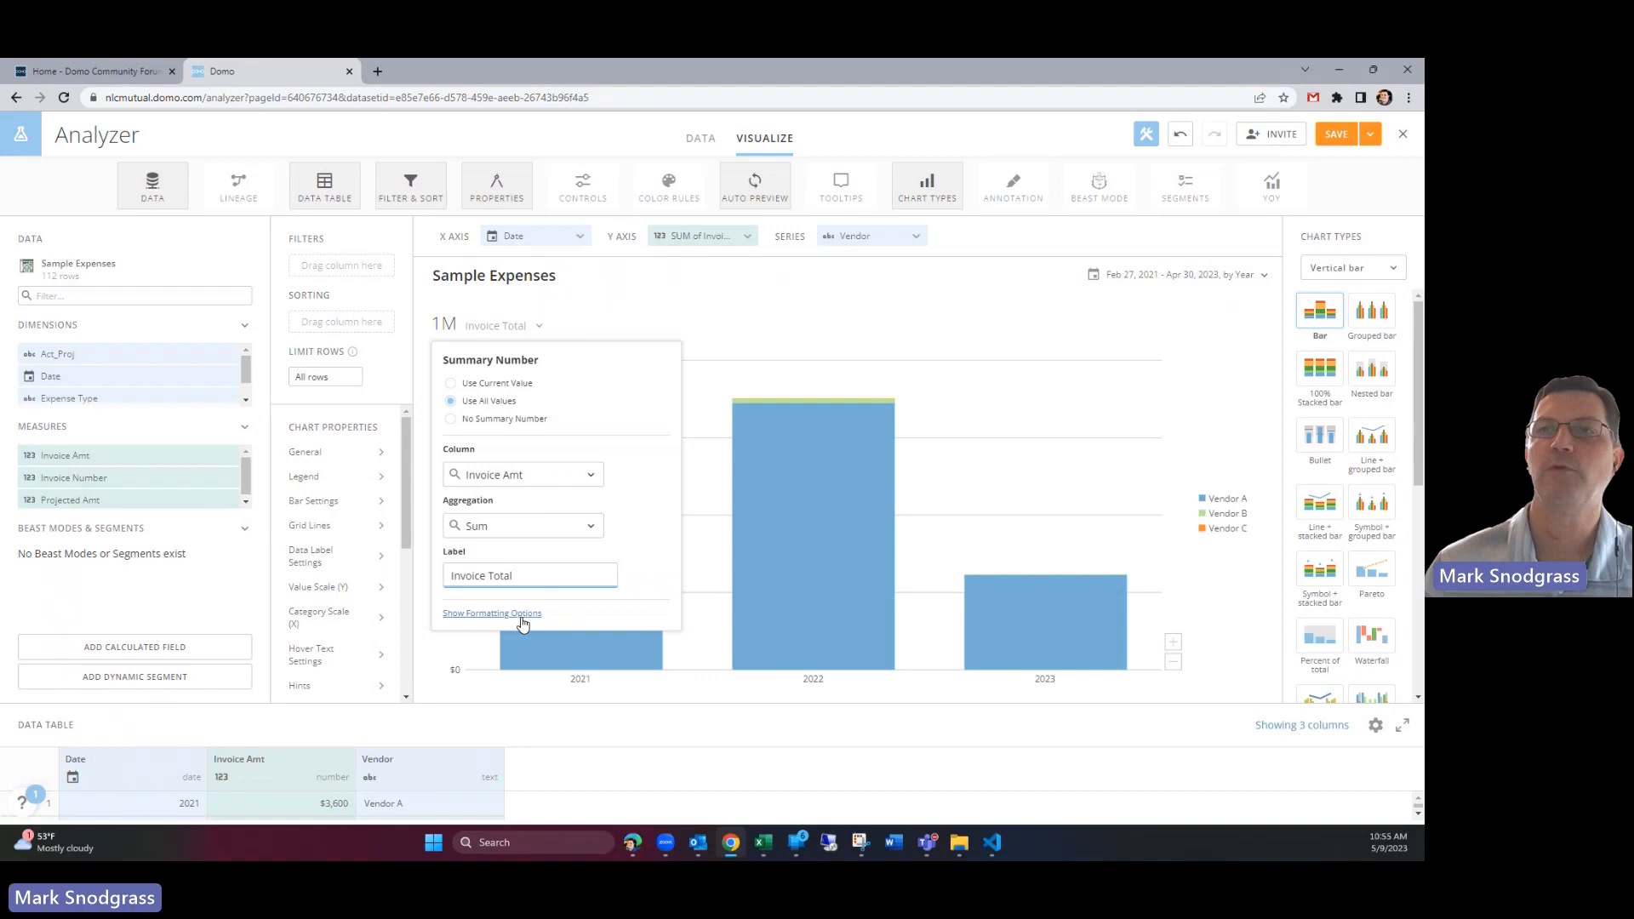
Step: Format Invoice Total as abbreviated currency ($1.35M) and close the summary settings
left_click(491, 613)
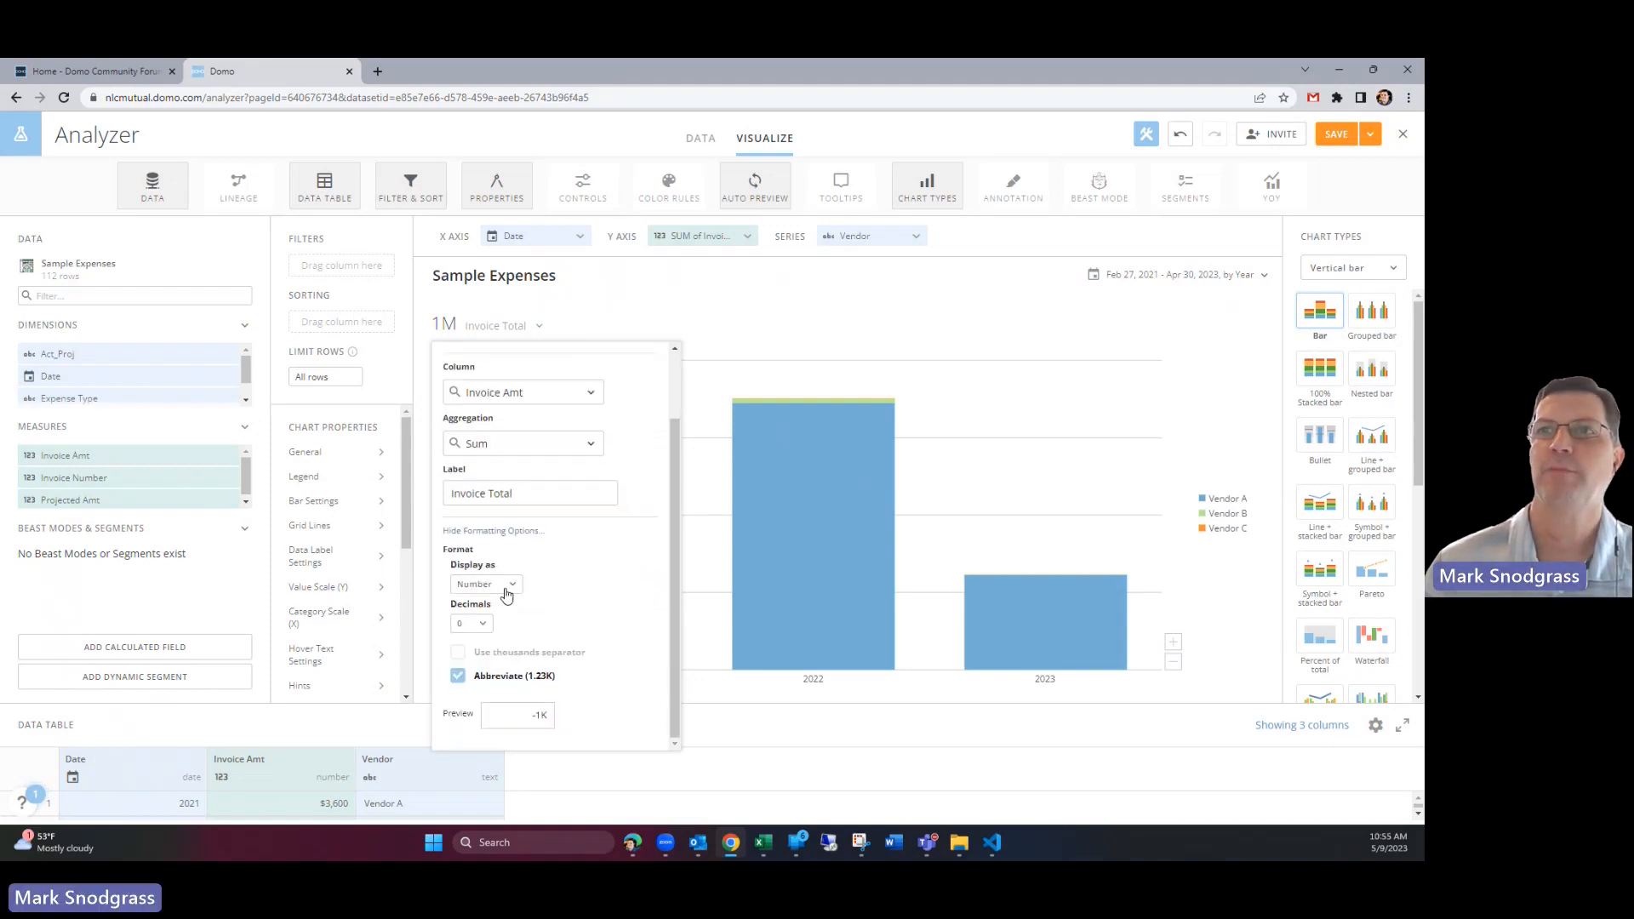
left_click(484, 584)
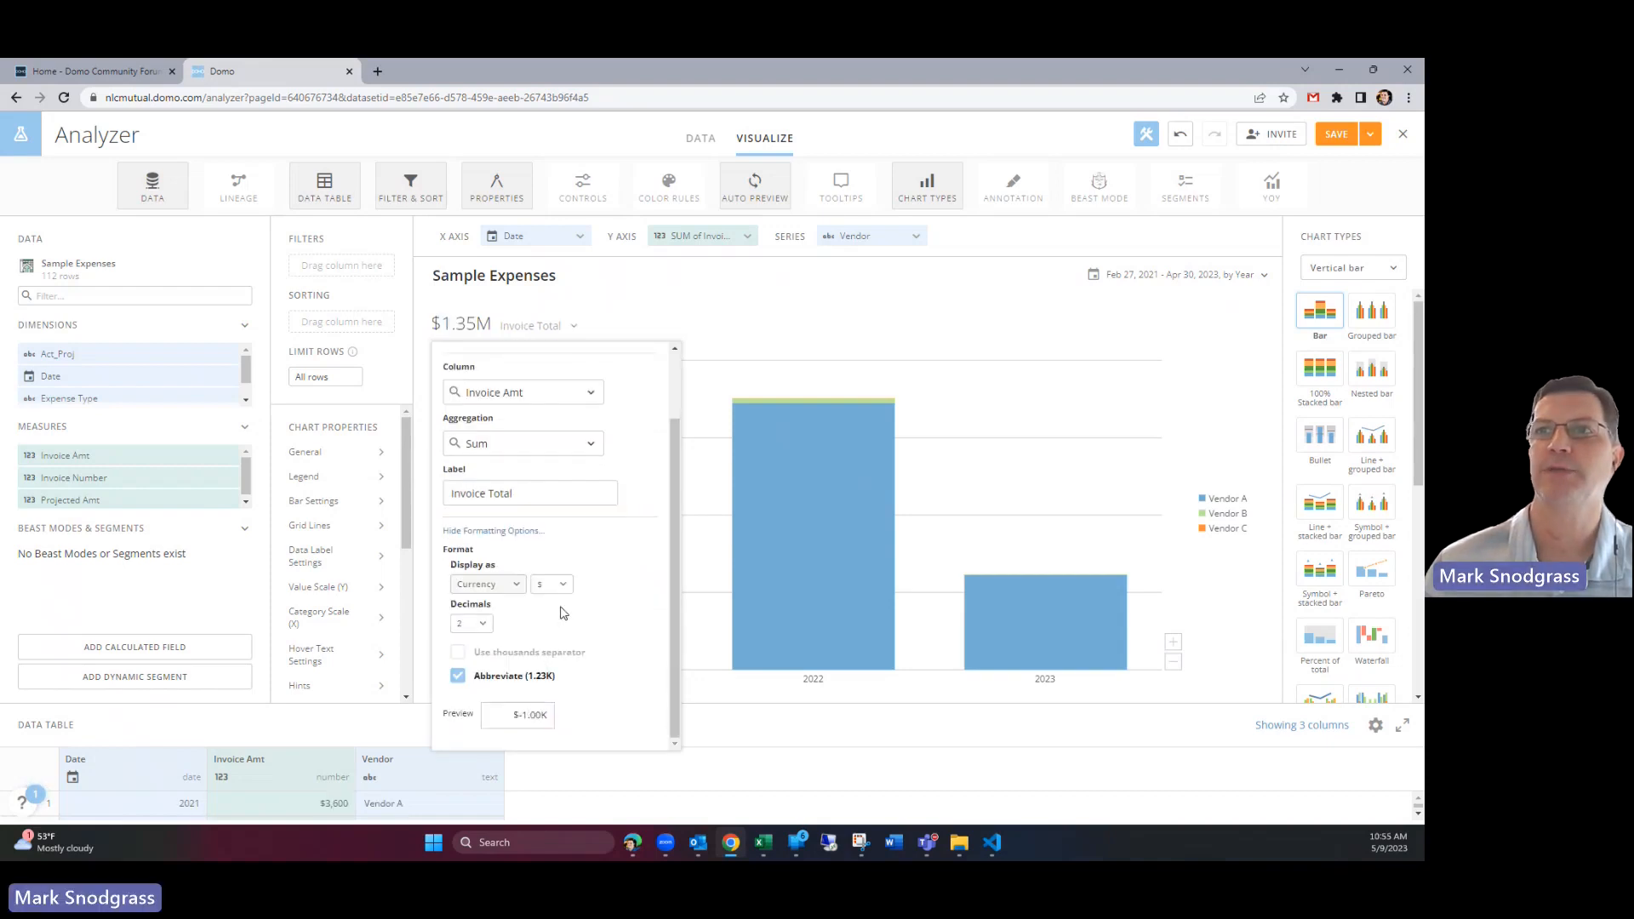
mouse_move(537, 643)
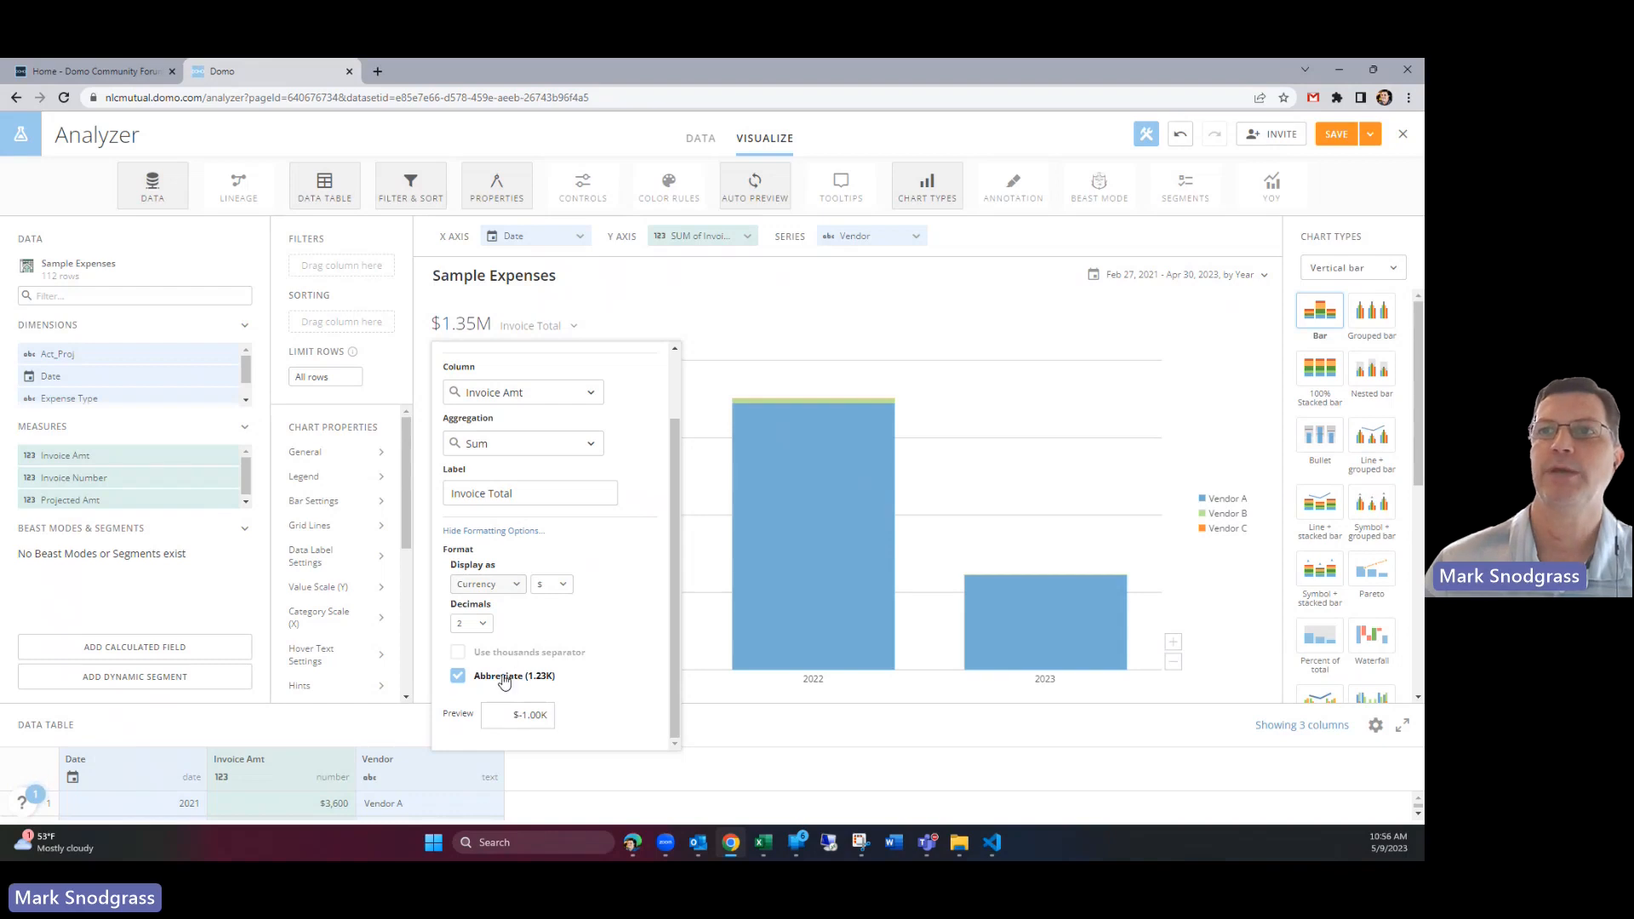
left_click(457, 675)
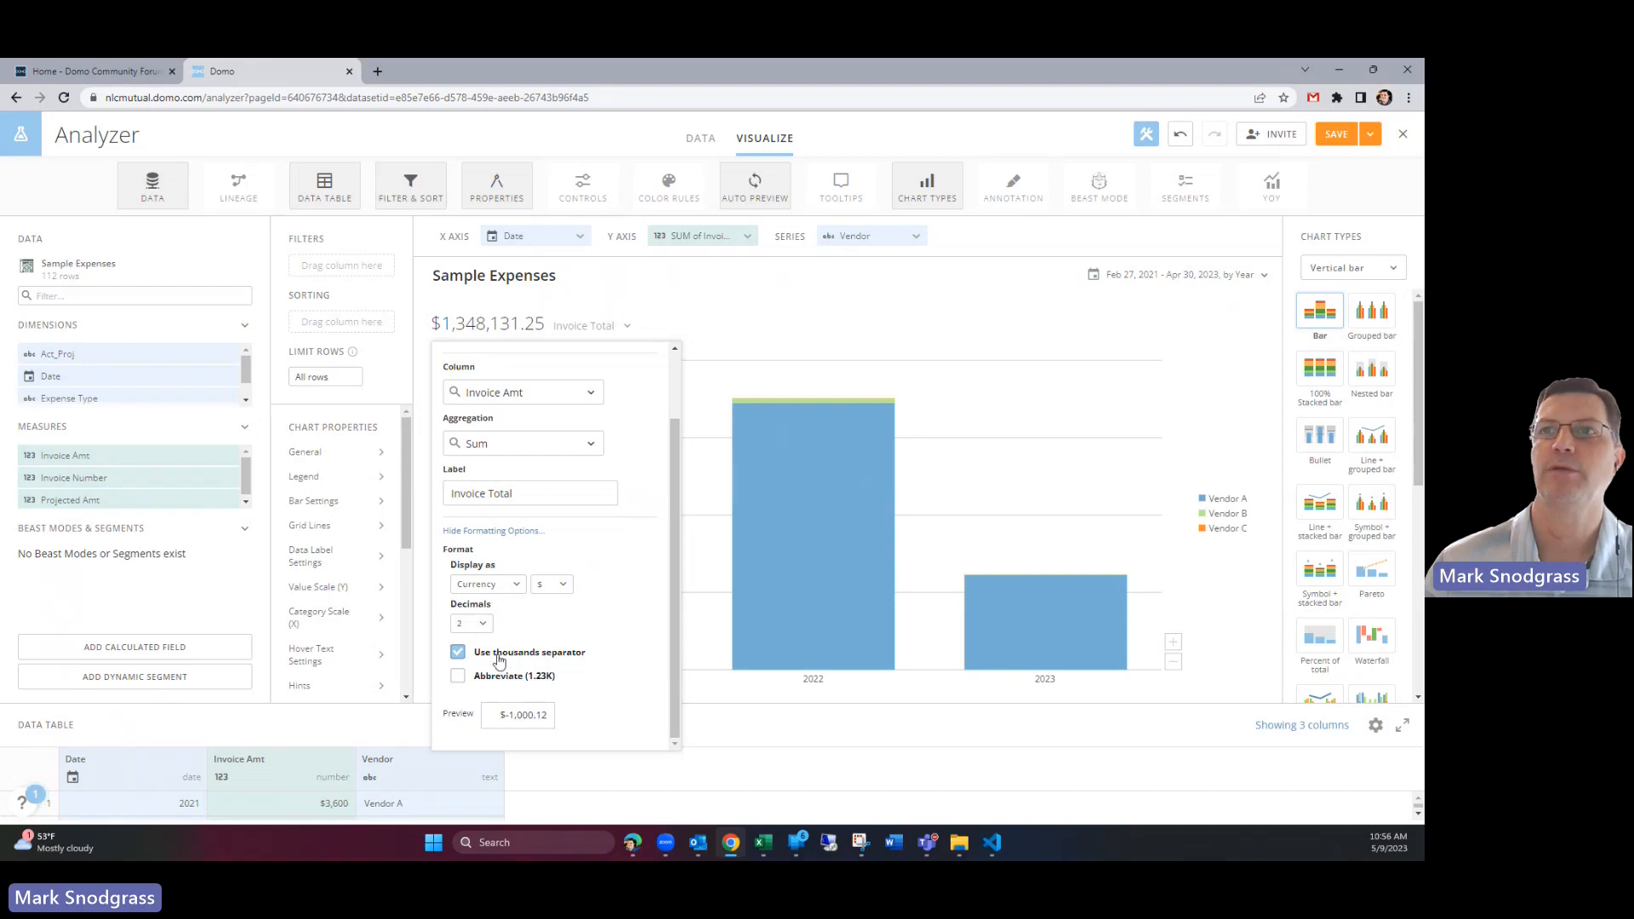
left_click(458, 675)
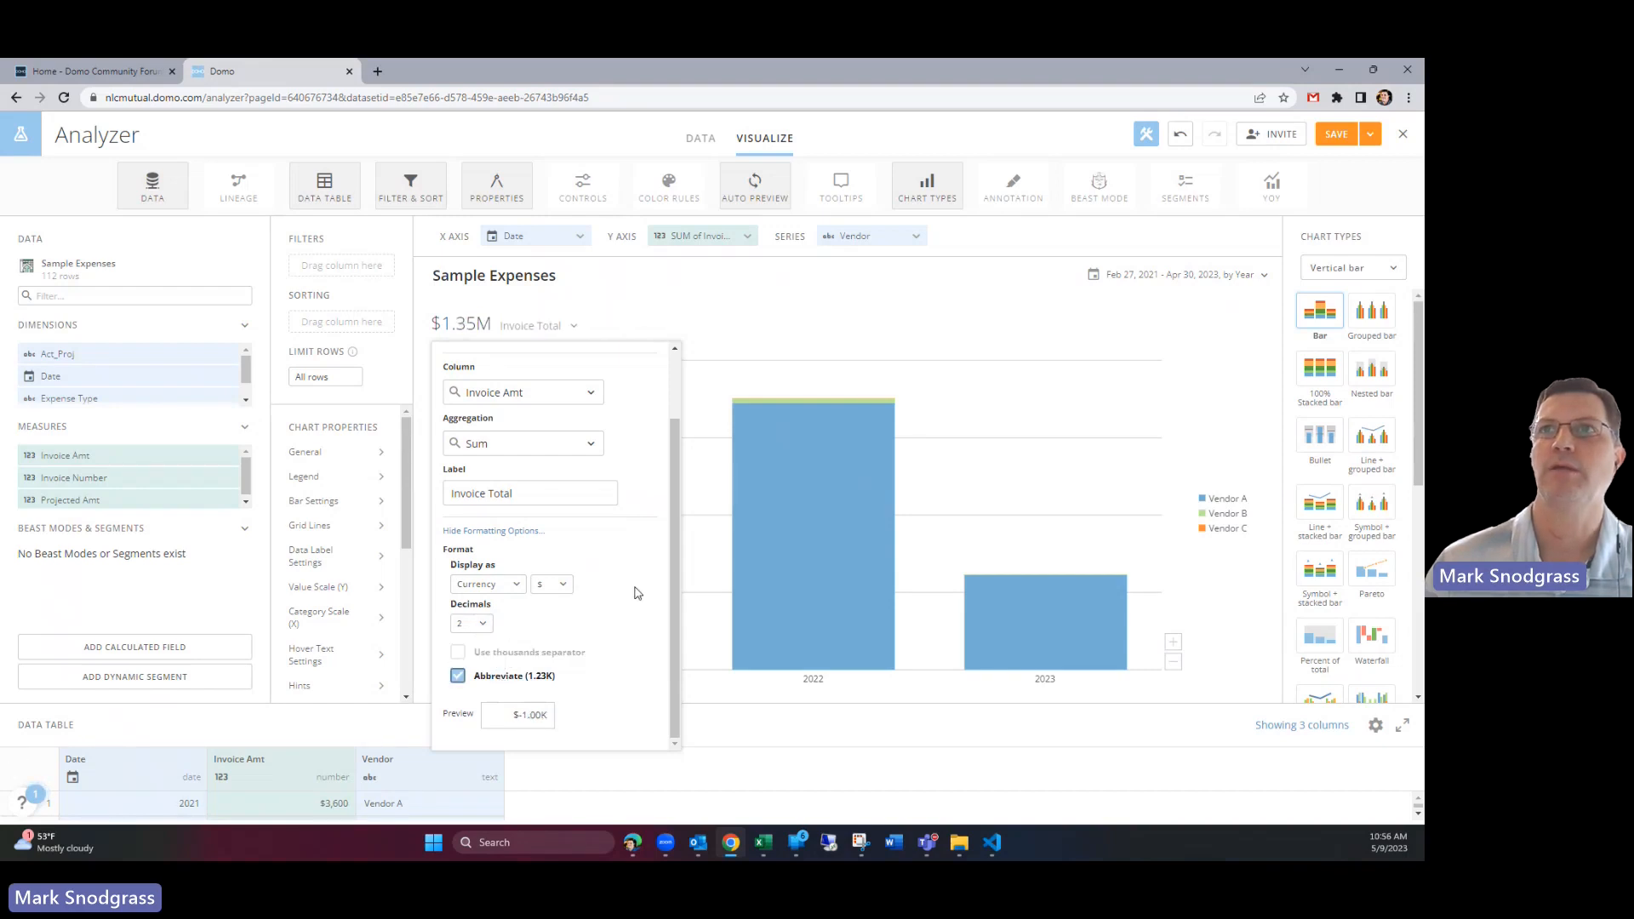
left_click(959, 325)
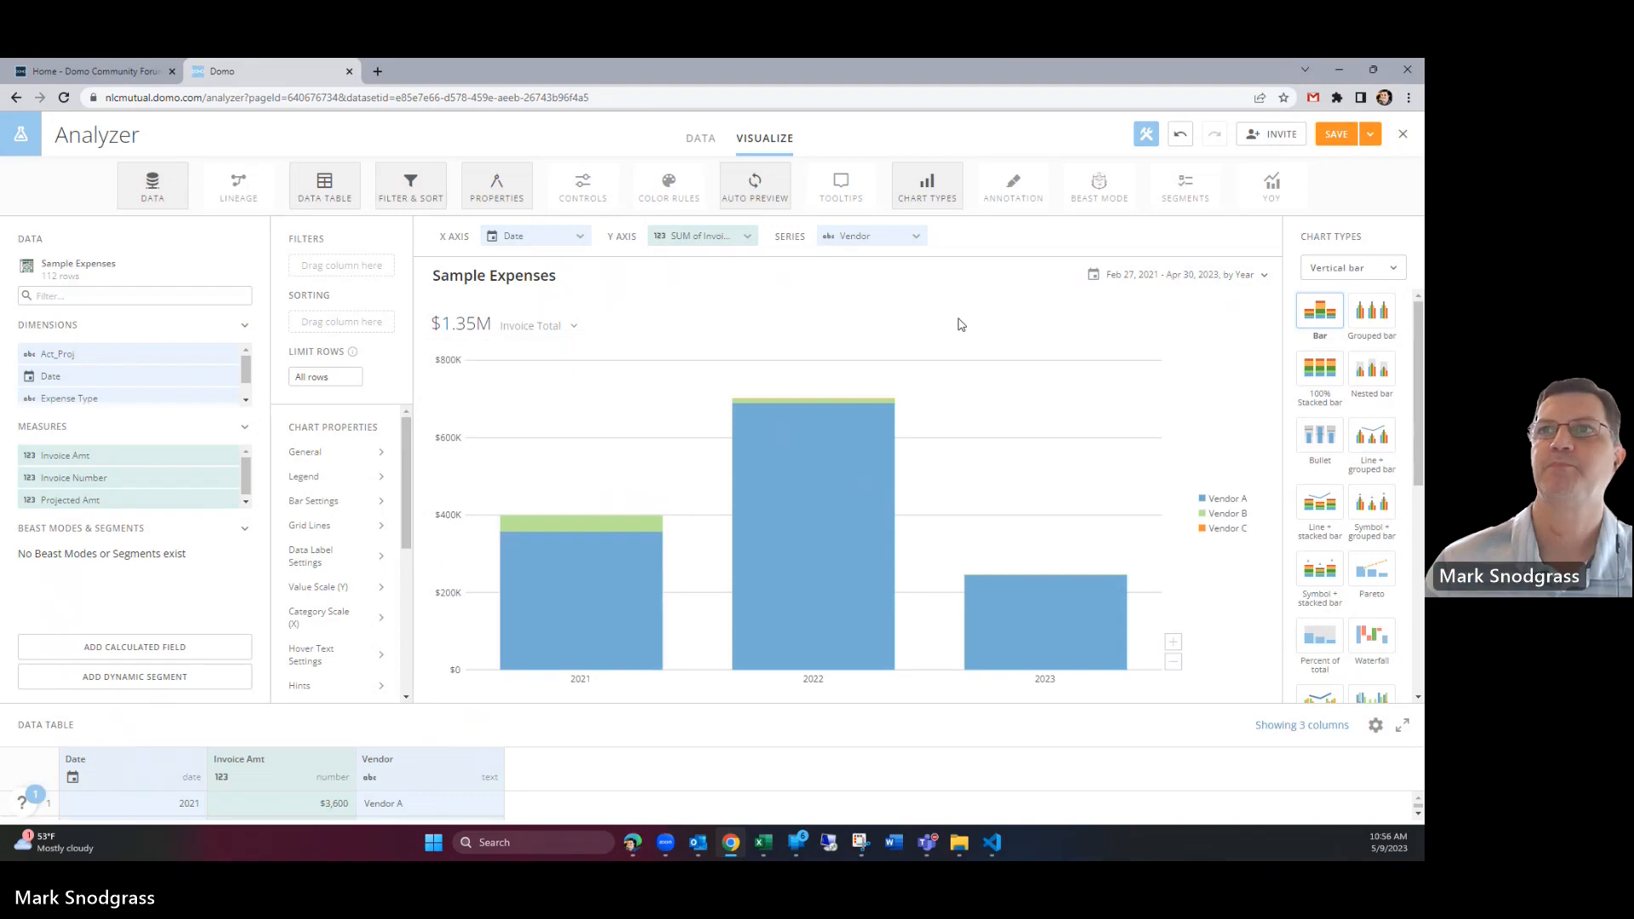
mouse_move(797, 320)
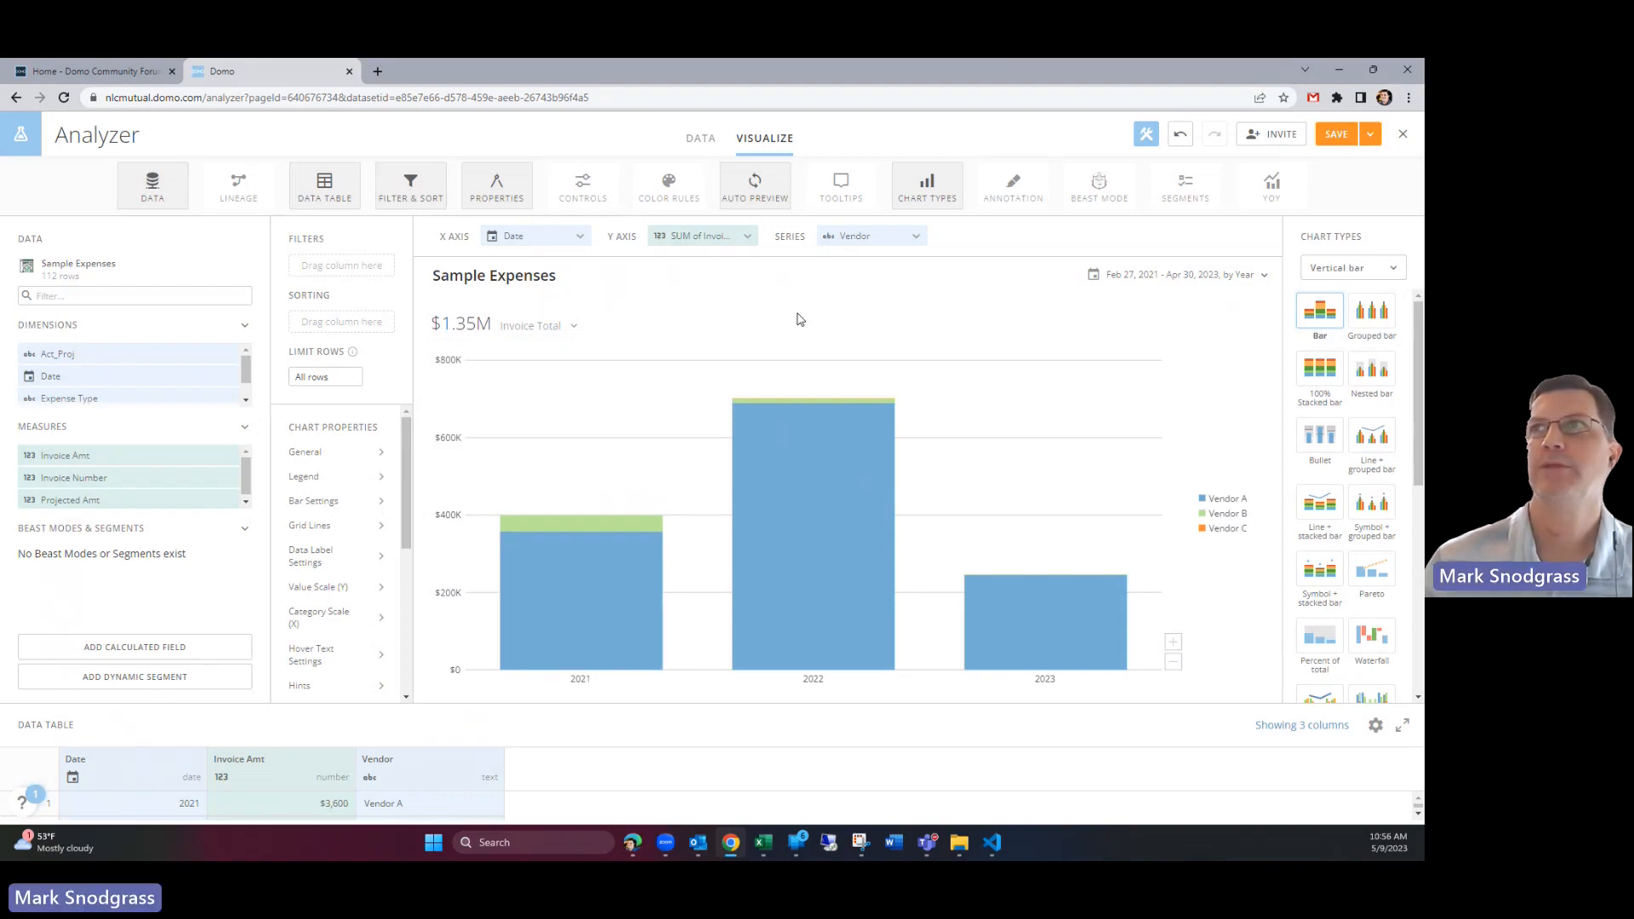
mouse_move(521, 560)
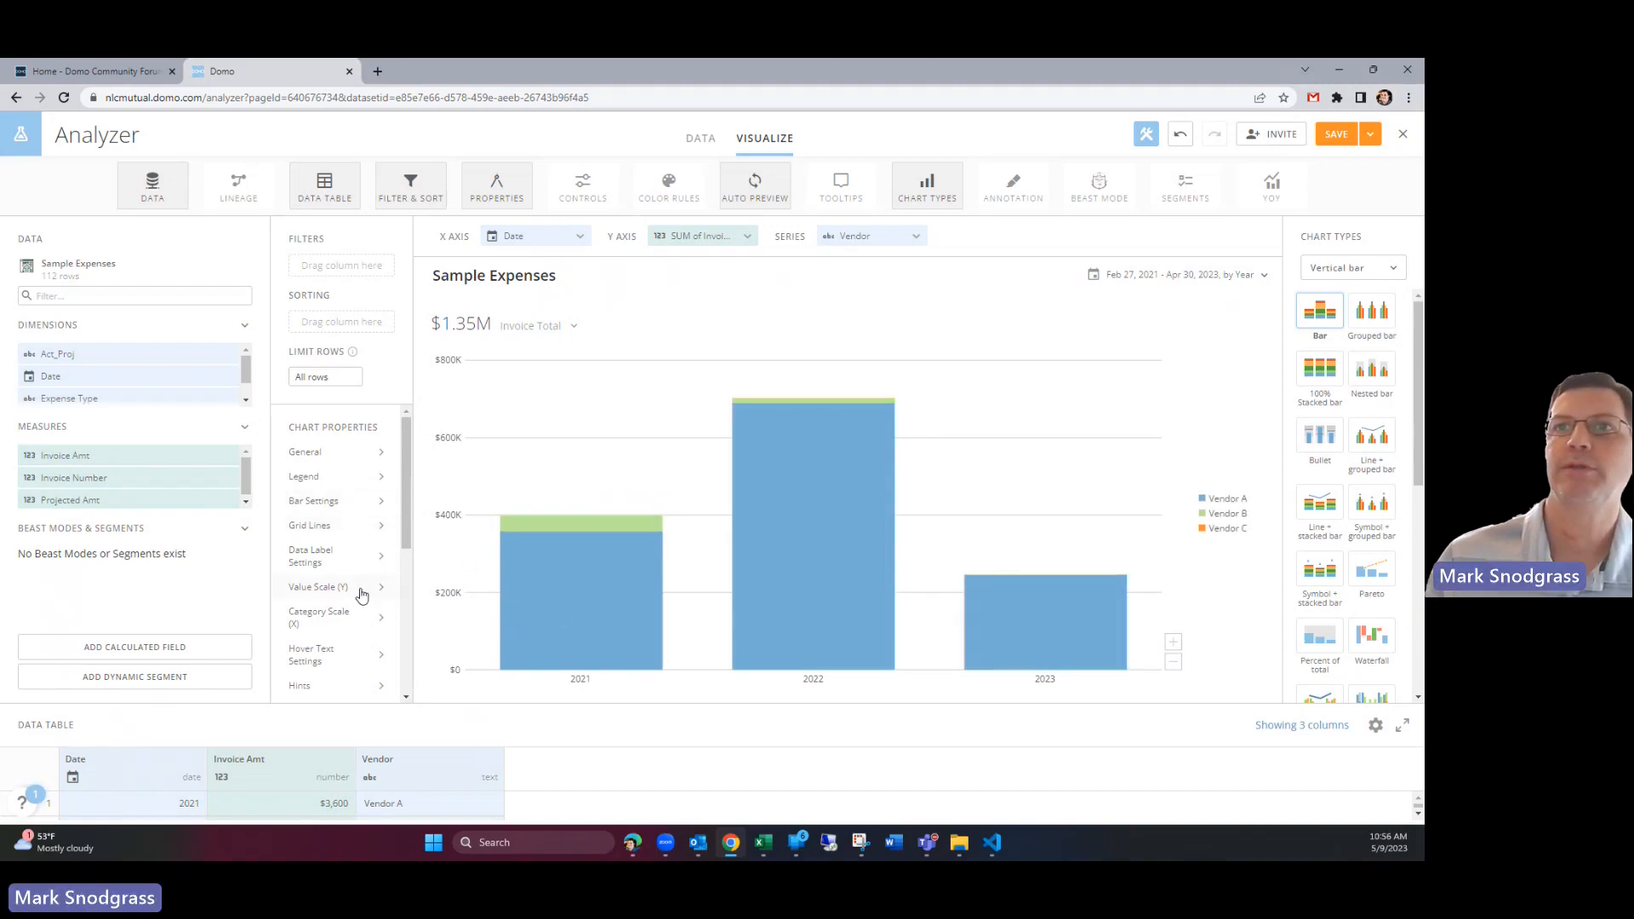
Step: Title the Value Scale (Y) 'Invoice Amount' and the Category Scale (X) 'Invoice Date'
left_click(318, 587)
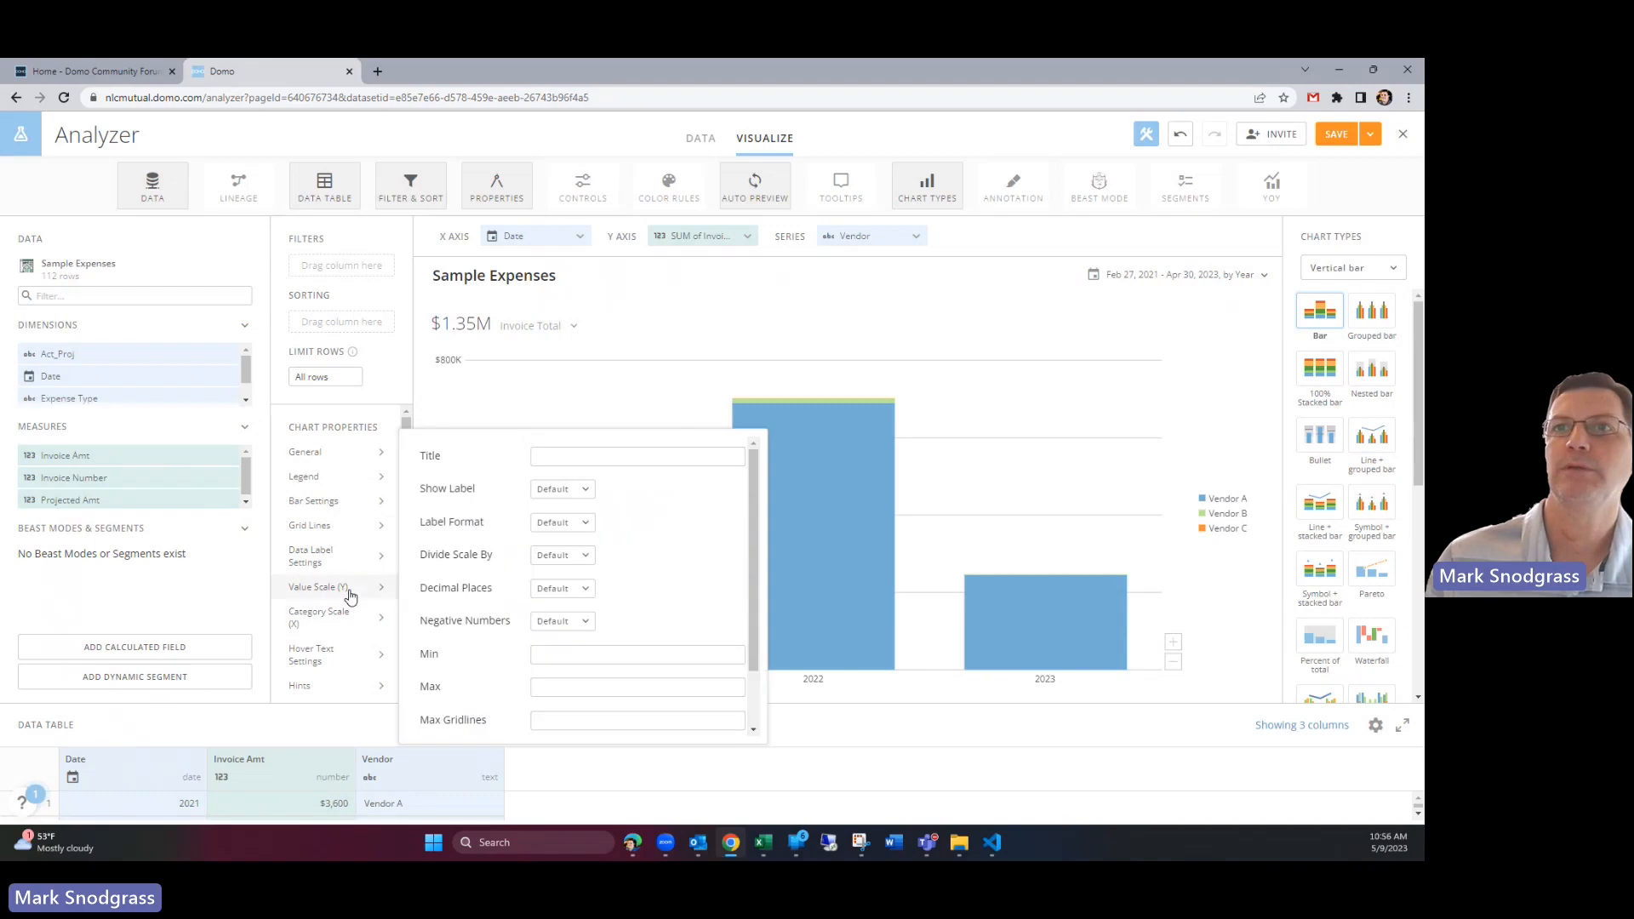
left_click(637, 456)
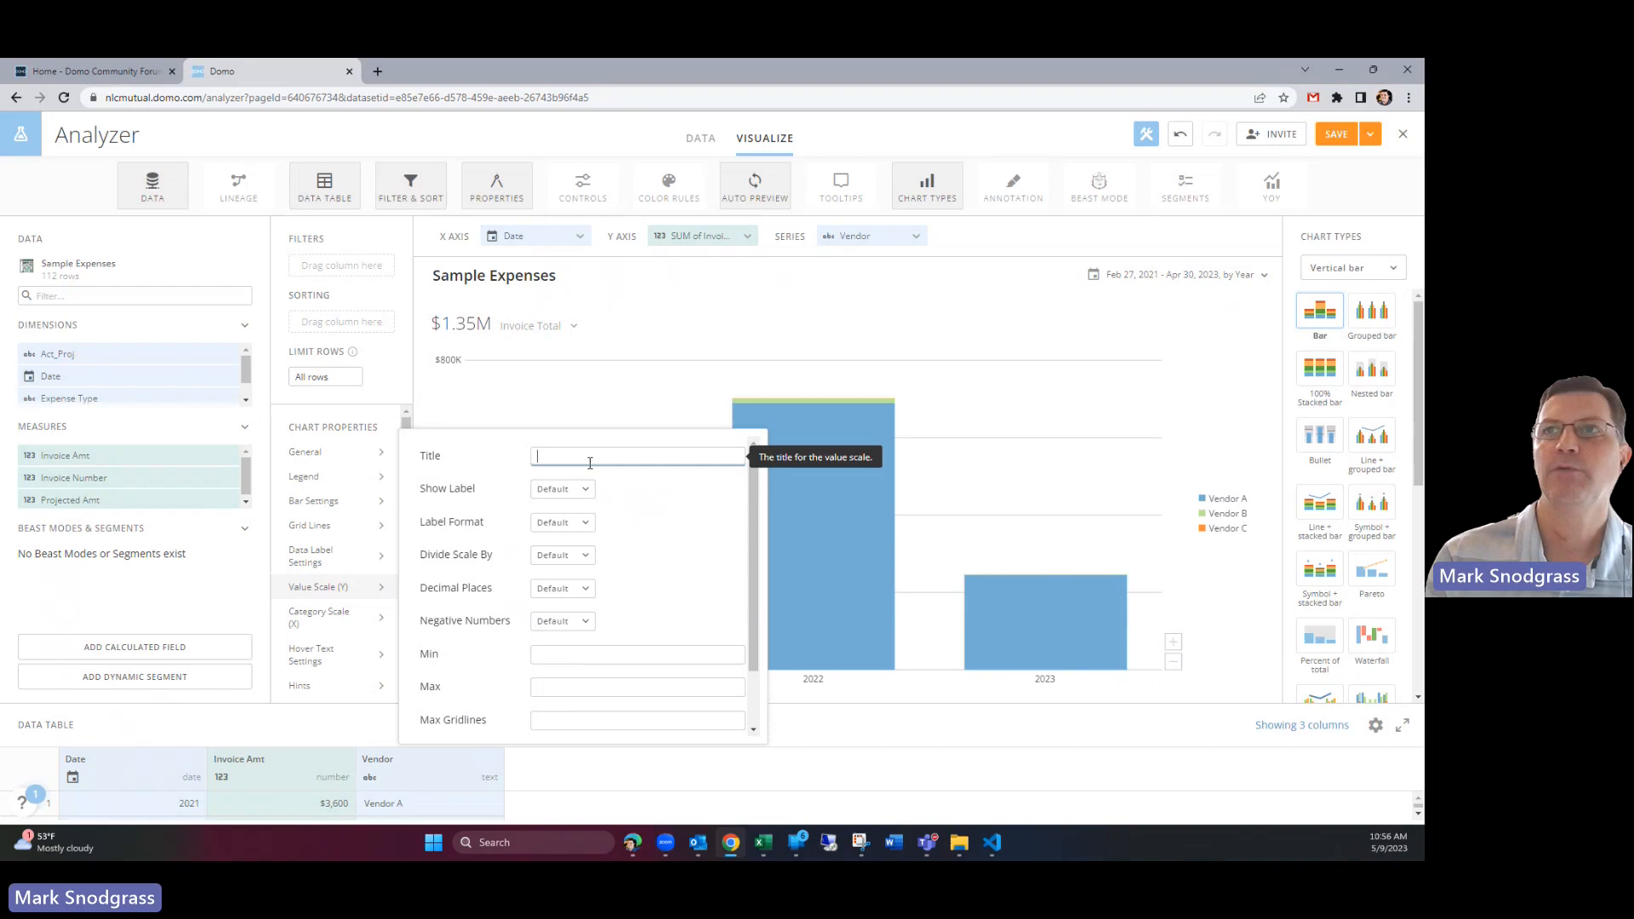
type("Invoice Amt")
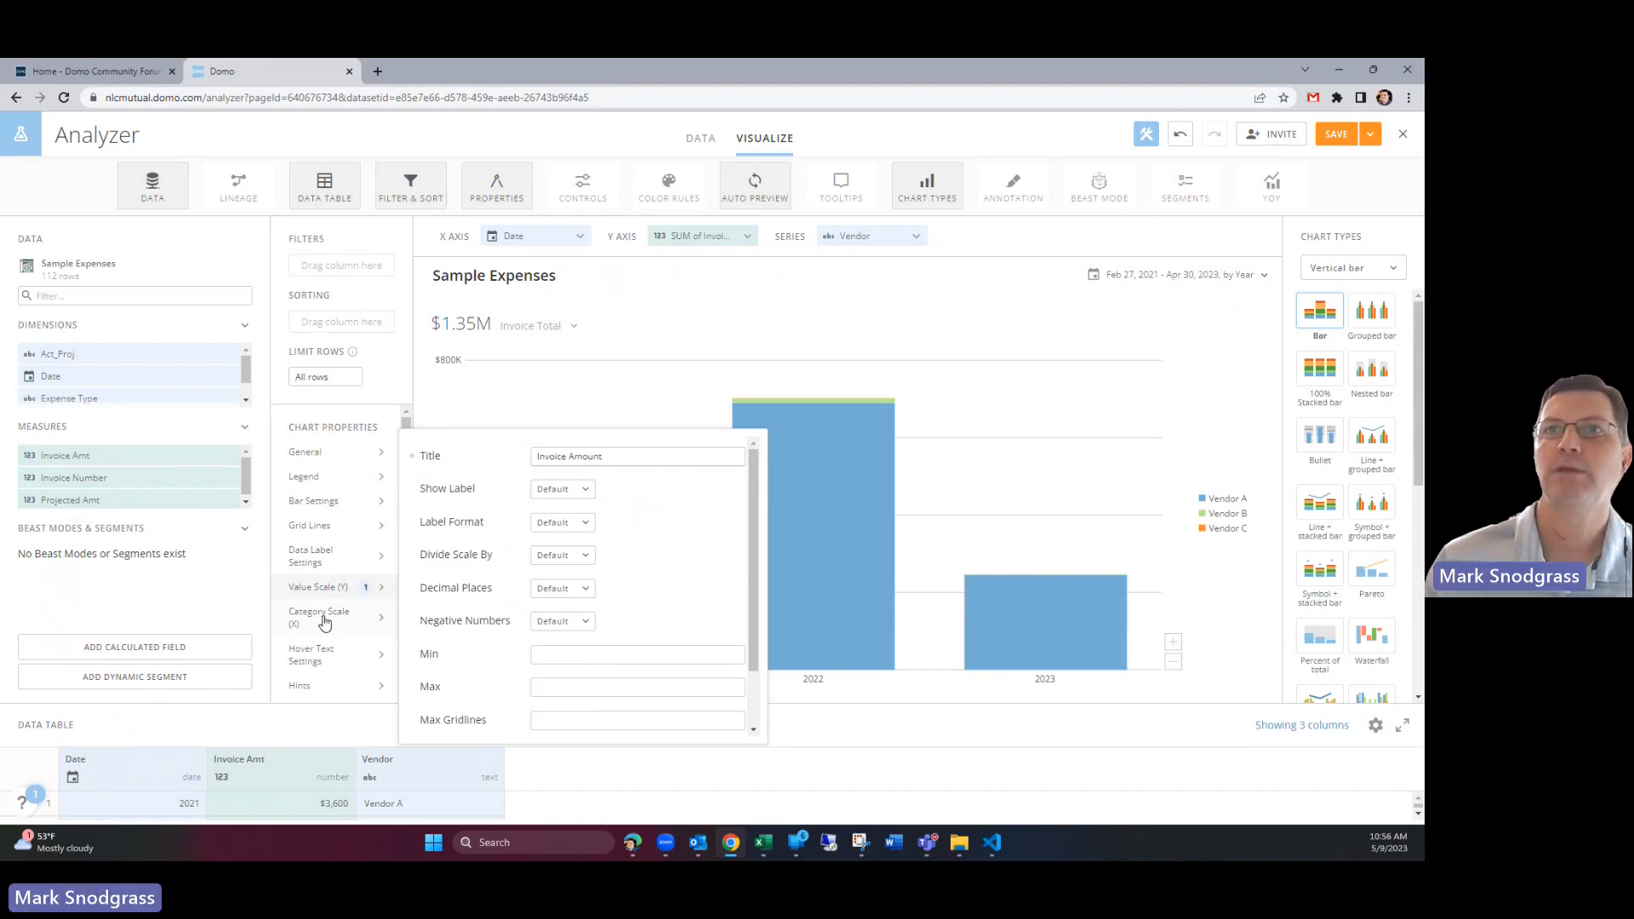
left_click(319, 617)
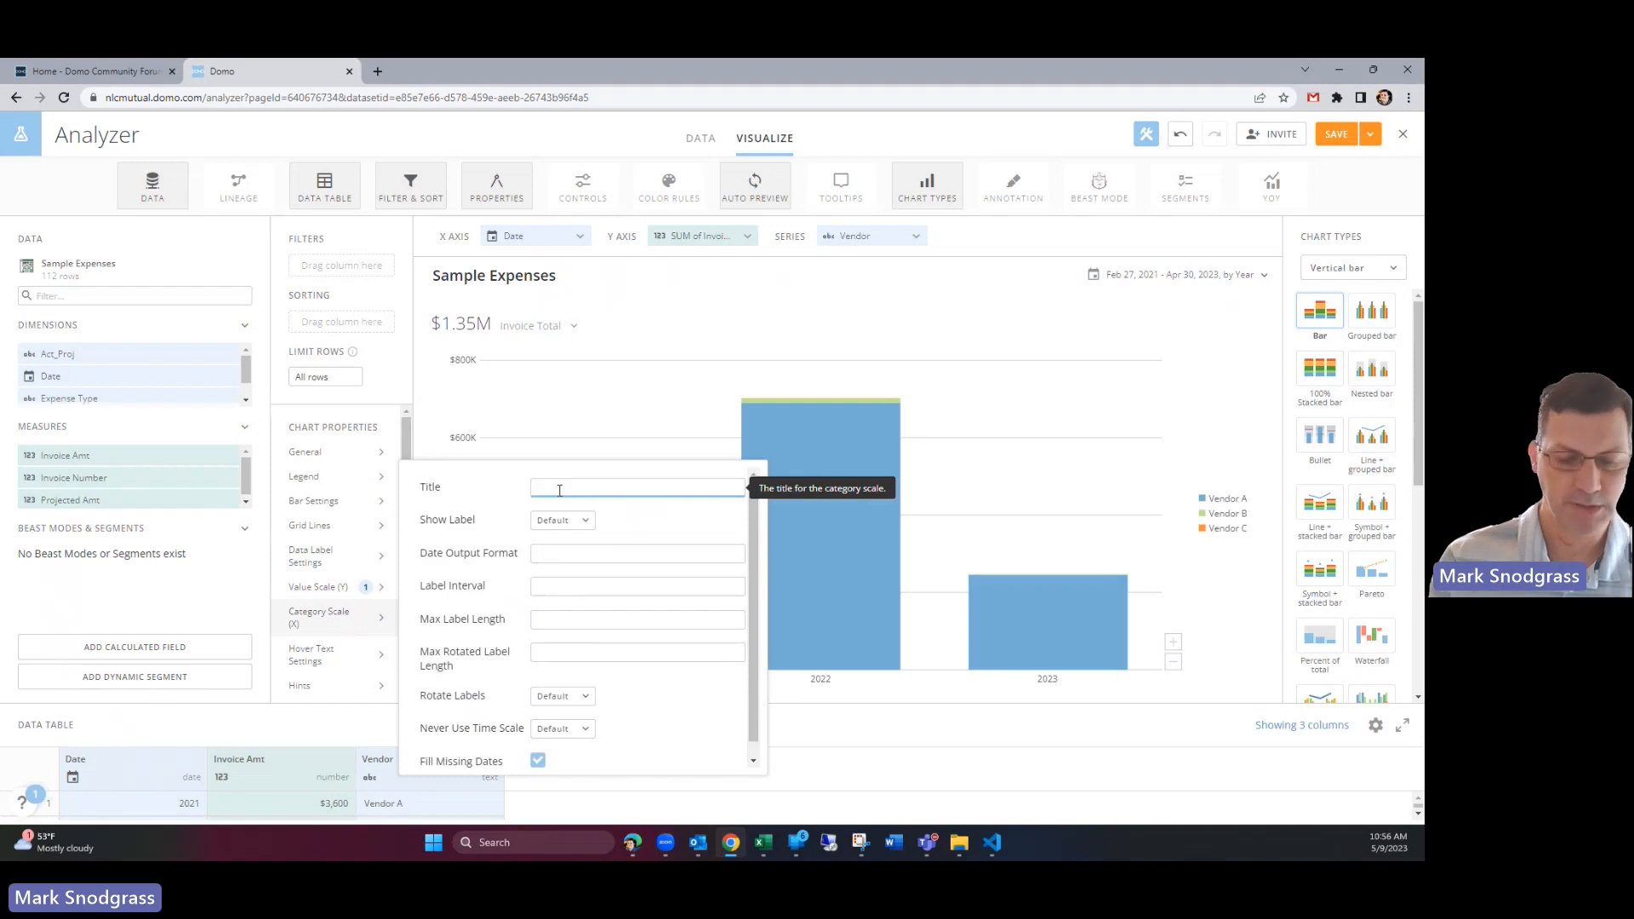
type("Invoice Date")
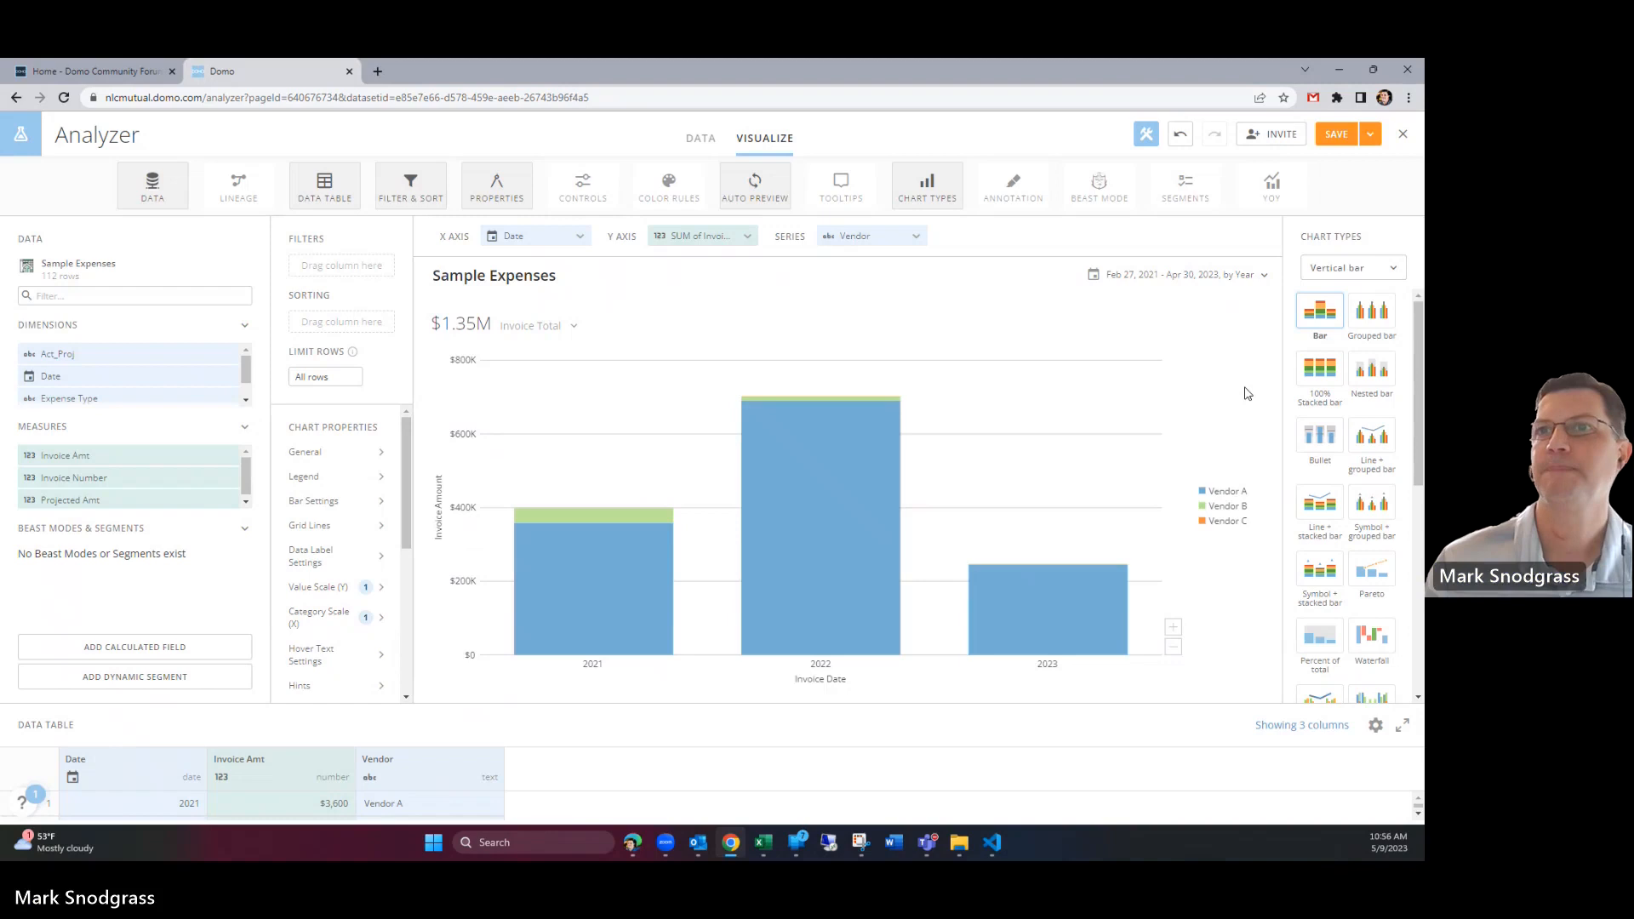
mouse_move(831, 695)
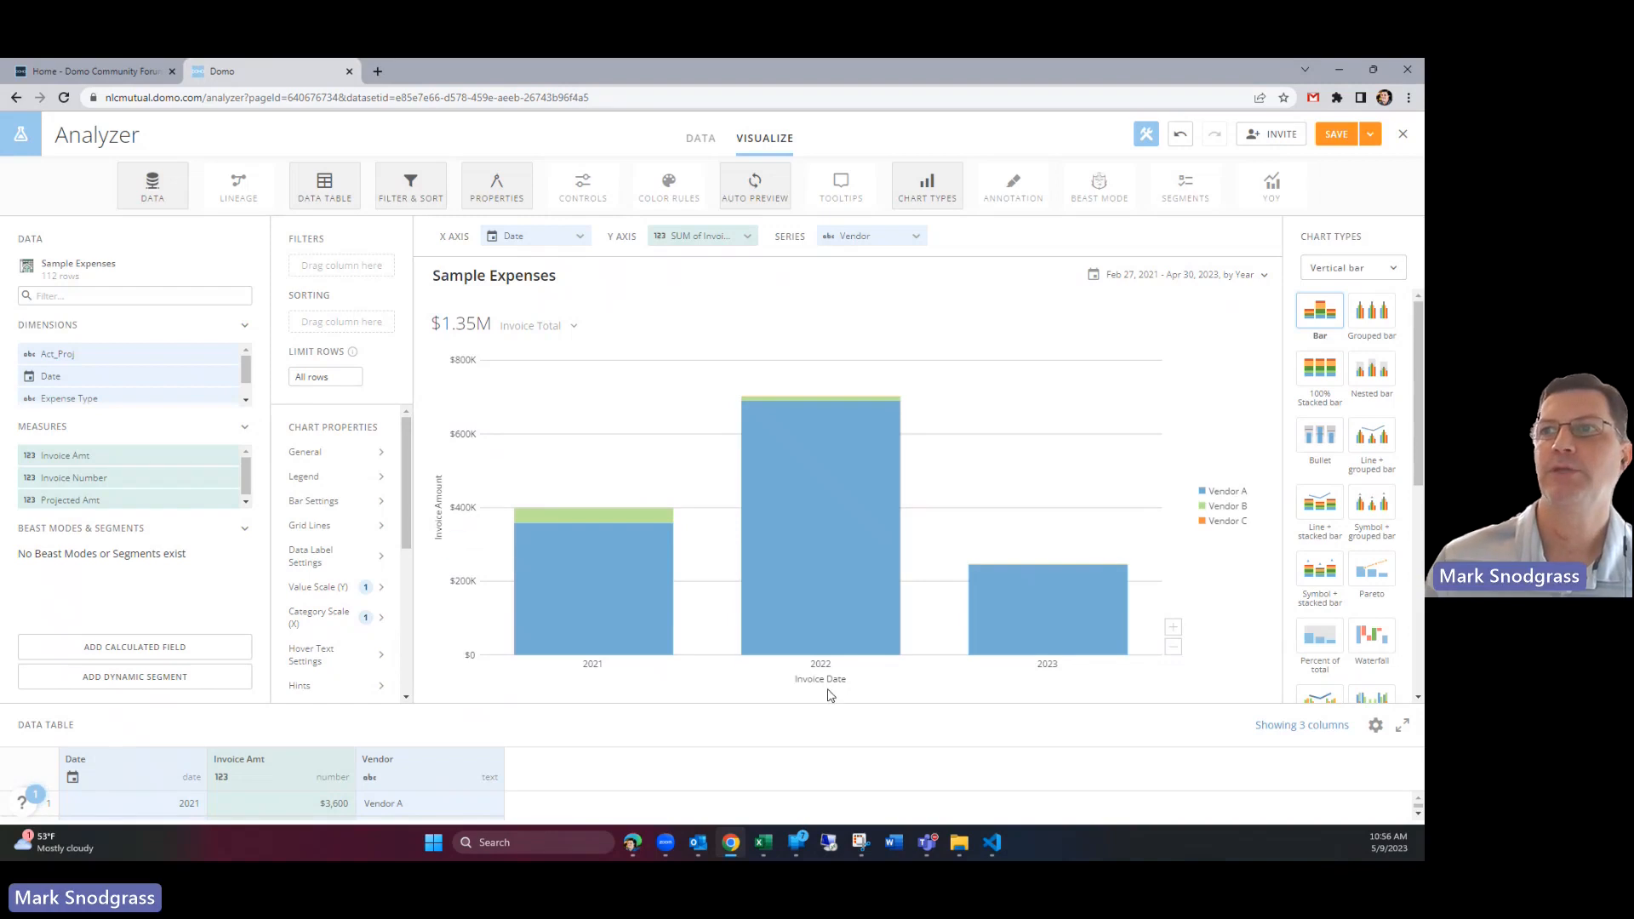
mouse_move(431, 523)
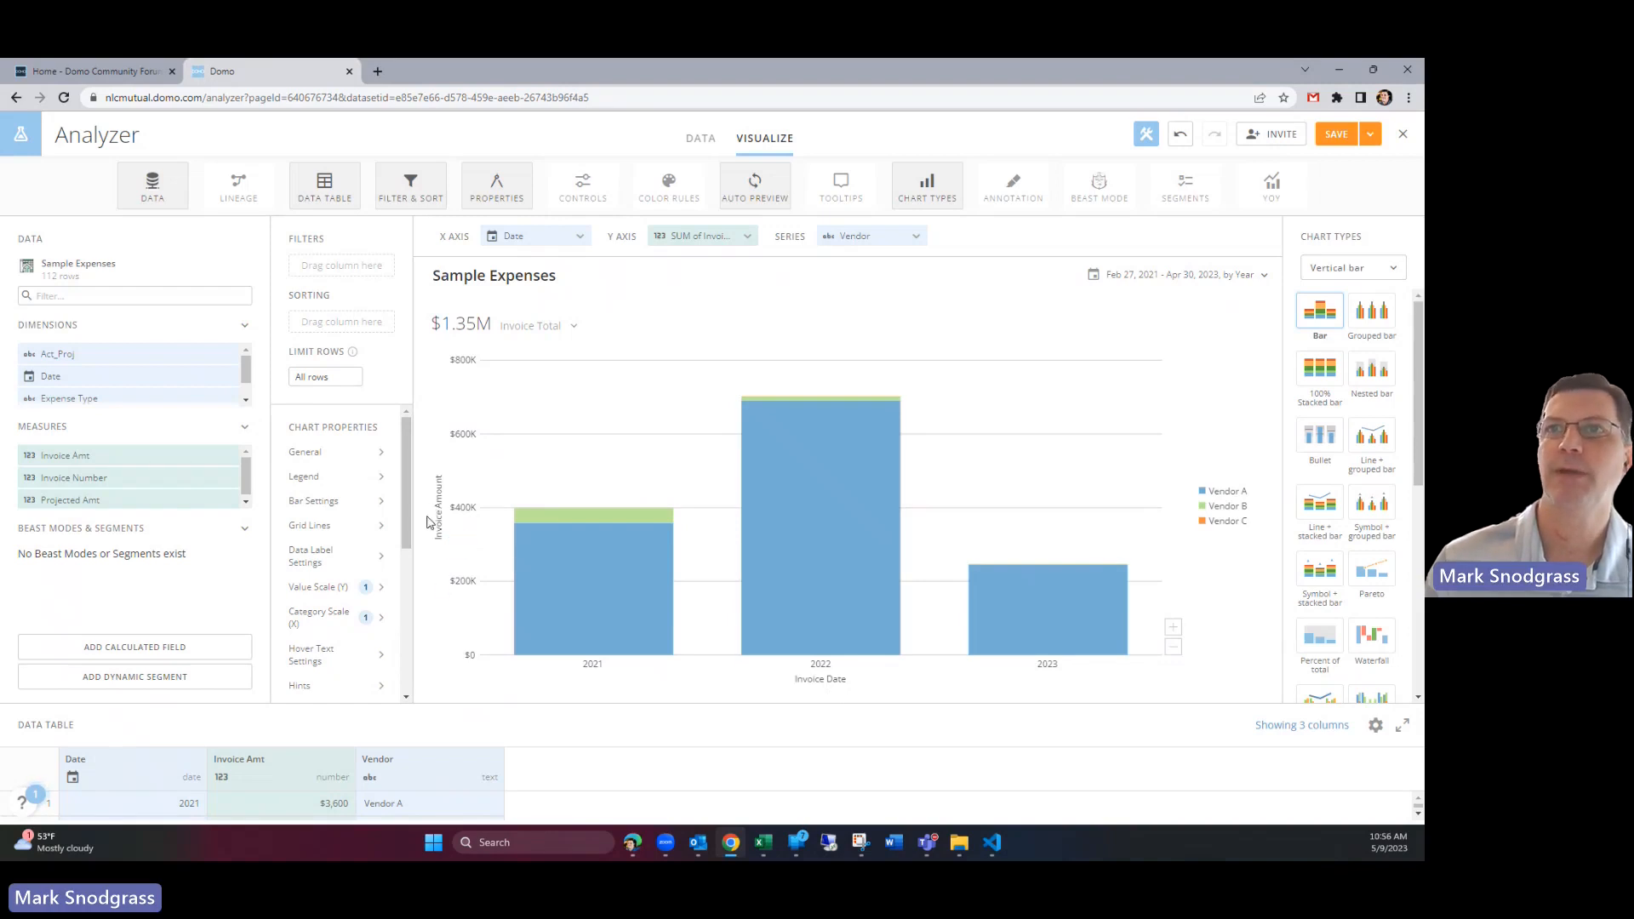
mouse_move(432, 614)
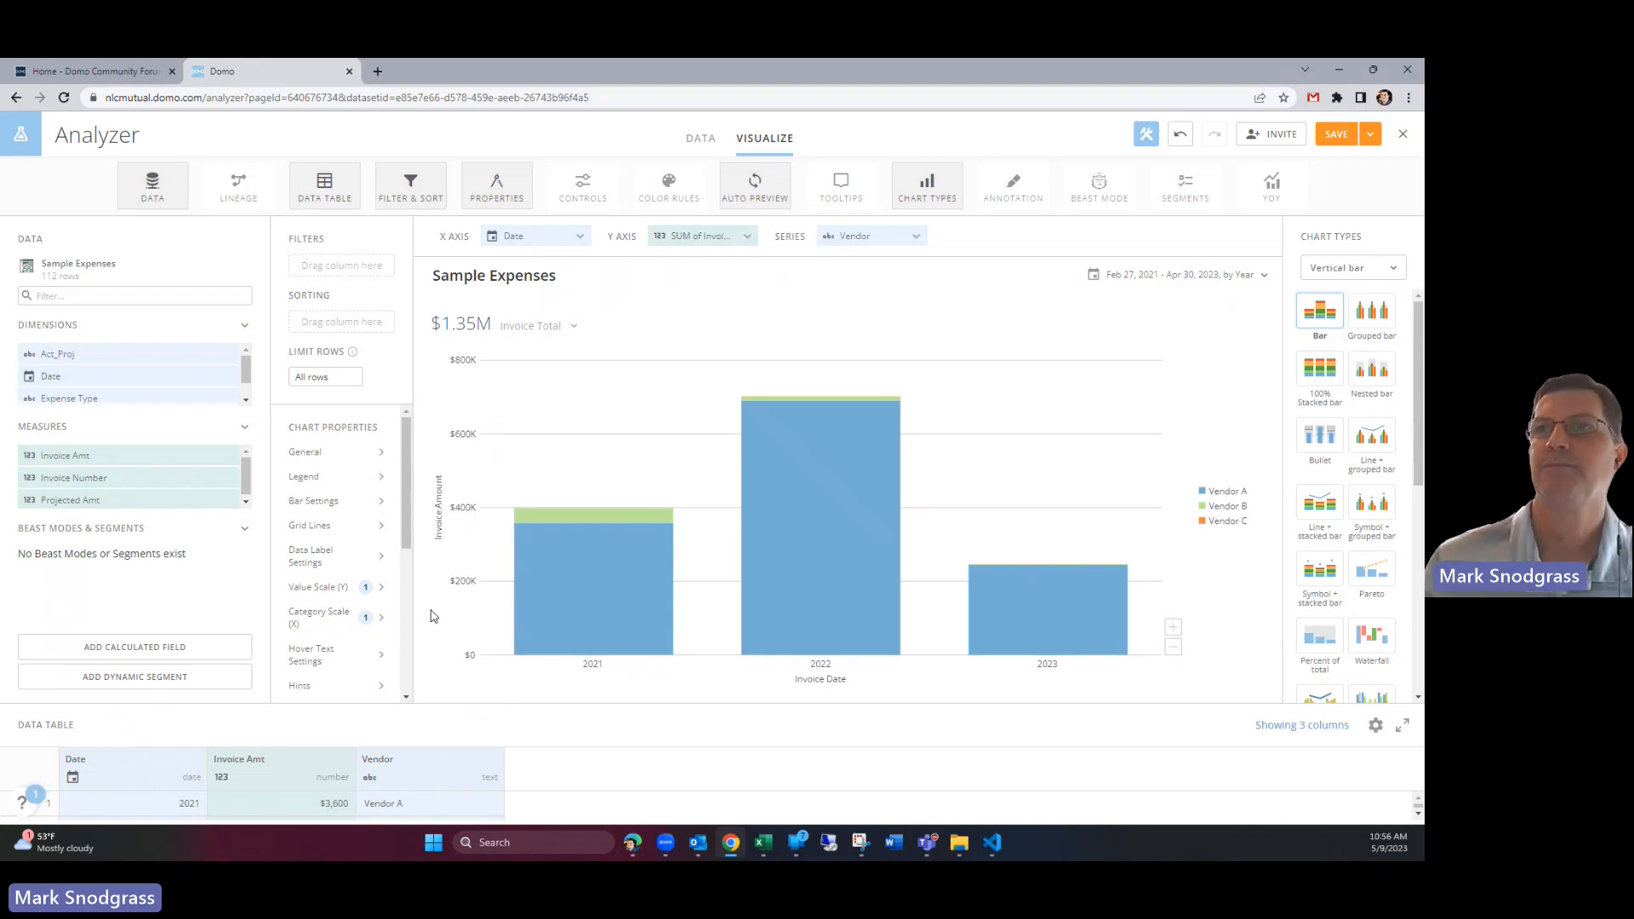
mouse_move(344, 461)
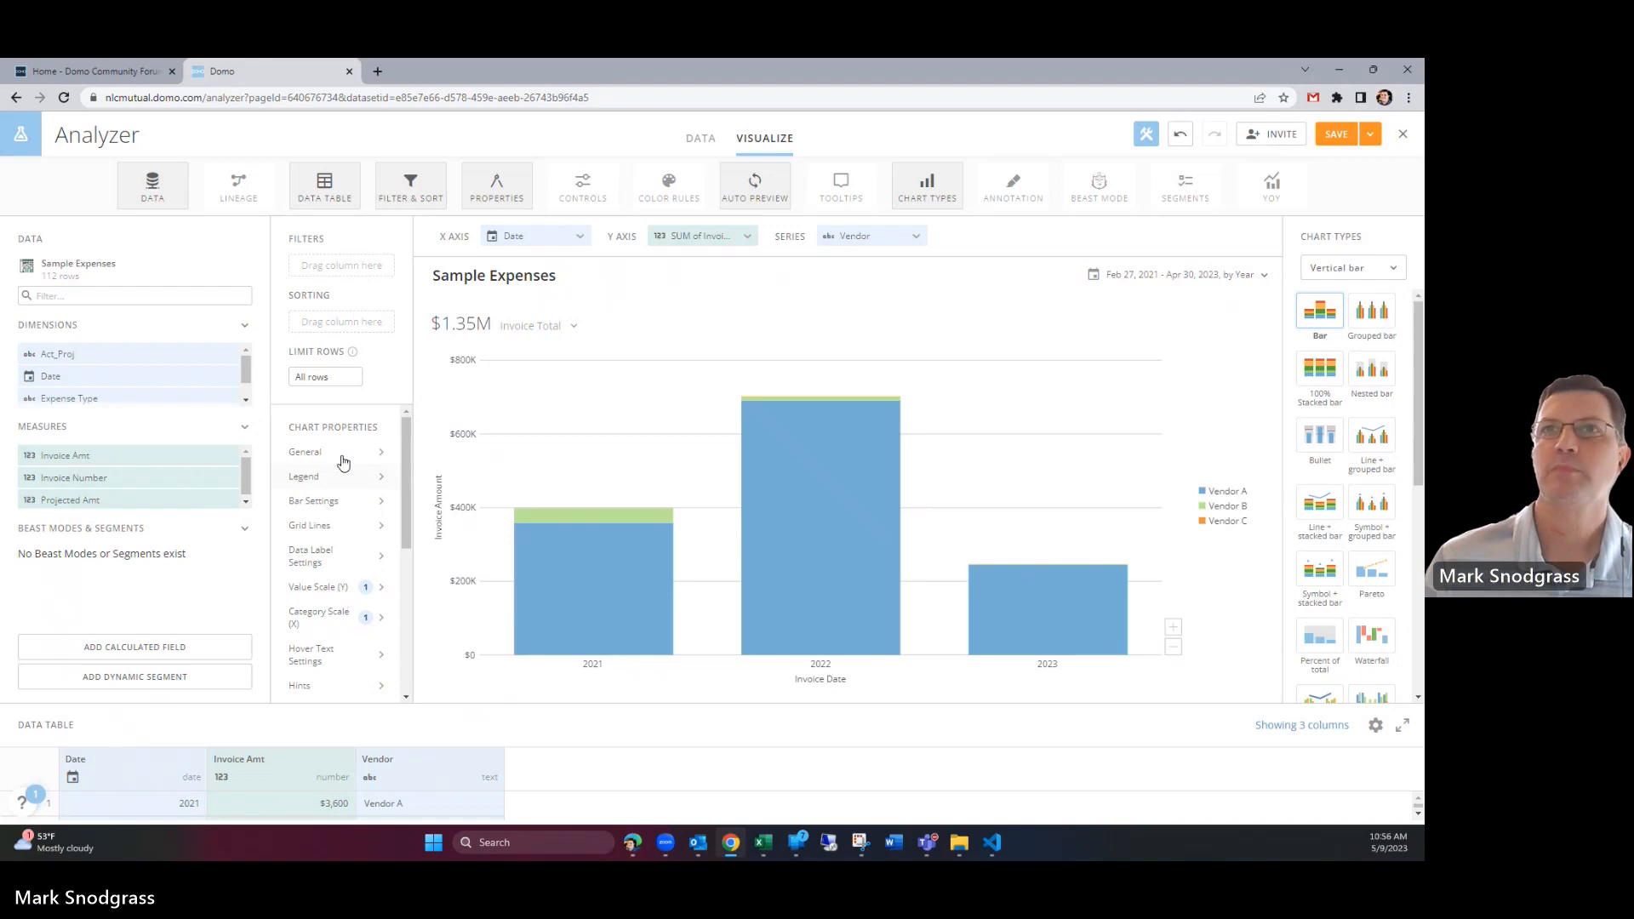
left_click(304, 451)
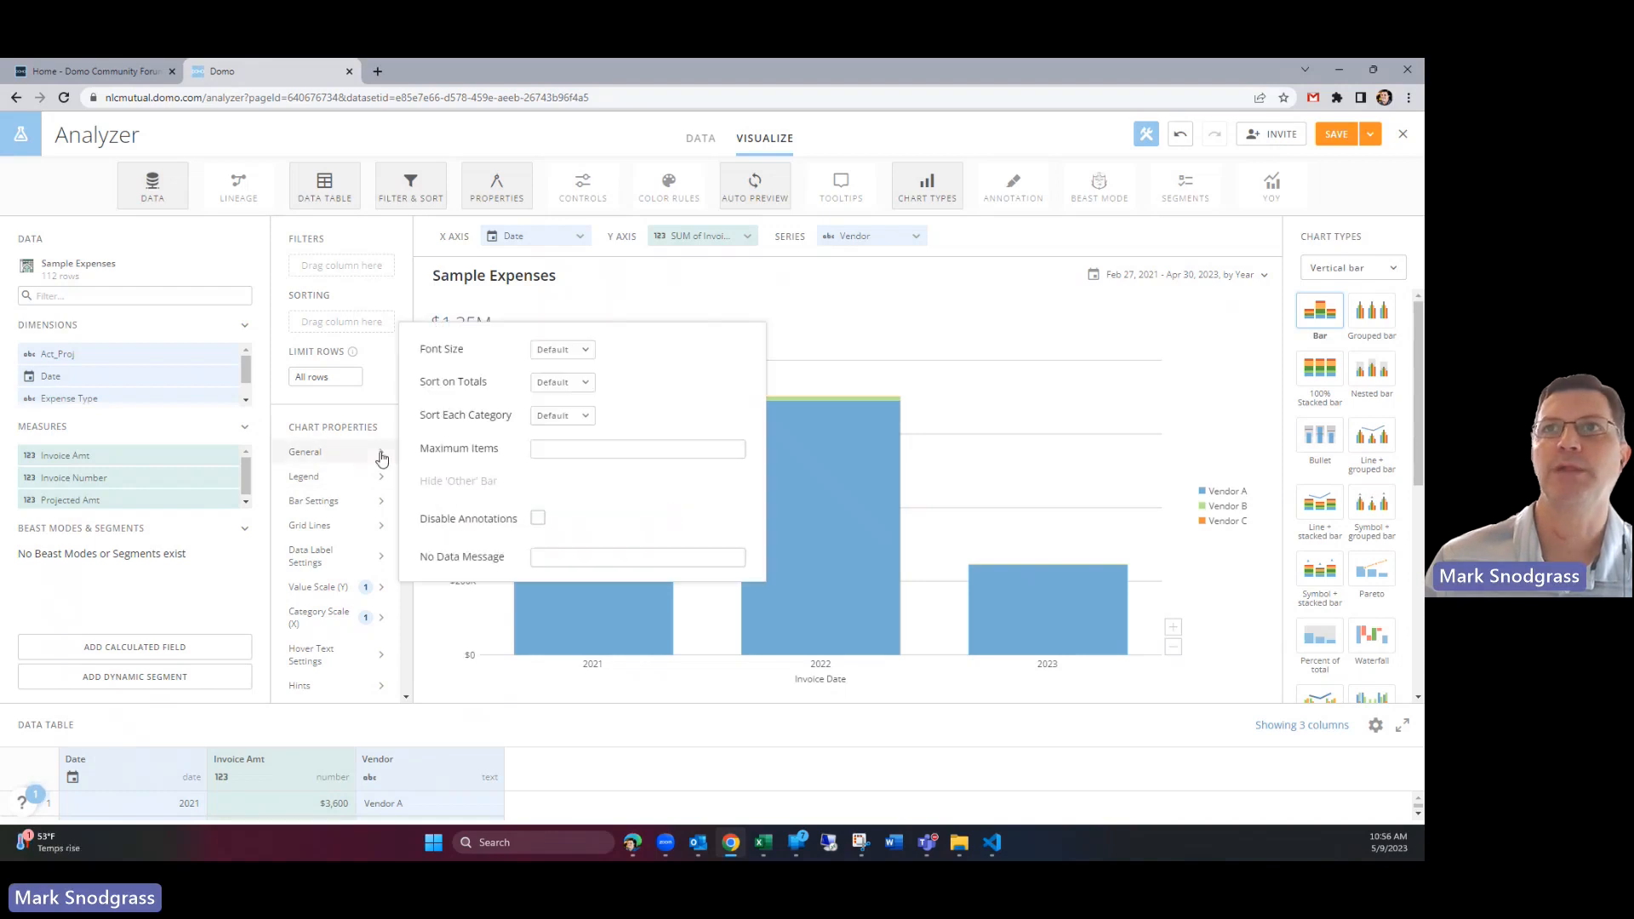
mouse_move(339, 482)
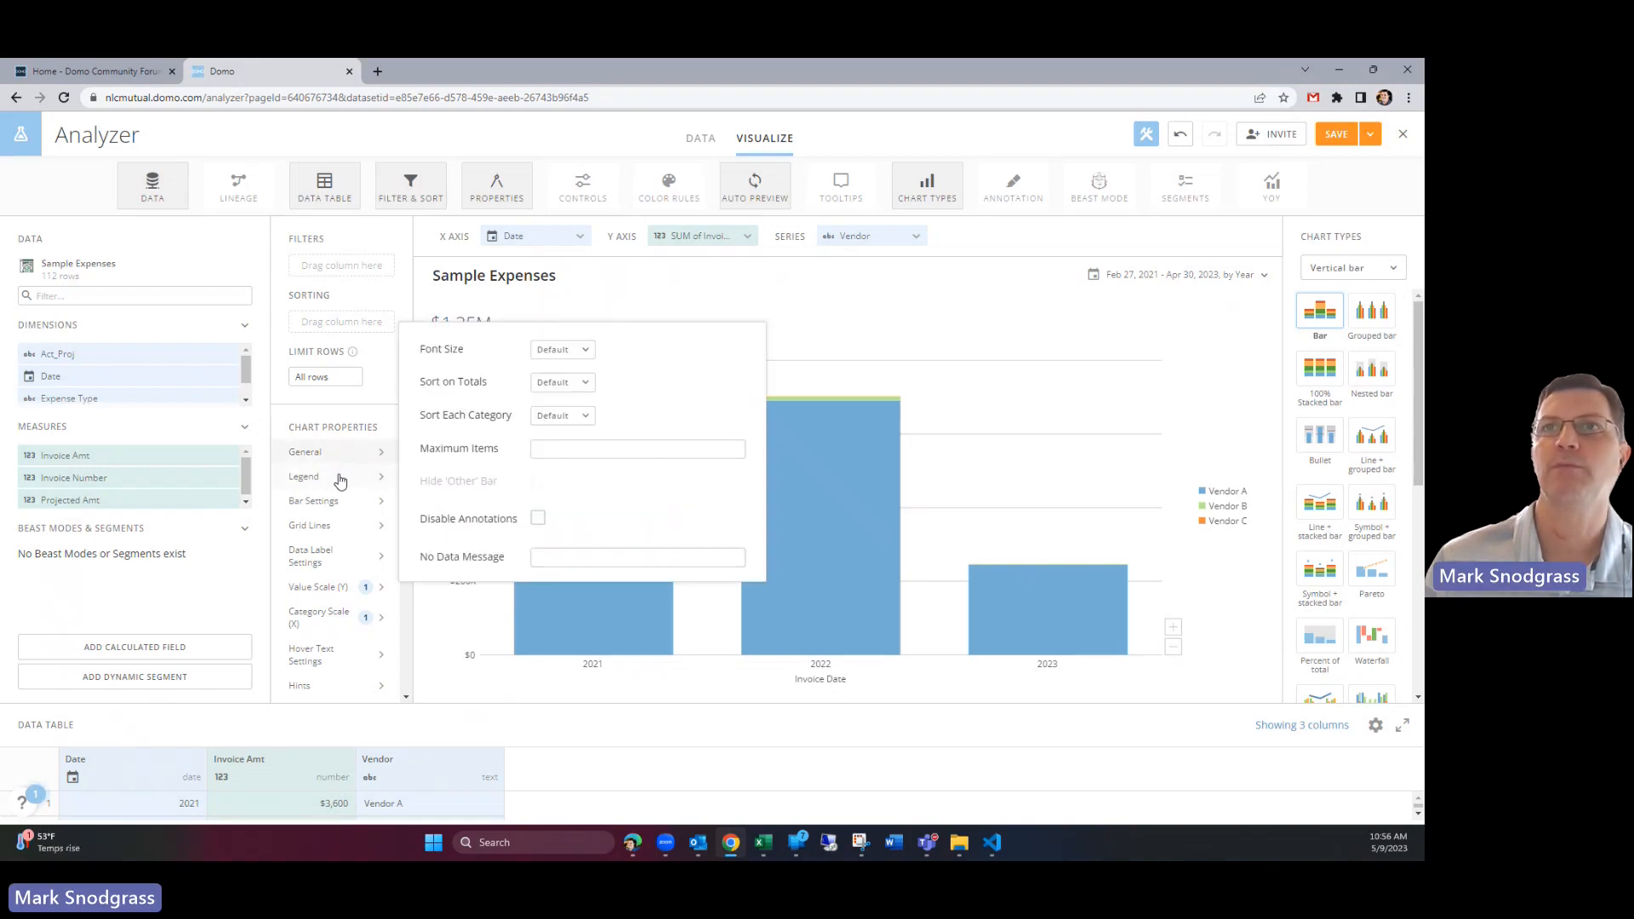
left_click(314, 500)
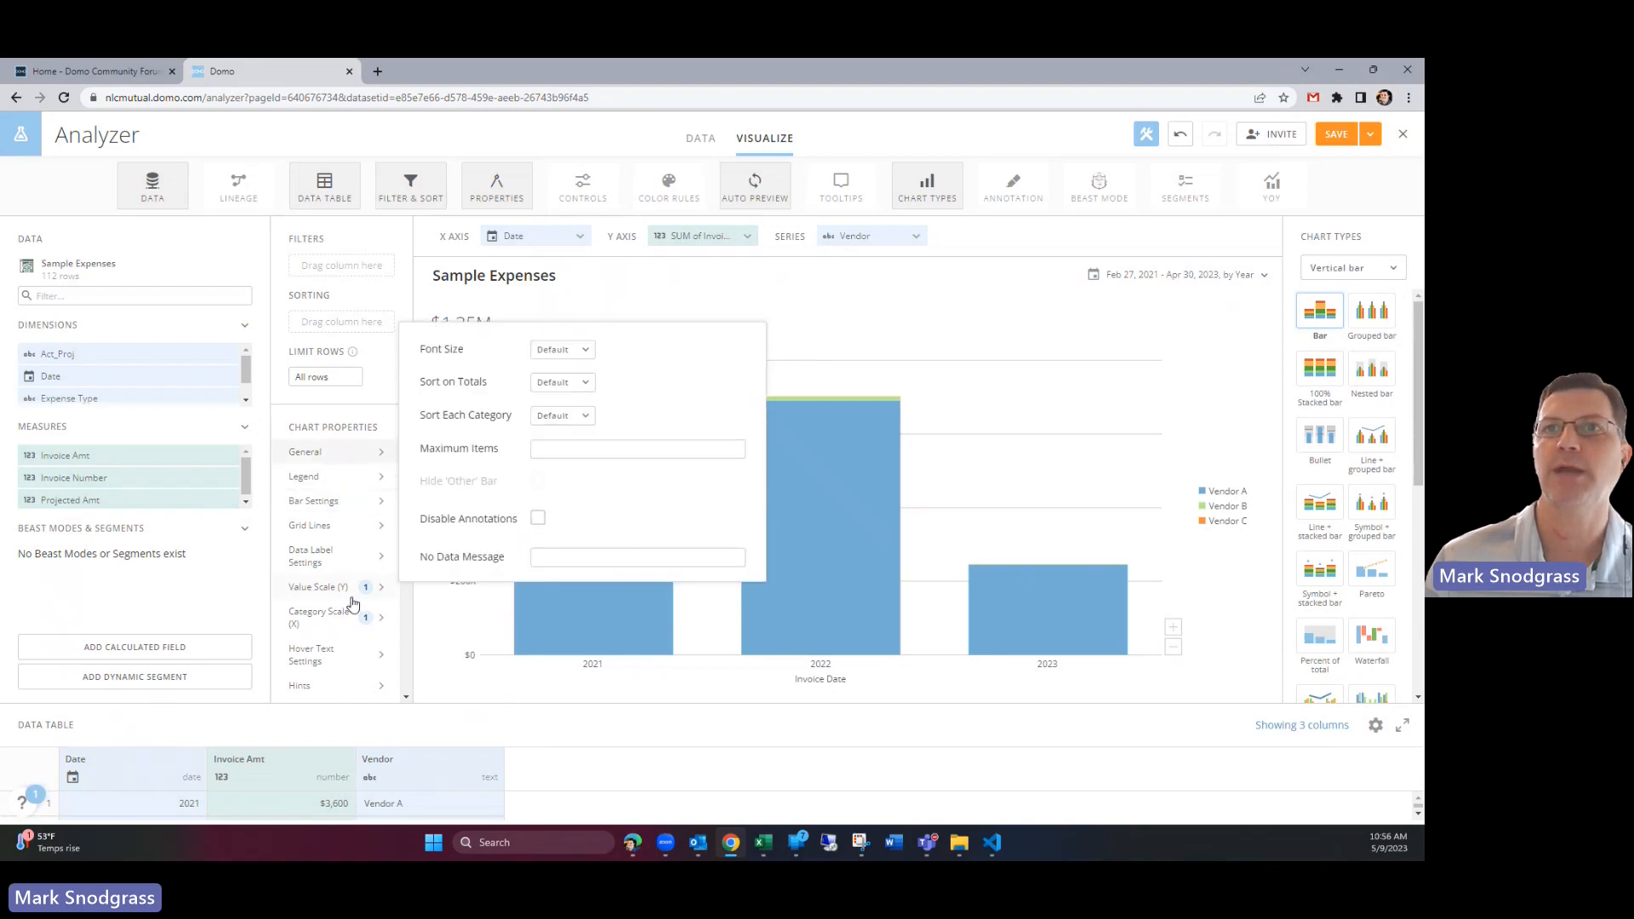
mouse_move(340, 560)
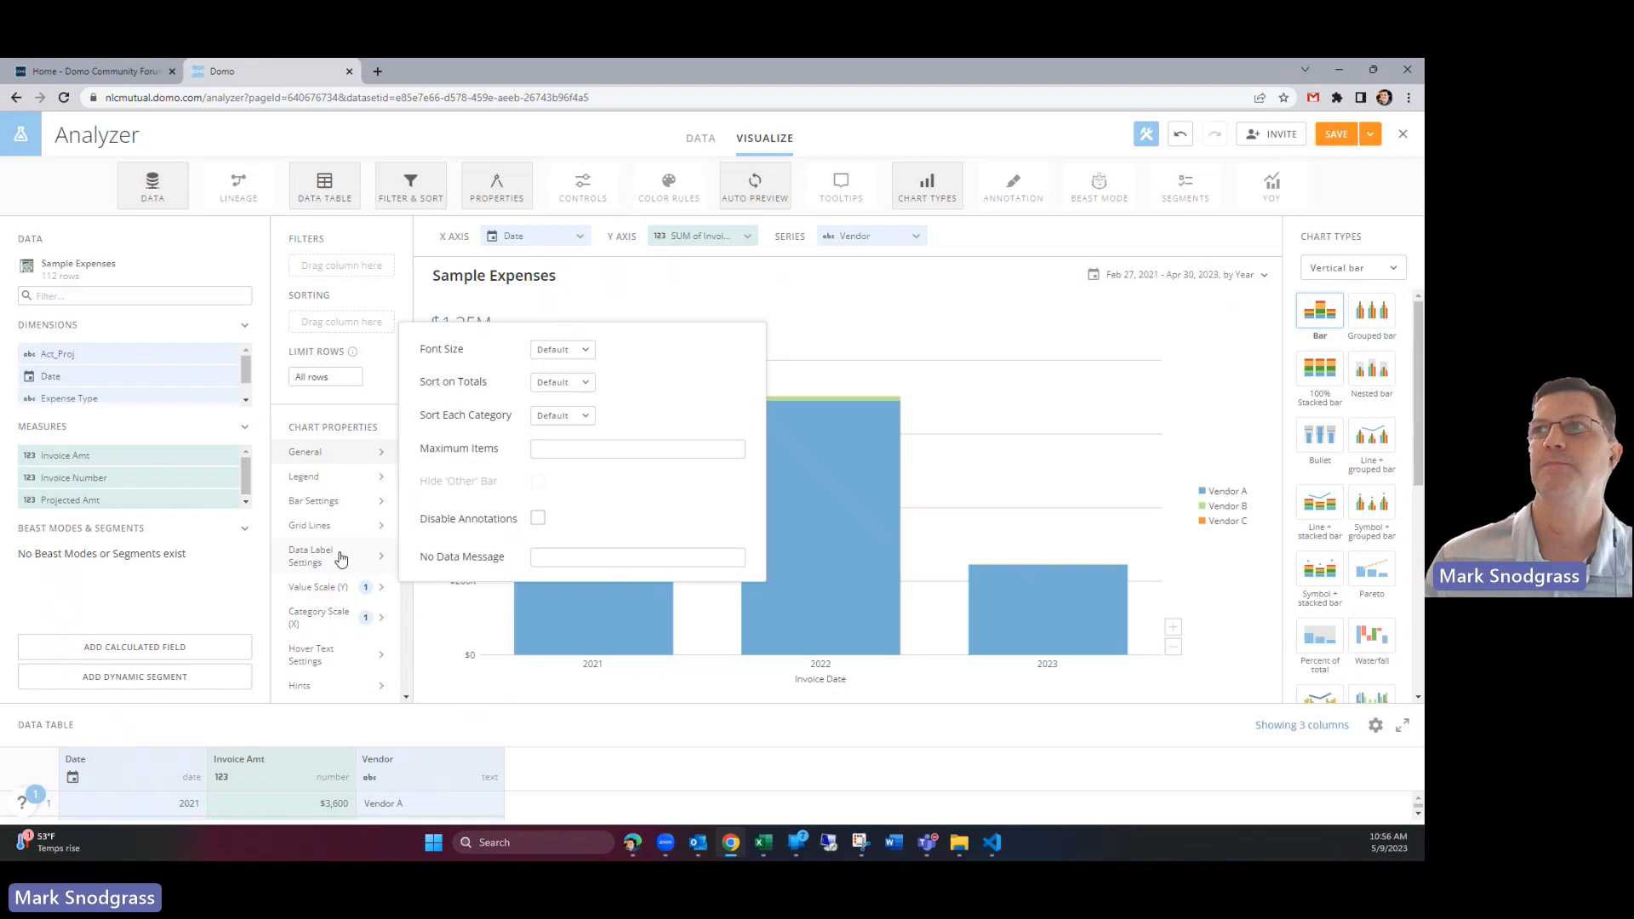
left_click(1248, 330)
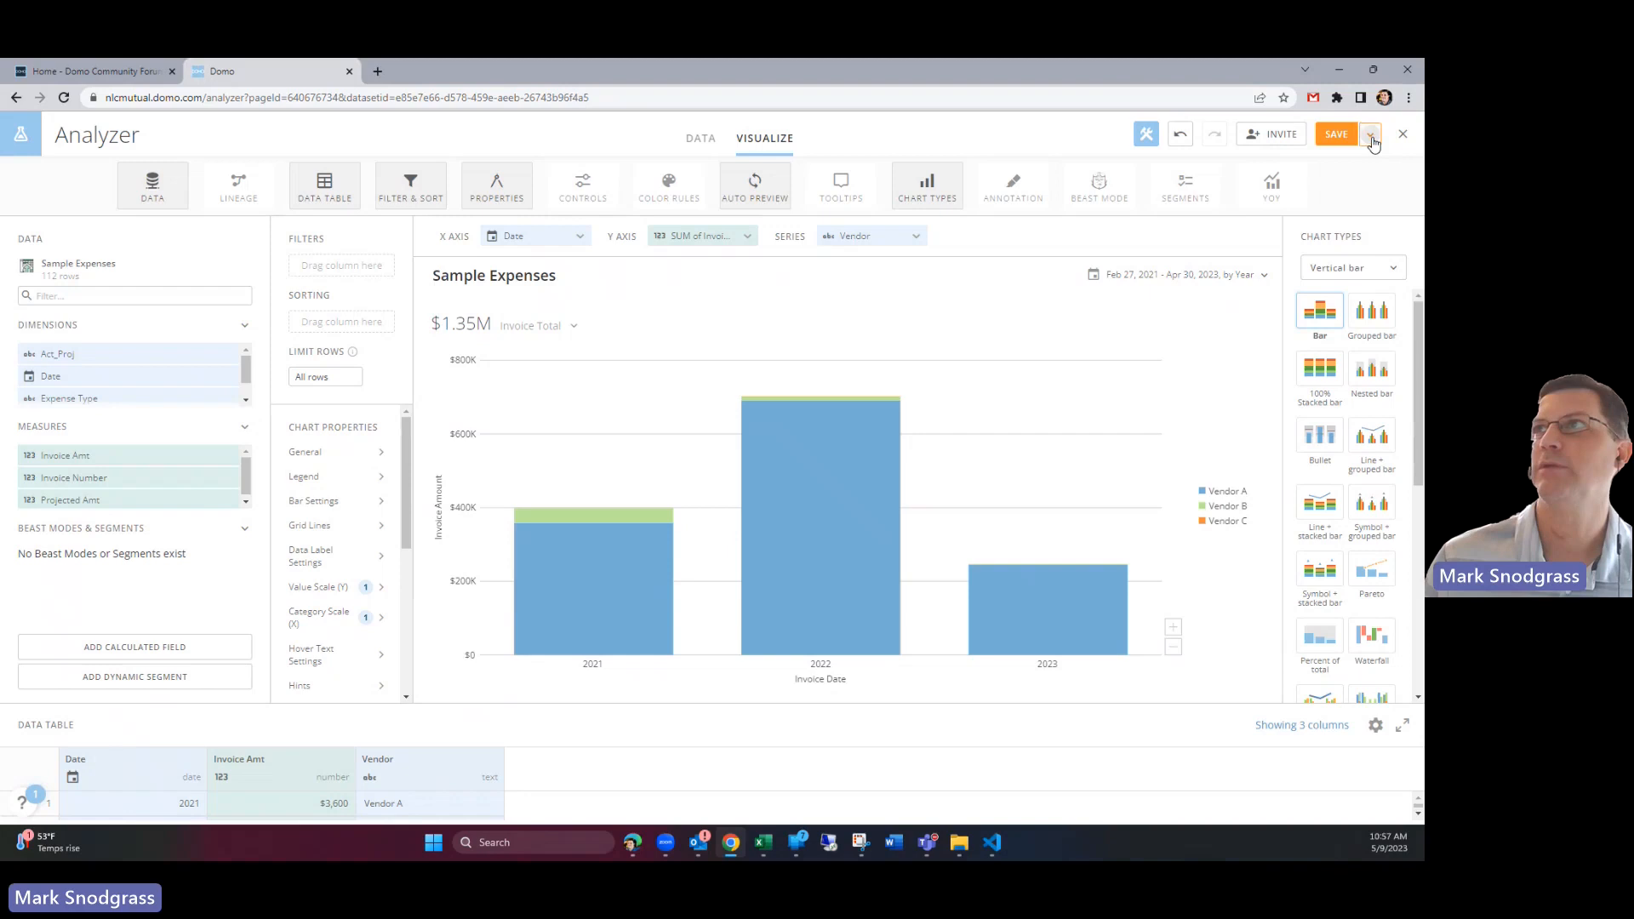
Step: Save and close the card, reopen Sample Expenses, and dismiss the invite popup
left_click(1371, 133)
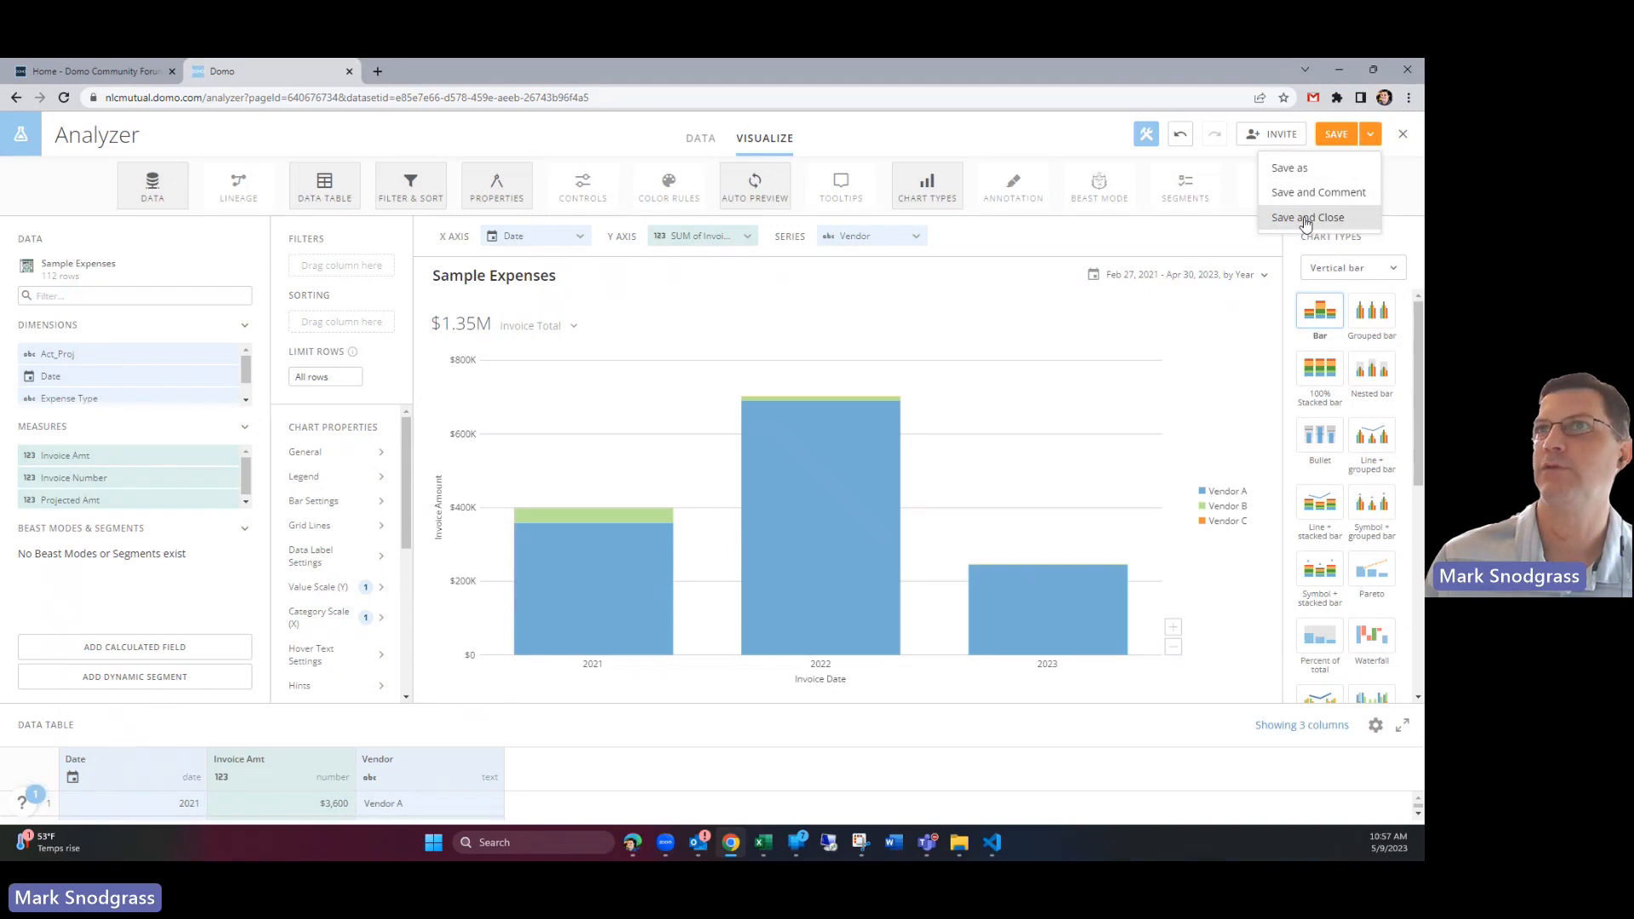
left_click(1307, 217)
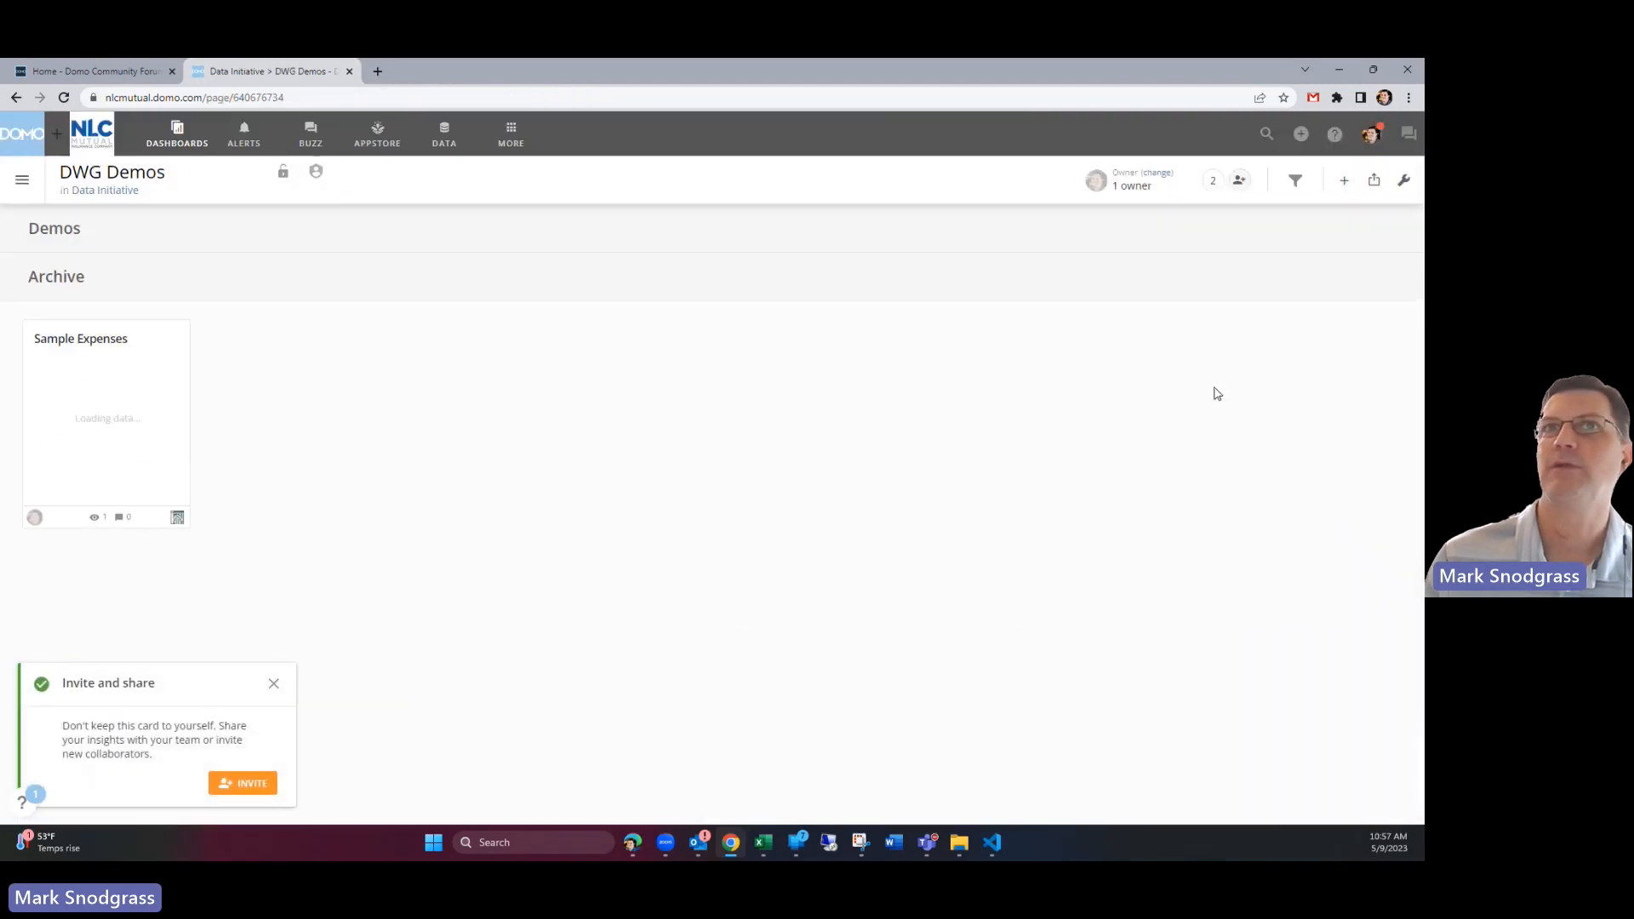
left_click(104, 422)
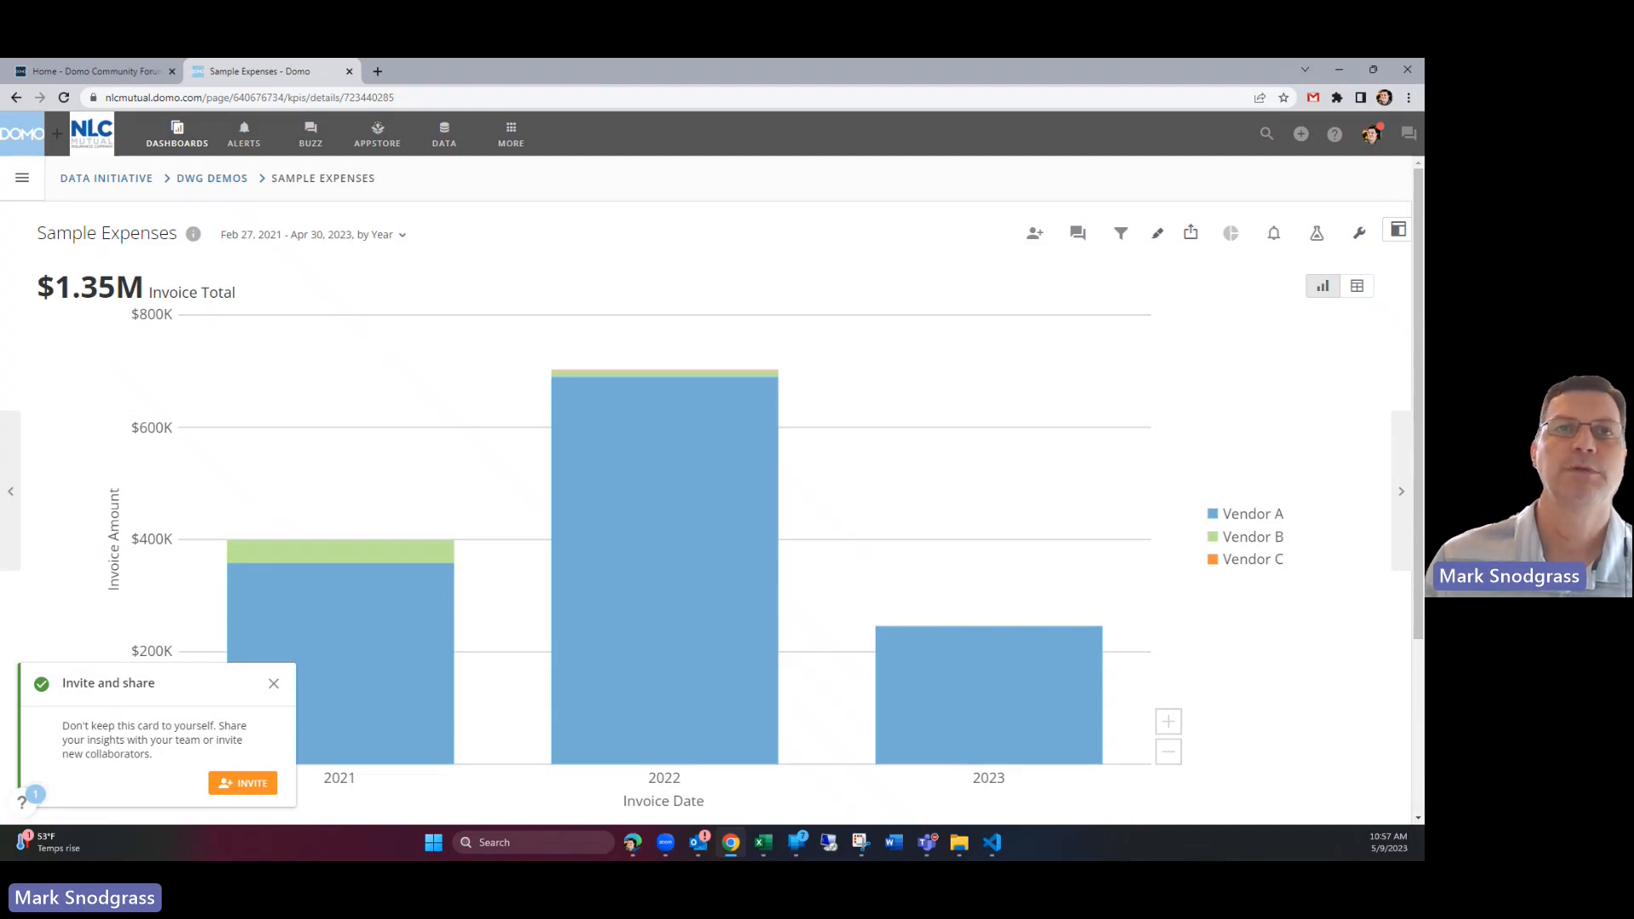
left_click(273, 683)
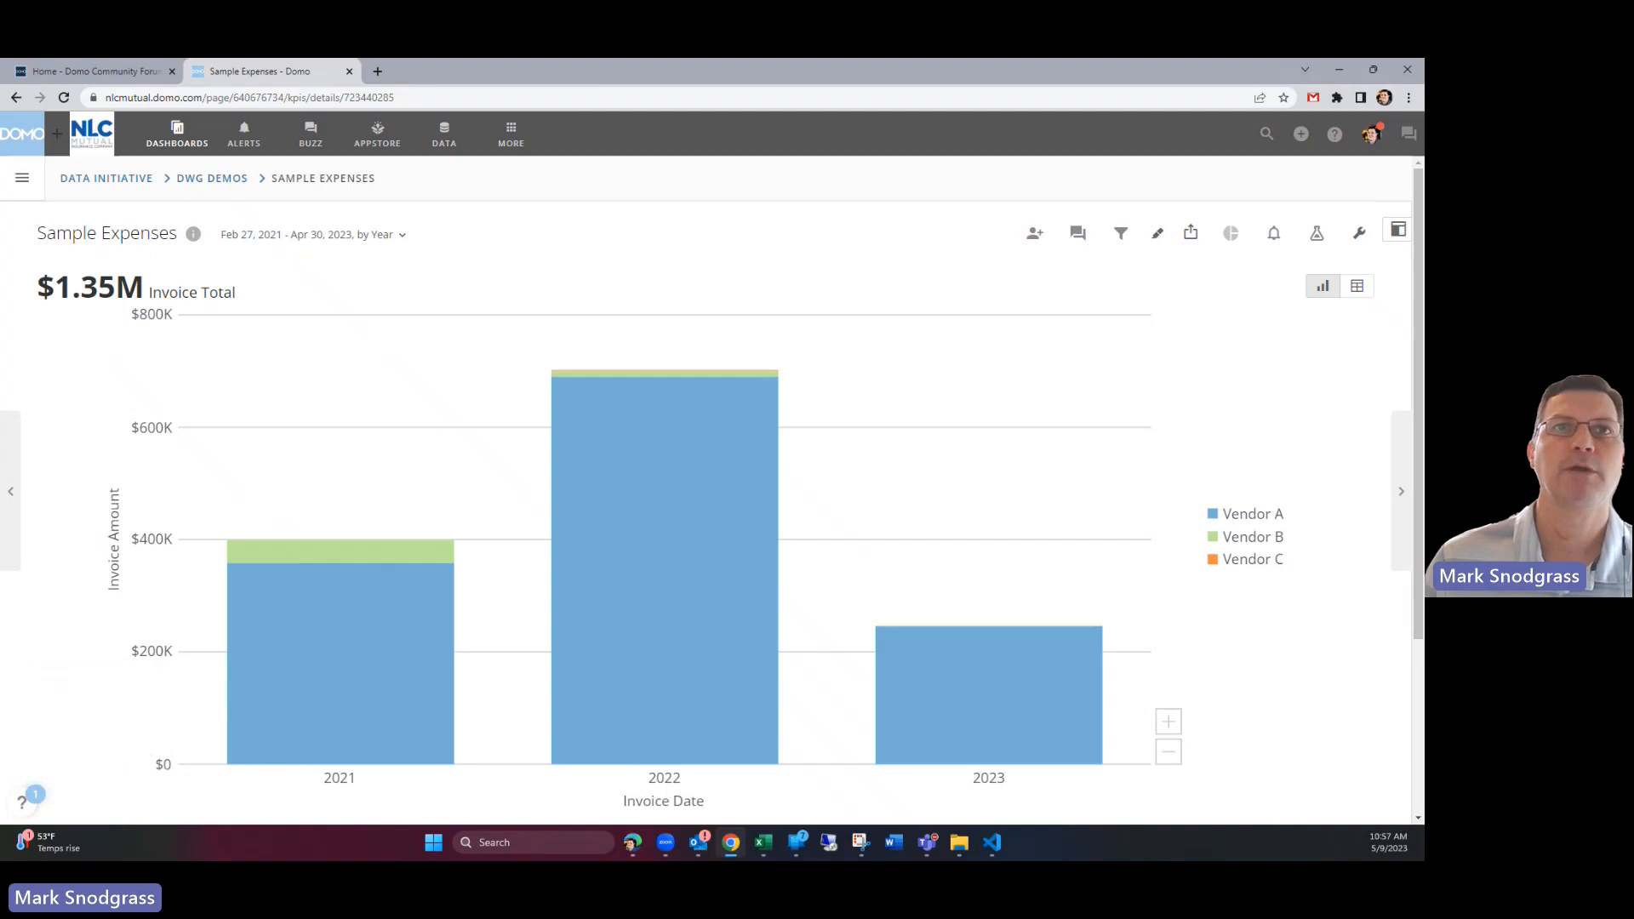